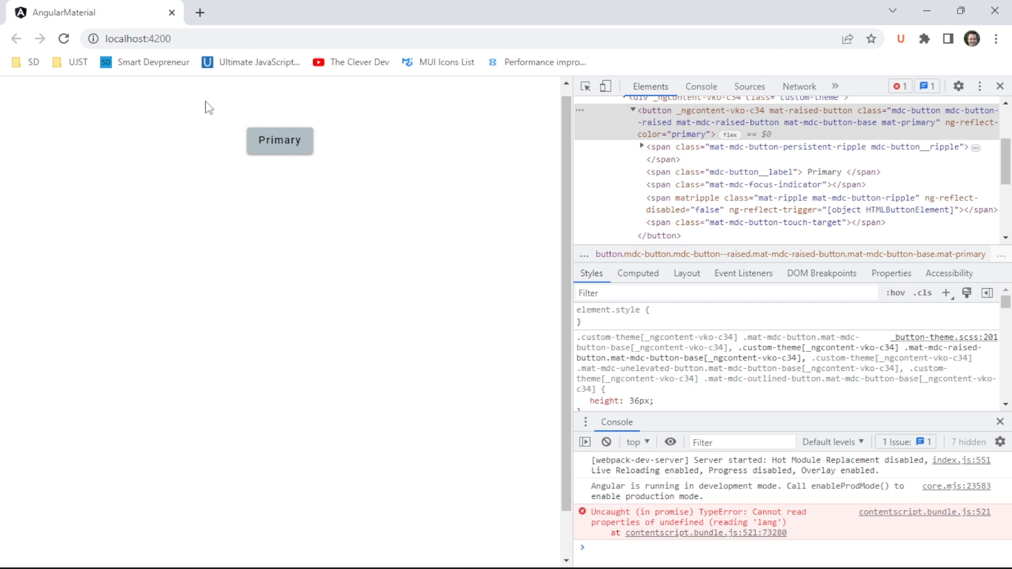
mouse_move(209, 136)
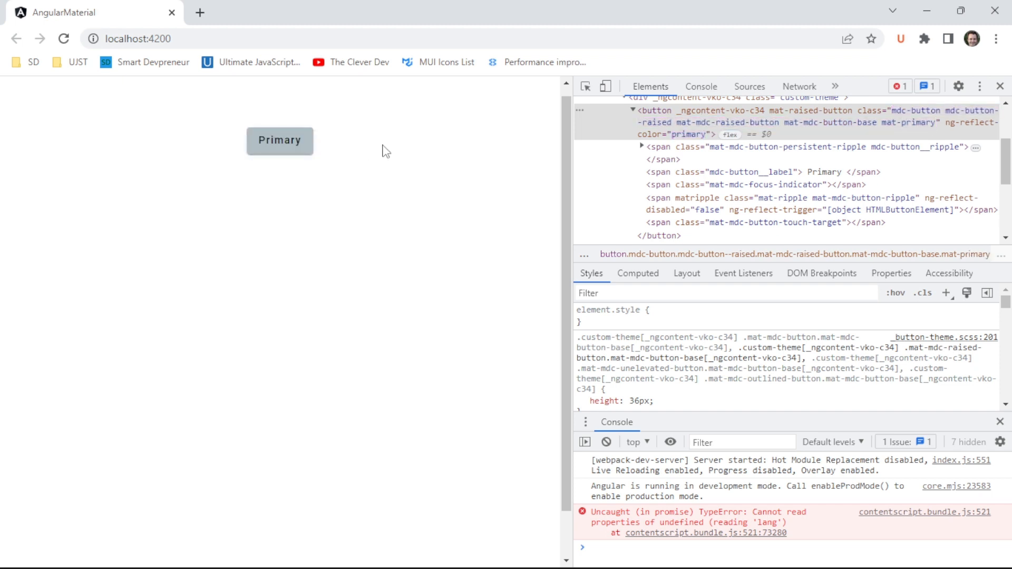
mouse_move(374, 142)
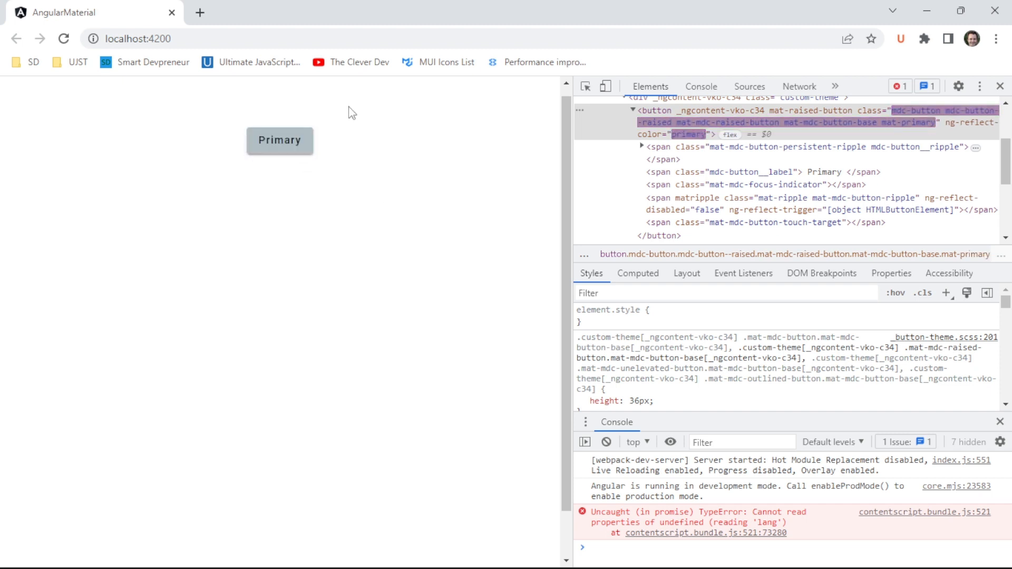
Review the component's .scss and .ts files, then add mat-raised-button to the button in hover-button.html.
left_click(280, 140)
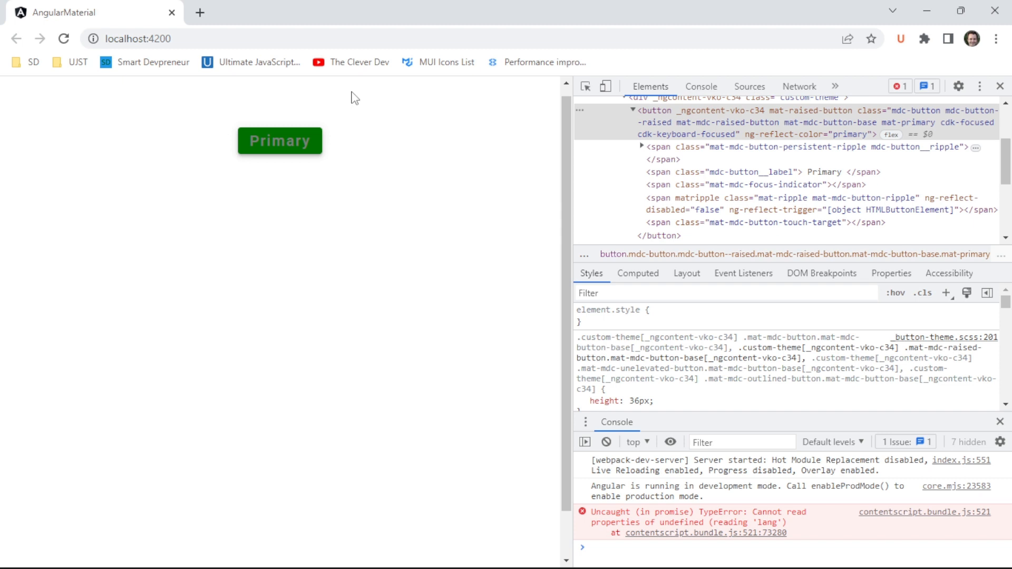
mouse_move(414, 185)
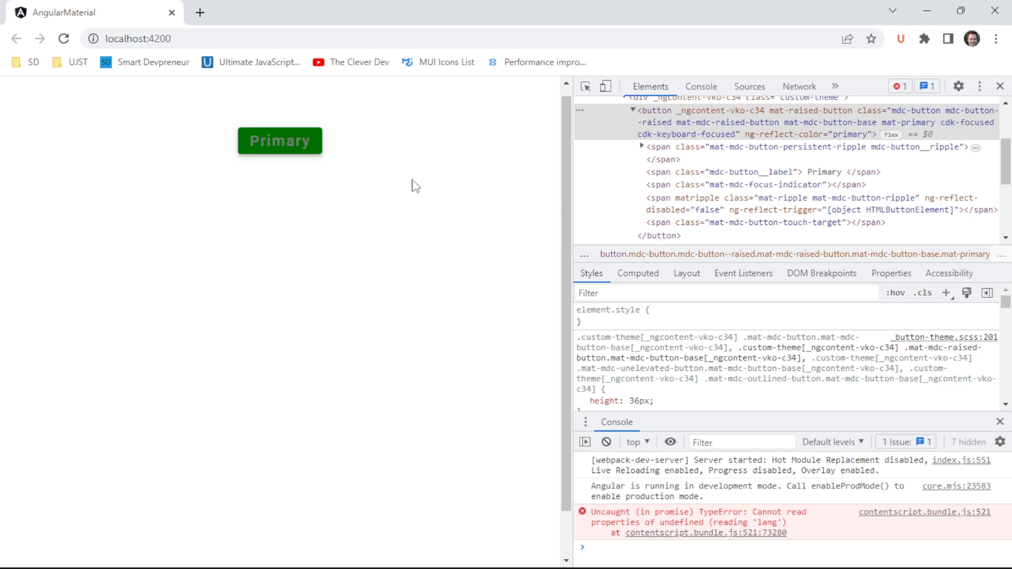
mouse_move(729, 134)
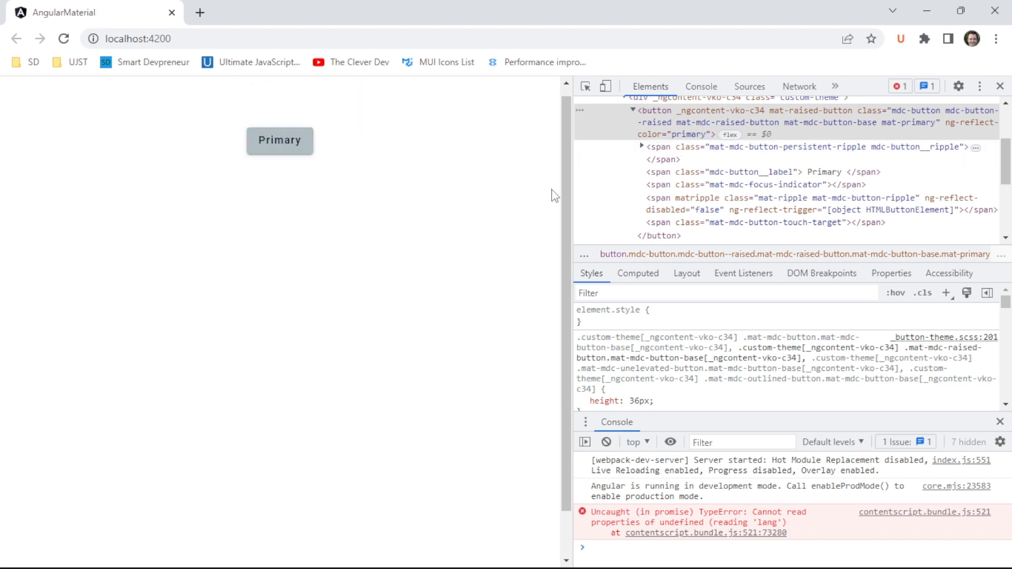
mouse_move(686, 134)
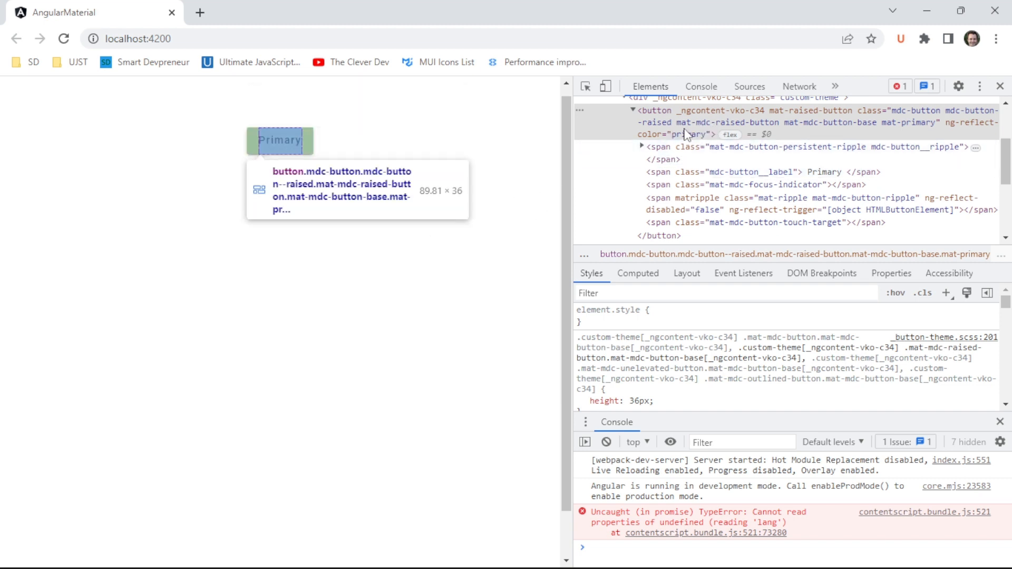
mouse_move(437, 240)
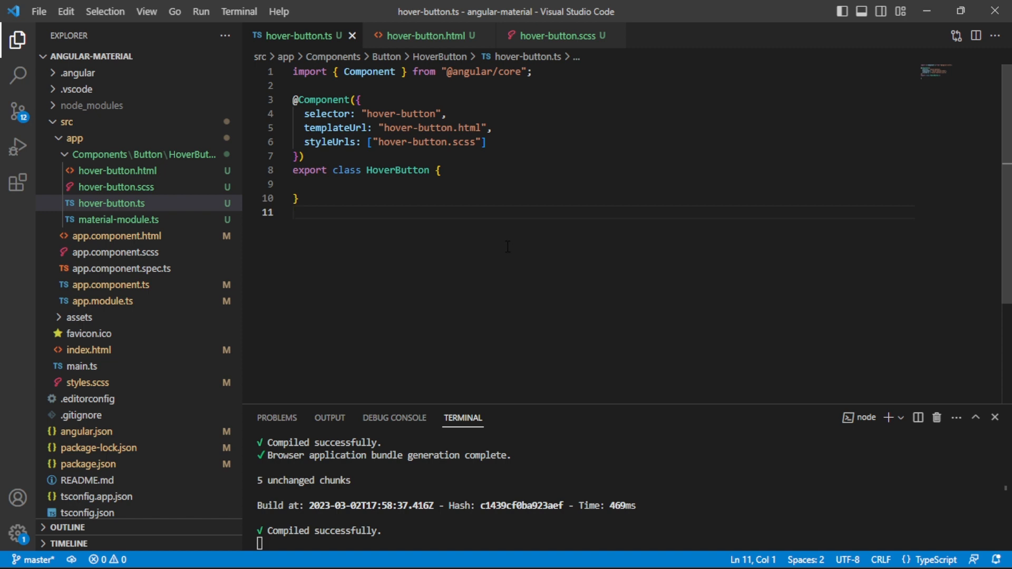
mouse_move(428, 63)
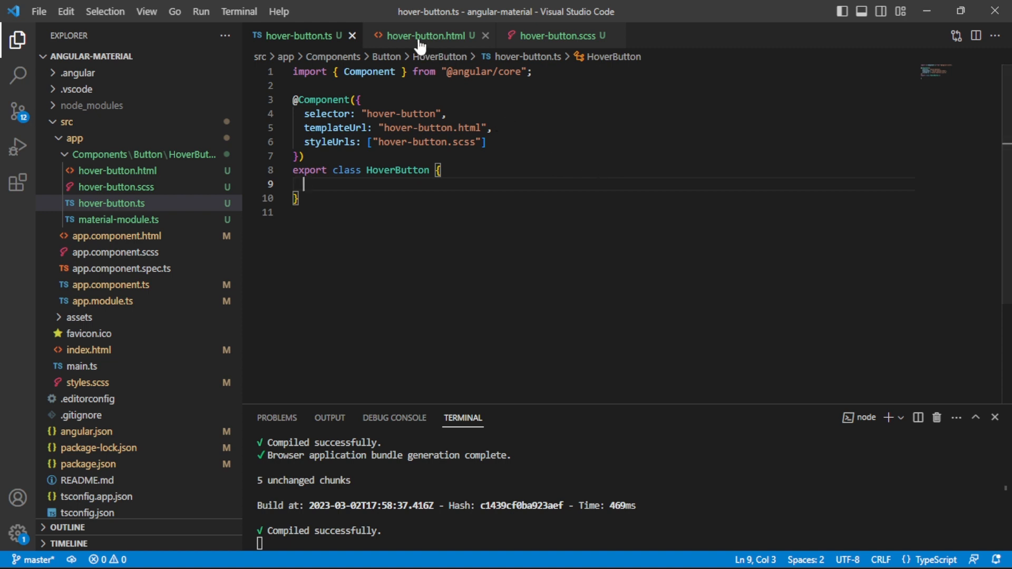
left_click(557, 36)
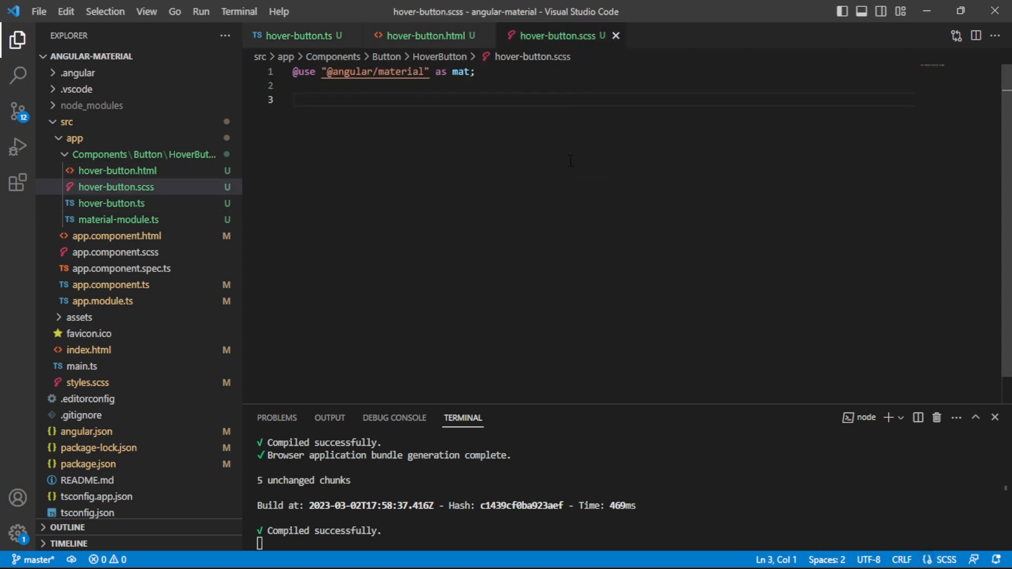
mouse_move(301, 36)
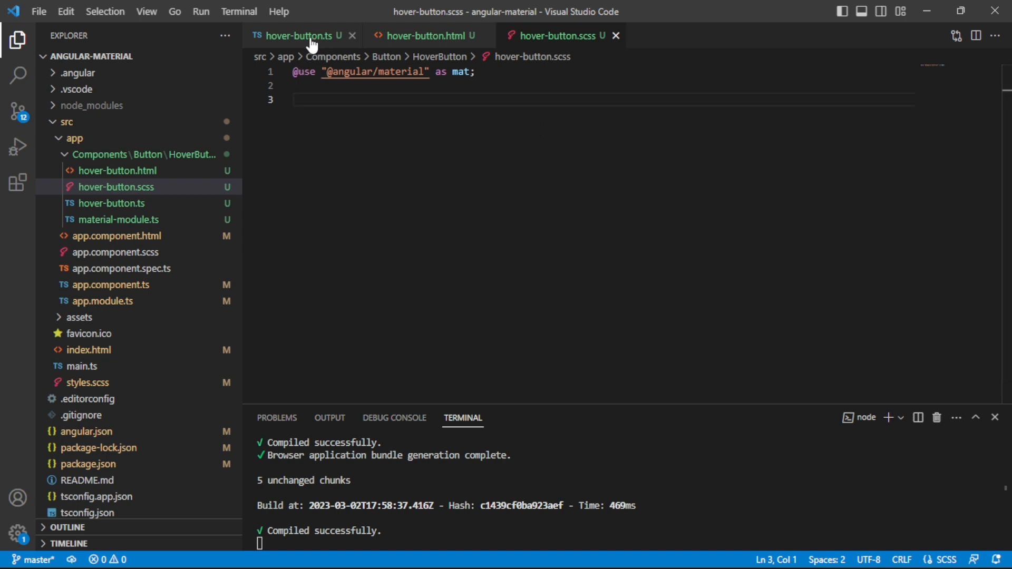
left_click(301, 36)
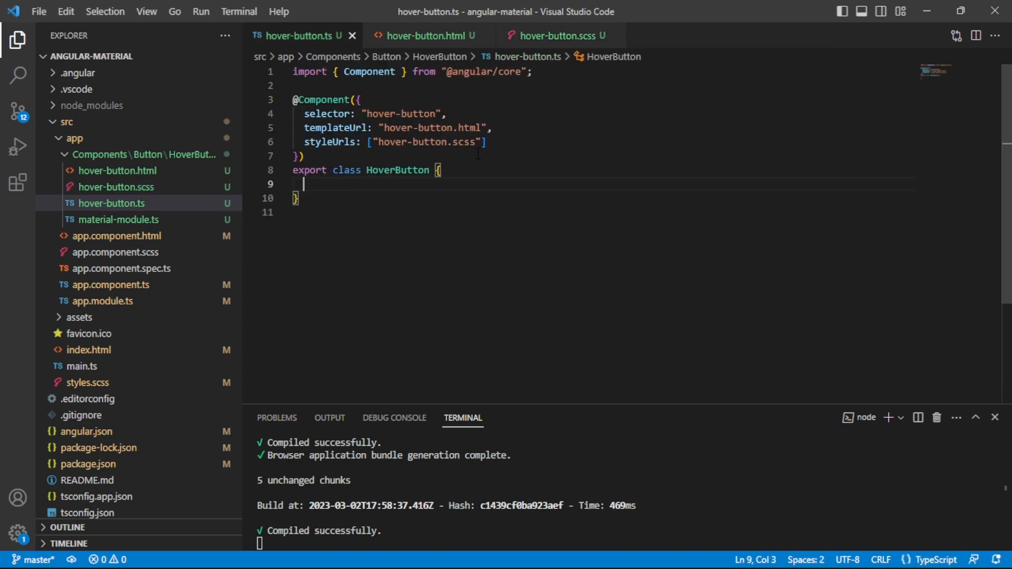
mouse_move(423, 35)
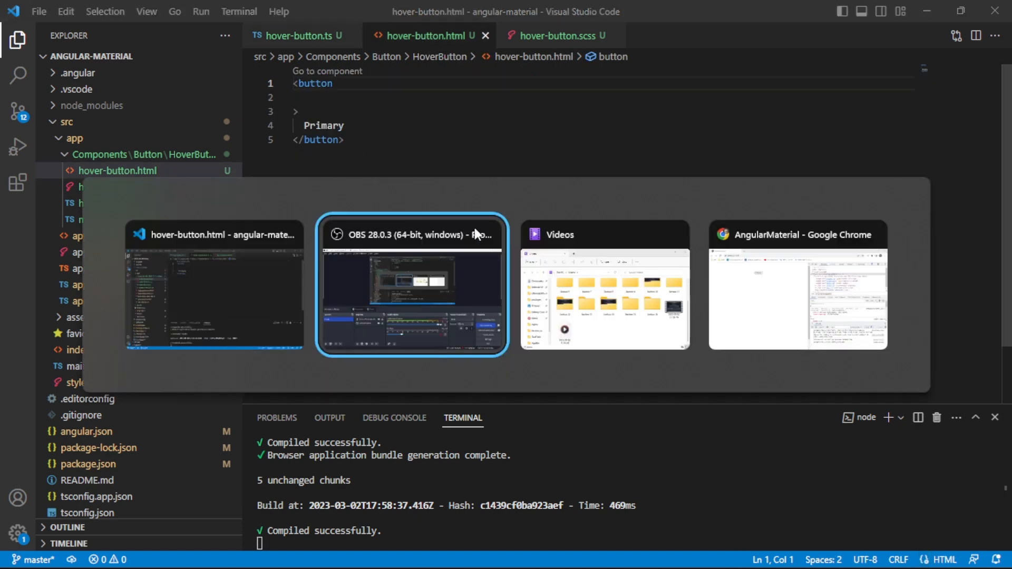
left_click(797, 283)
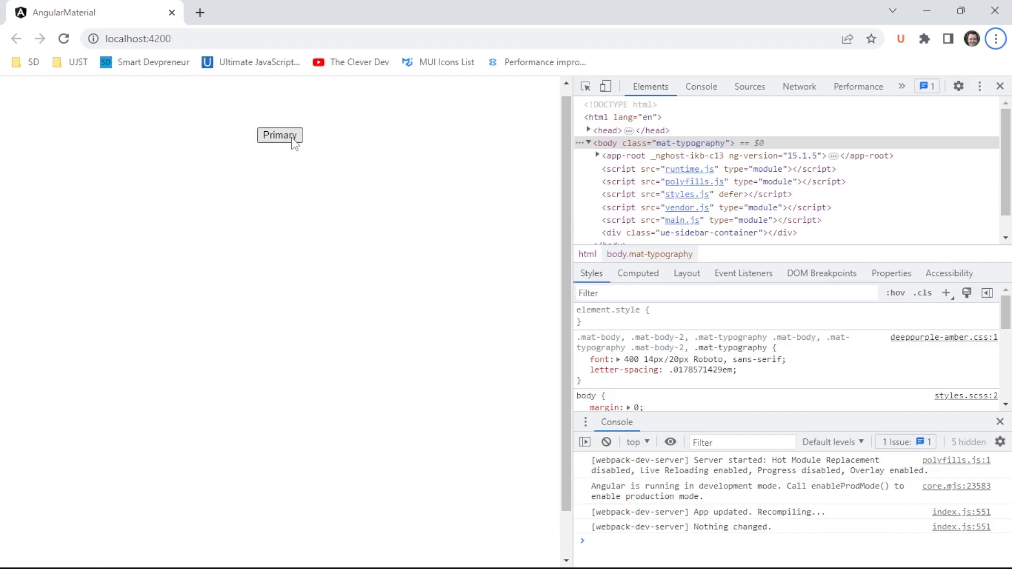
key("alt+tab")
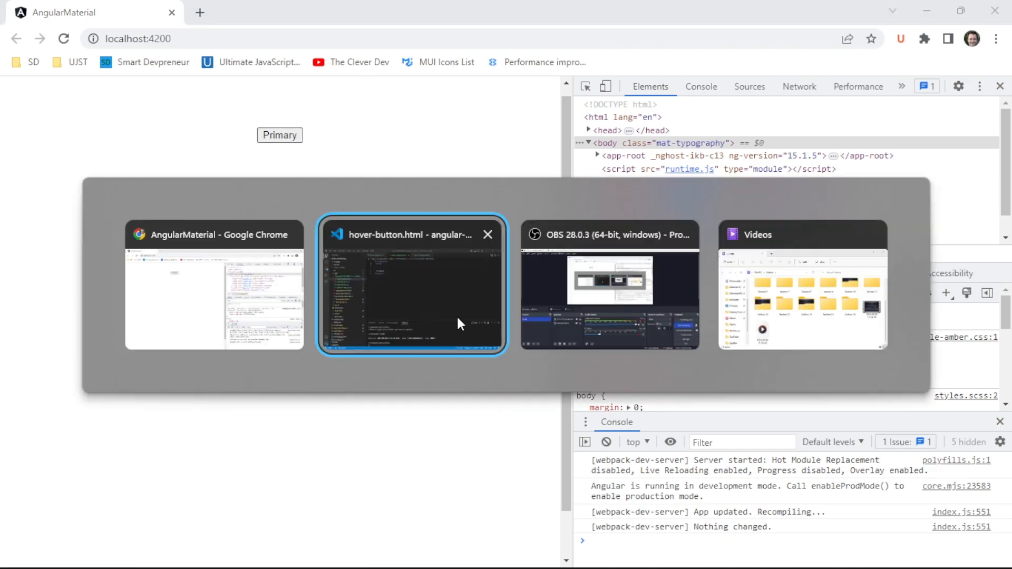
left_click(411, 286)
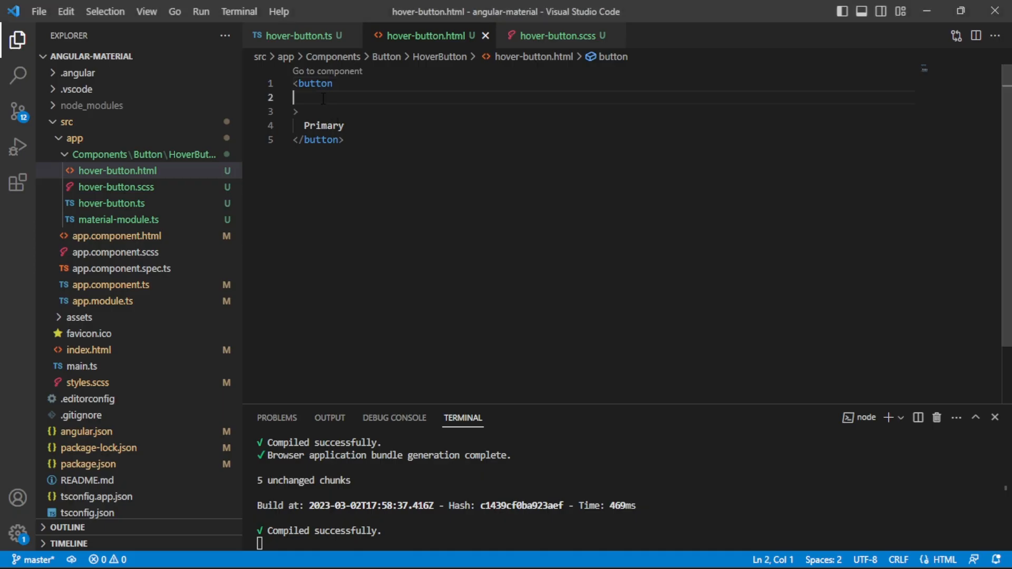
type("mat-raised-button")
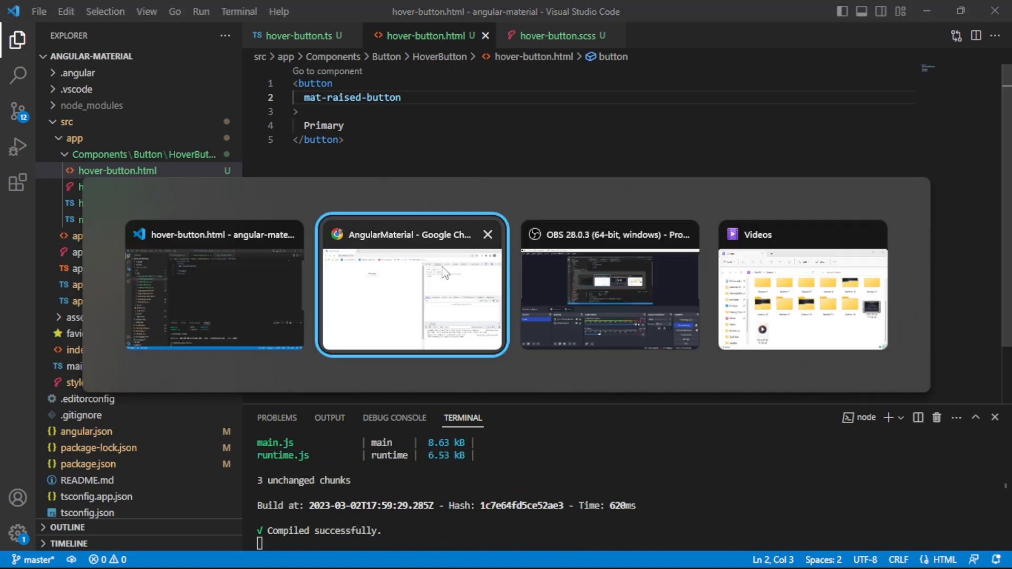
Inspect the Primary button in Chrome to confirm its mat-unthemed and raised-button classes.
left_click(411, 283)
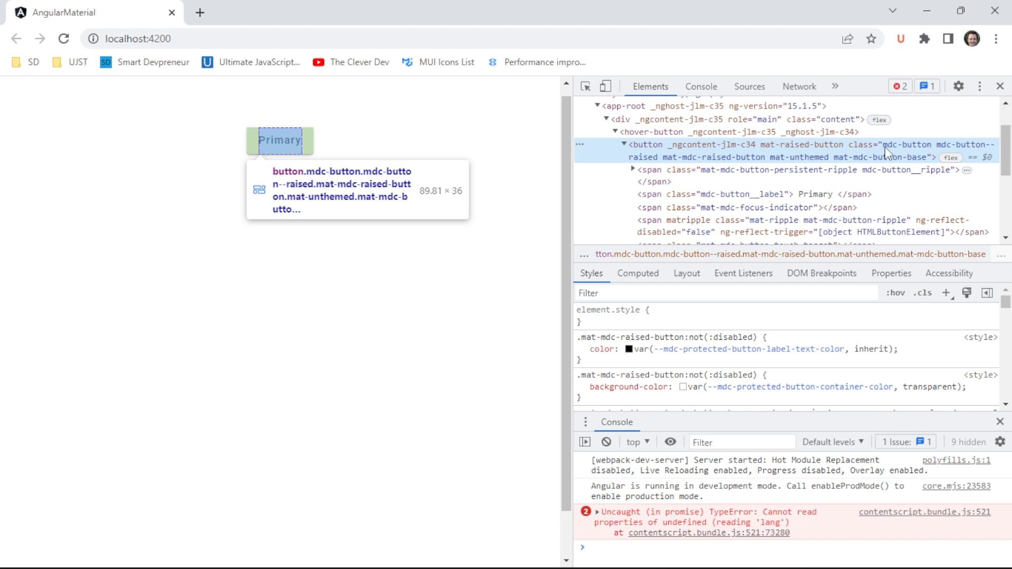
mouse_move(888, 155)
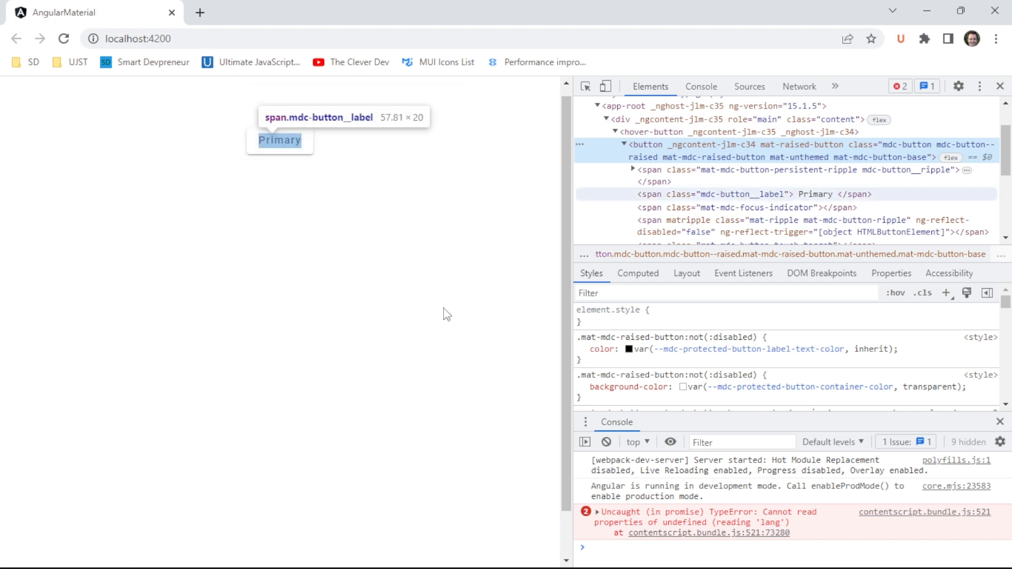
mouse_move(485, 254)
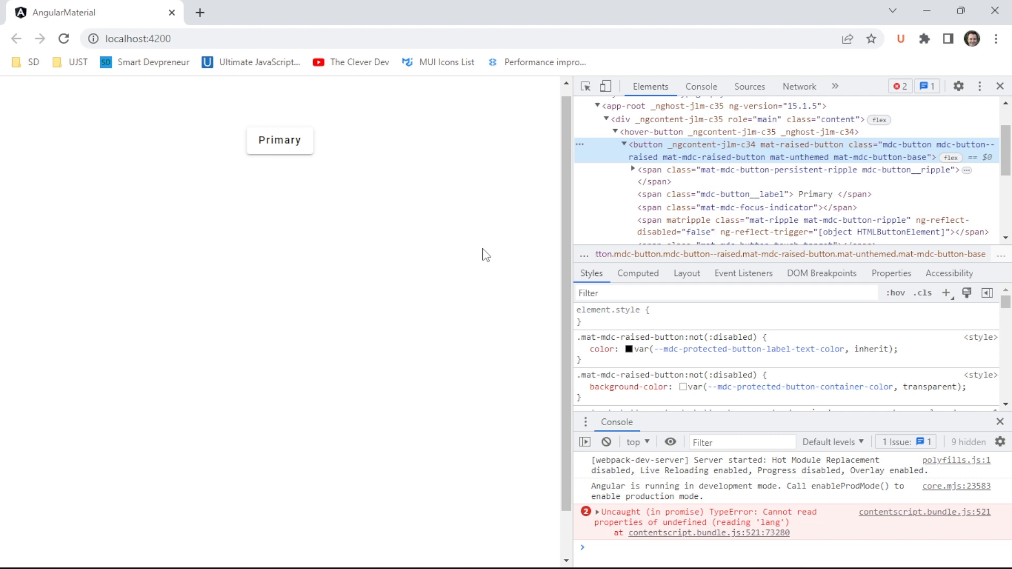
mouse_move(645, 154)
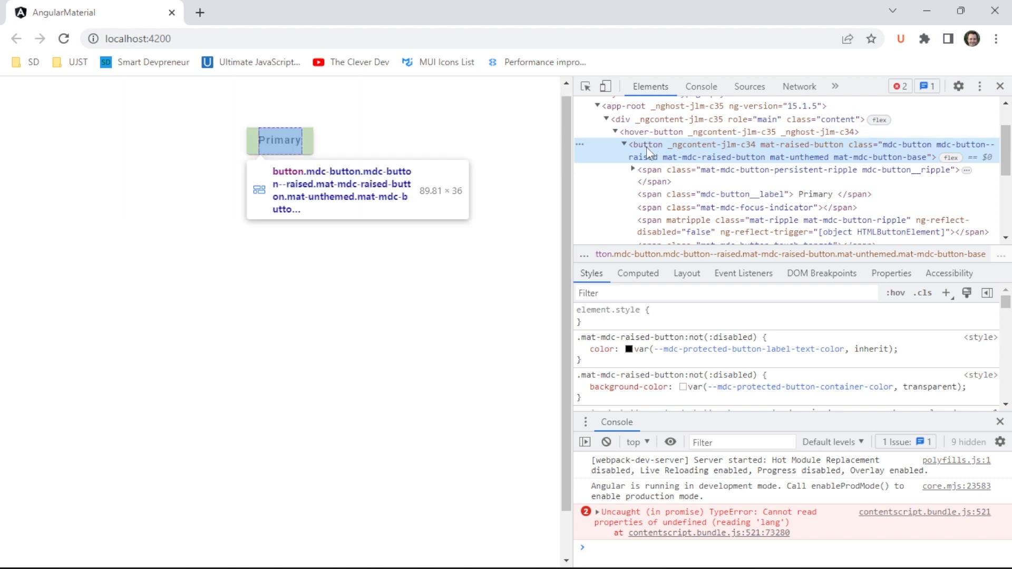
mouse_move(882, 158)
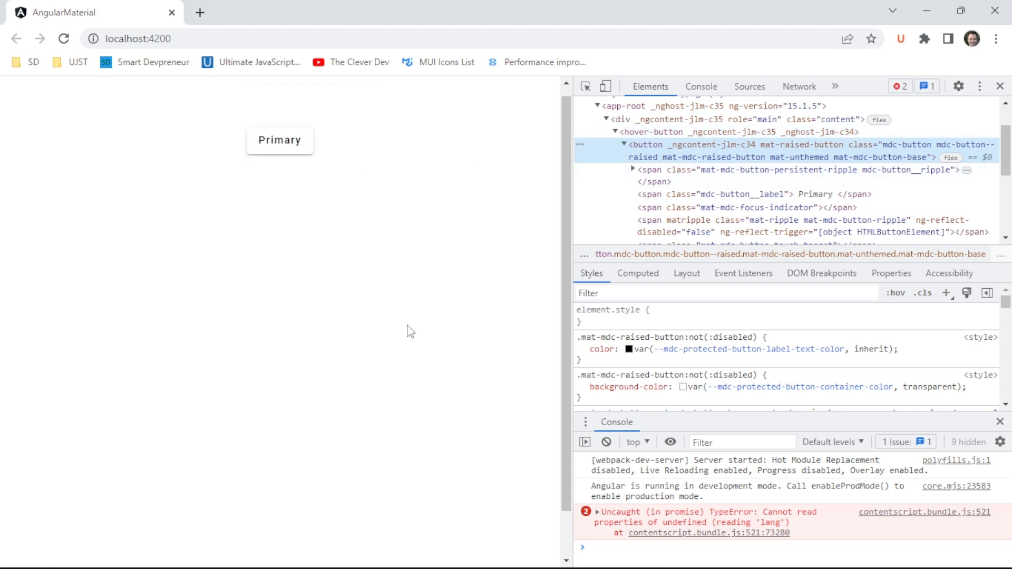
mouse_move(815, 158)
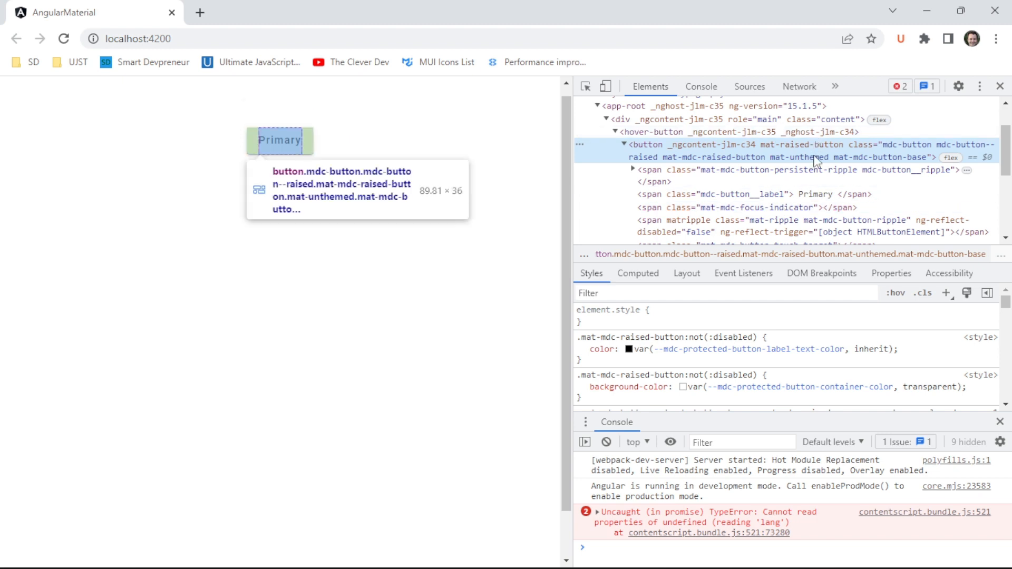
mouse_move(900, 157)
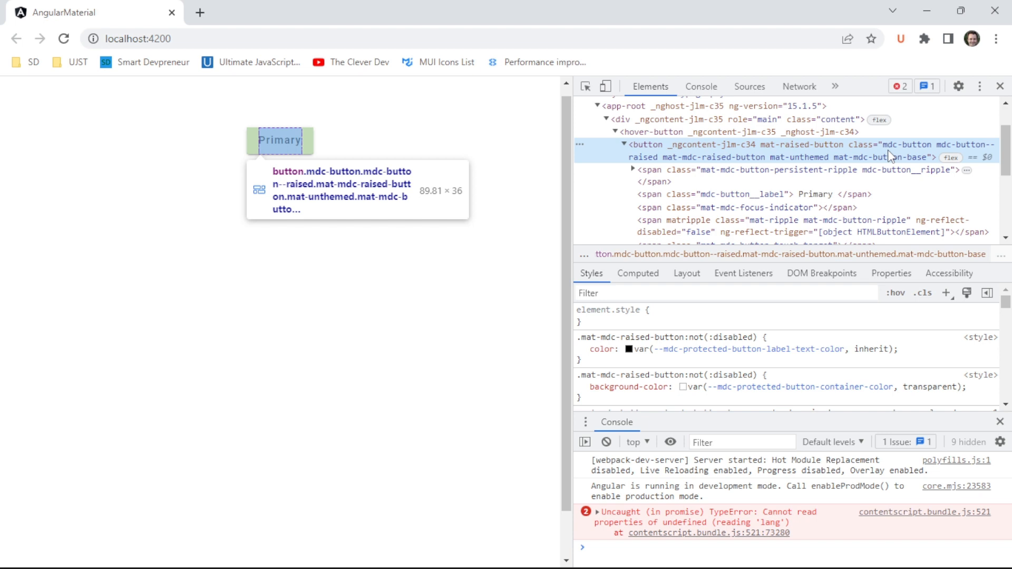
mouse_move(941, 150)
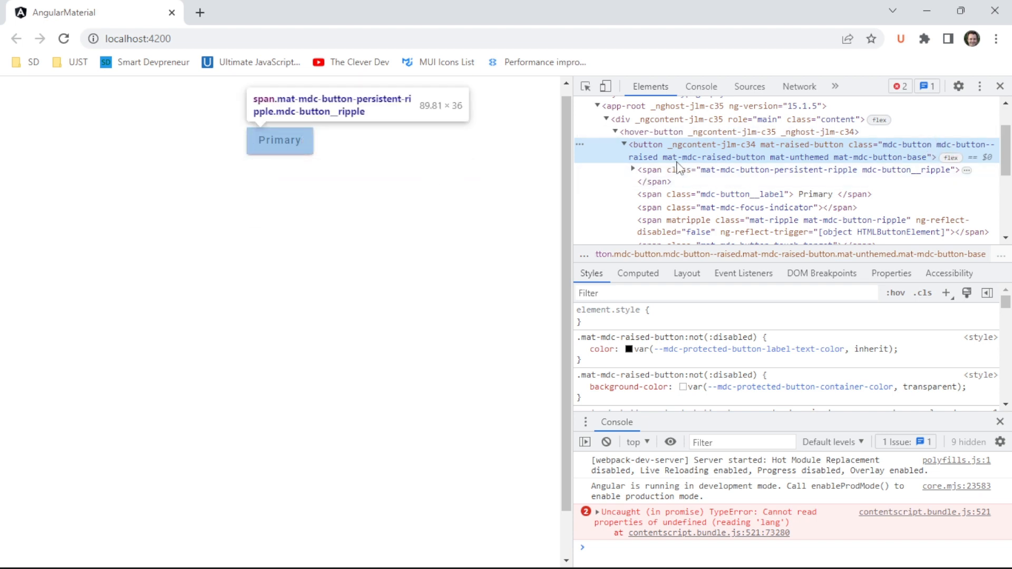
mouse_move(462, 246)
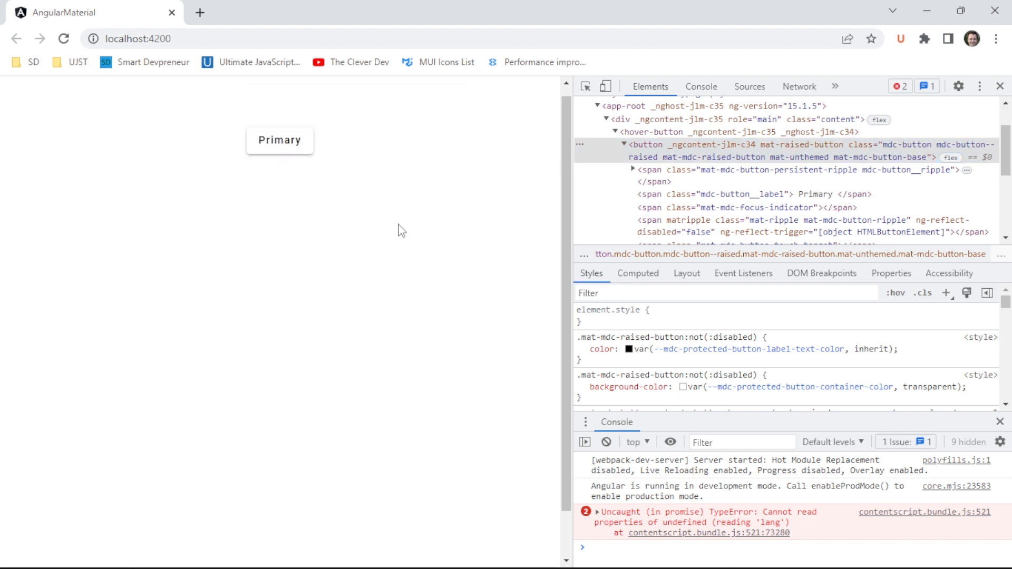
key("alt+tab")
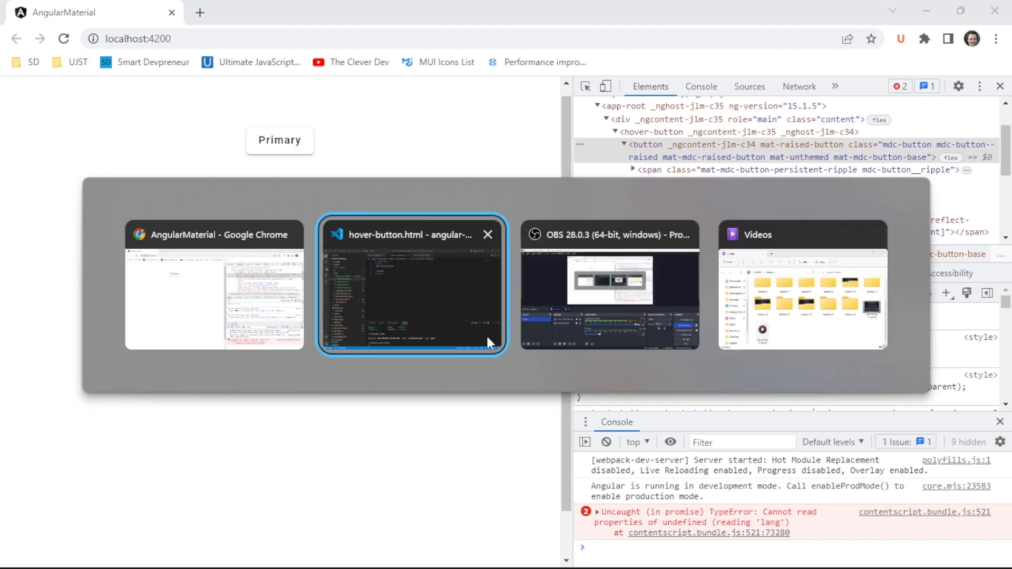
Start a .mat-mdc-raised-button:hover rule in hover-button.scss.
left_click(411, 285)
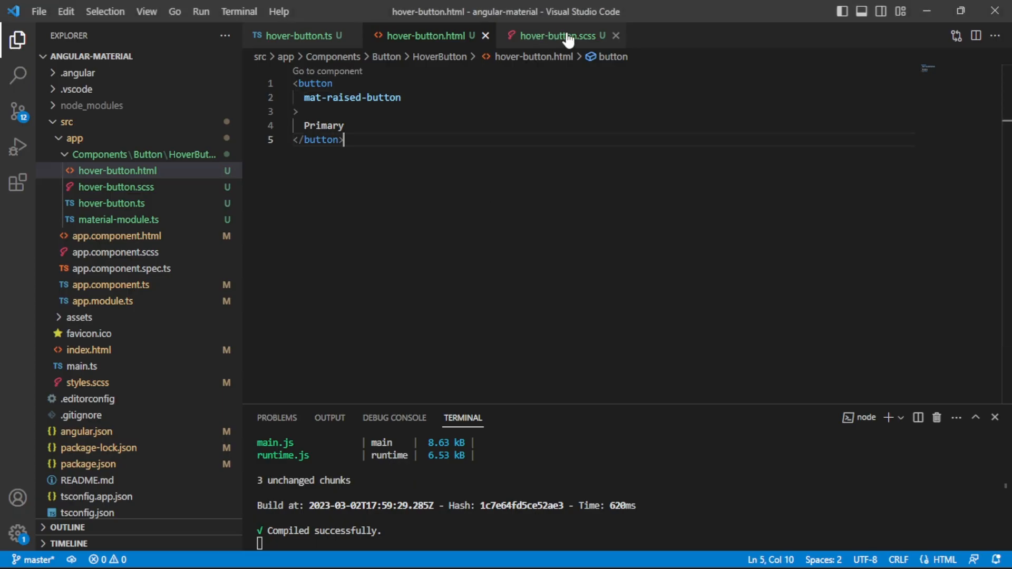
left_click(559, 36)
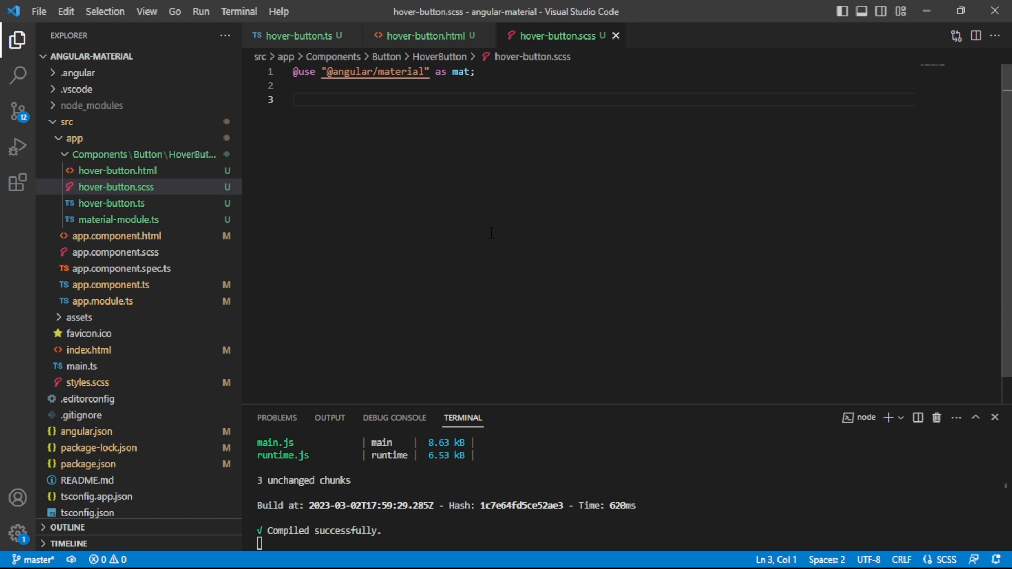
mouse_move(475, 220)
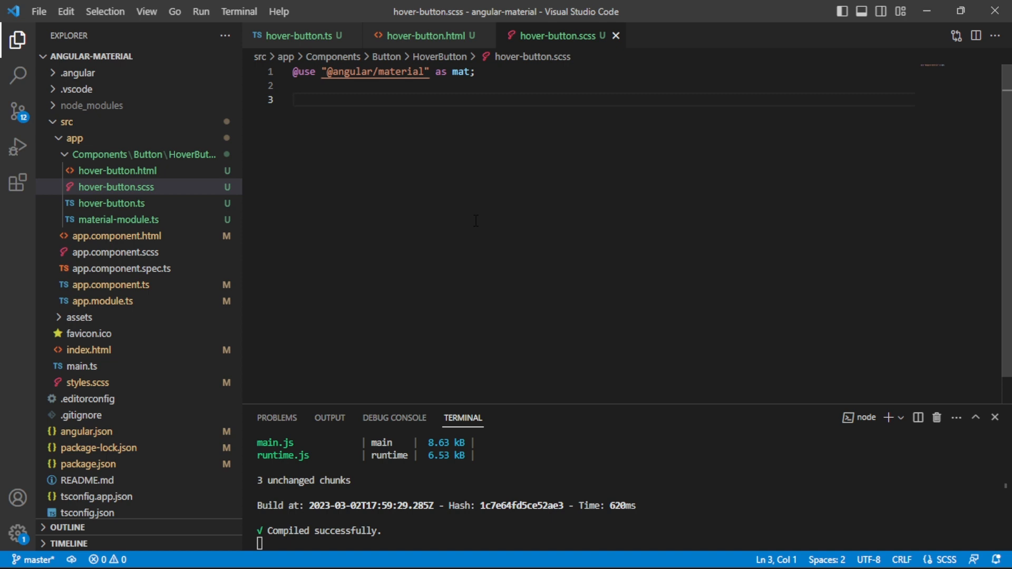
type(".mat-")
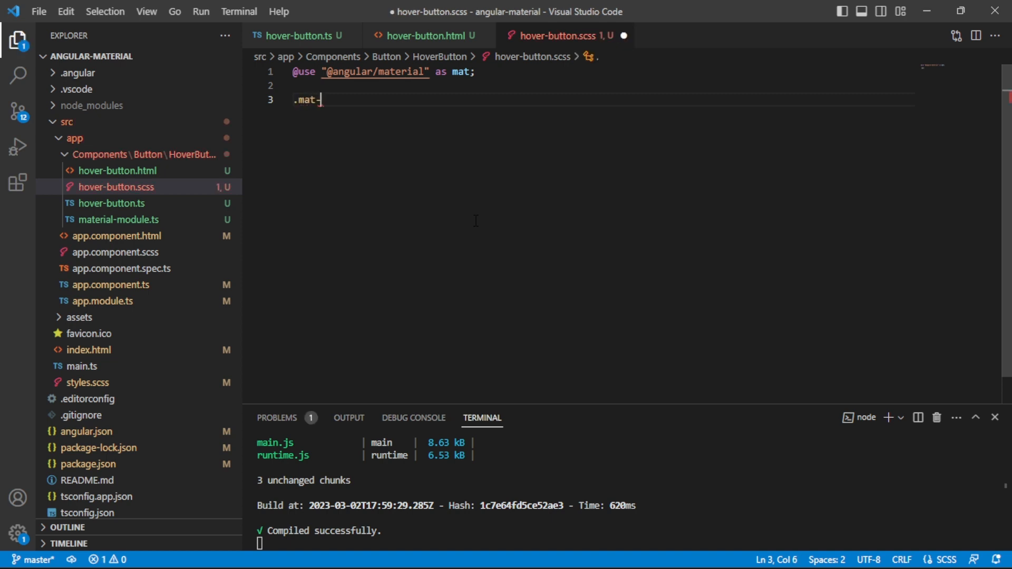
type("mdc-raise")
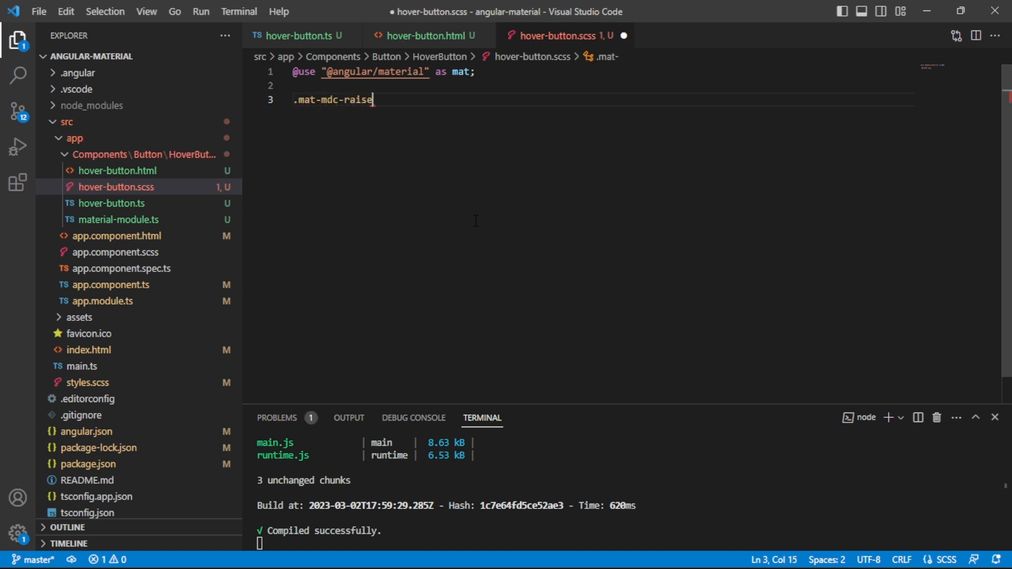
type("d-button")
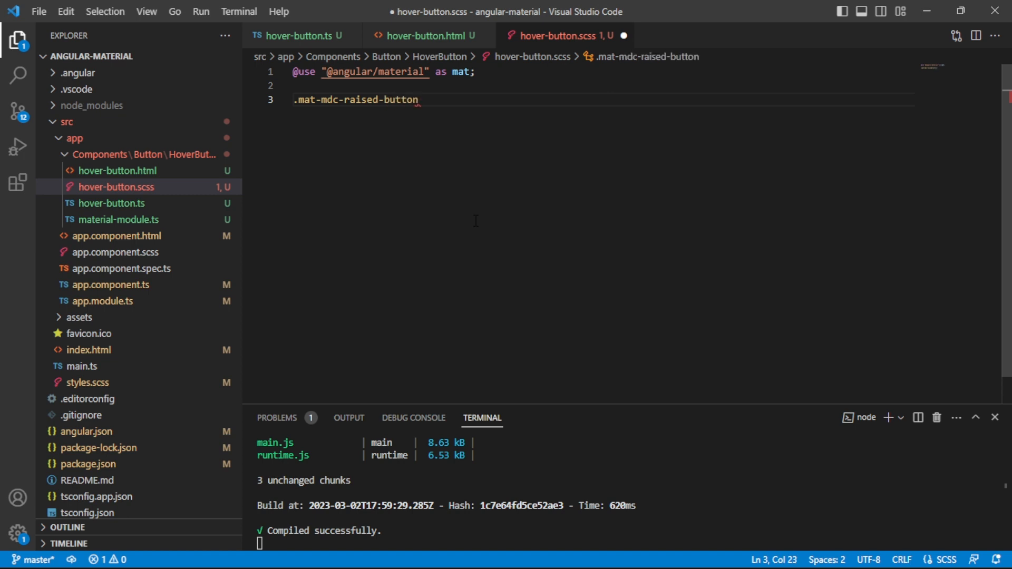
type(":hover")
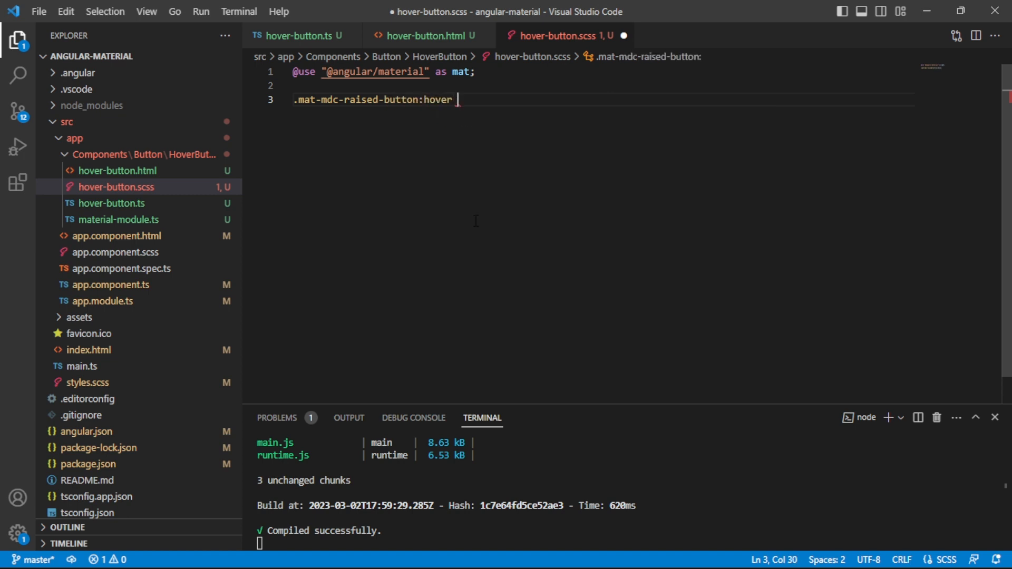
type("{")
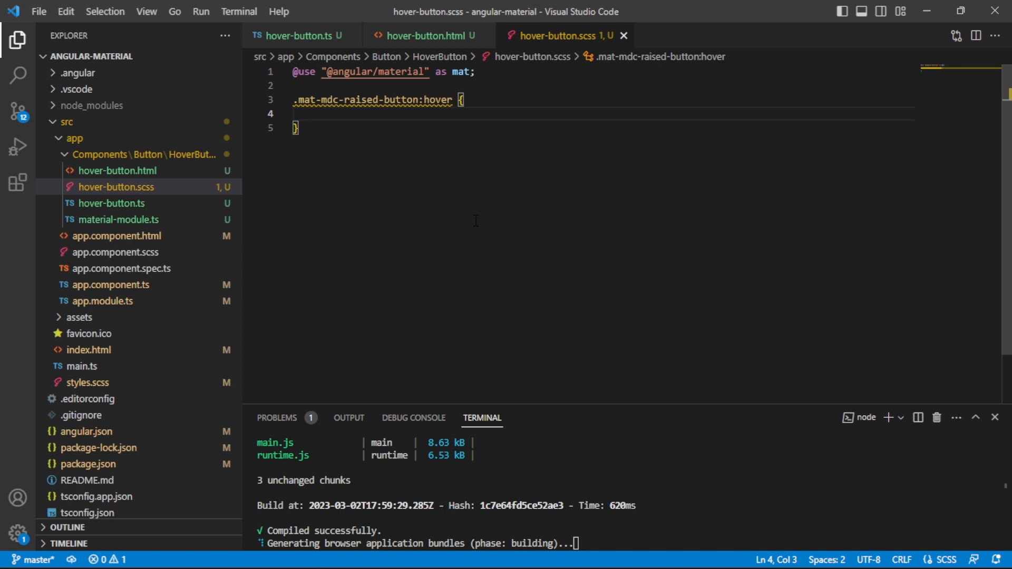
mouse_move(565, 117)
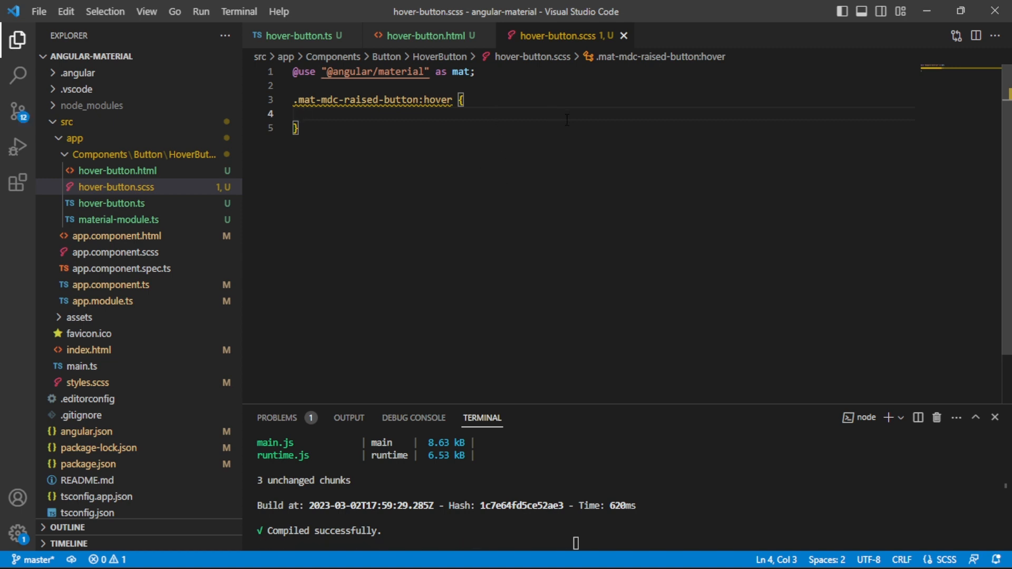
Give the hover rule background-color: orange and save the stylesheet.
left_click(426, 36)
type("background-color: ;")
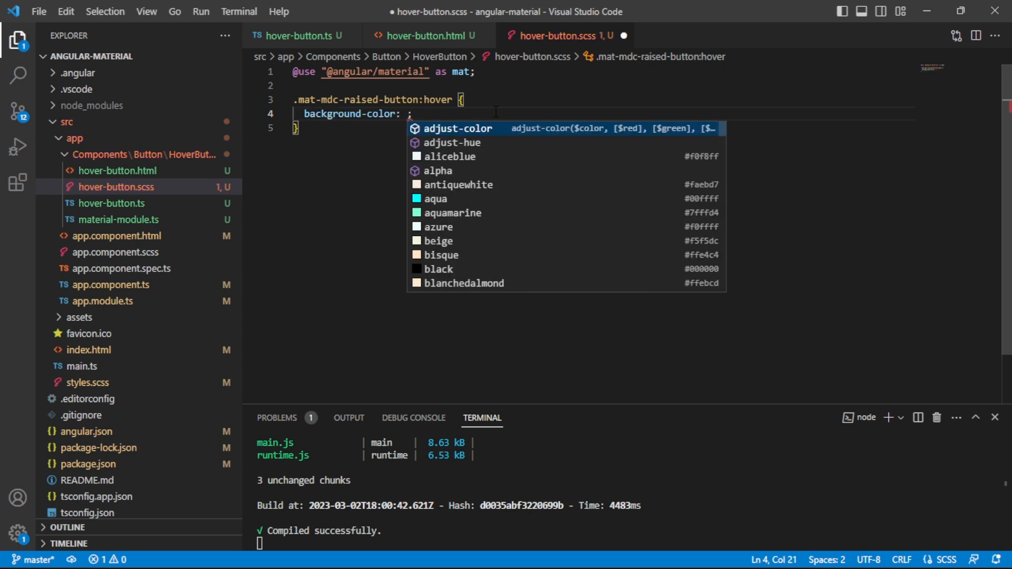
type("orange")
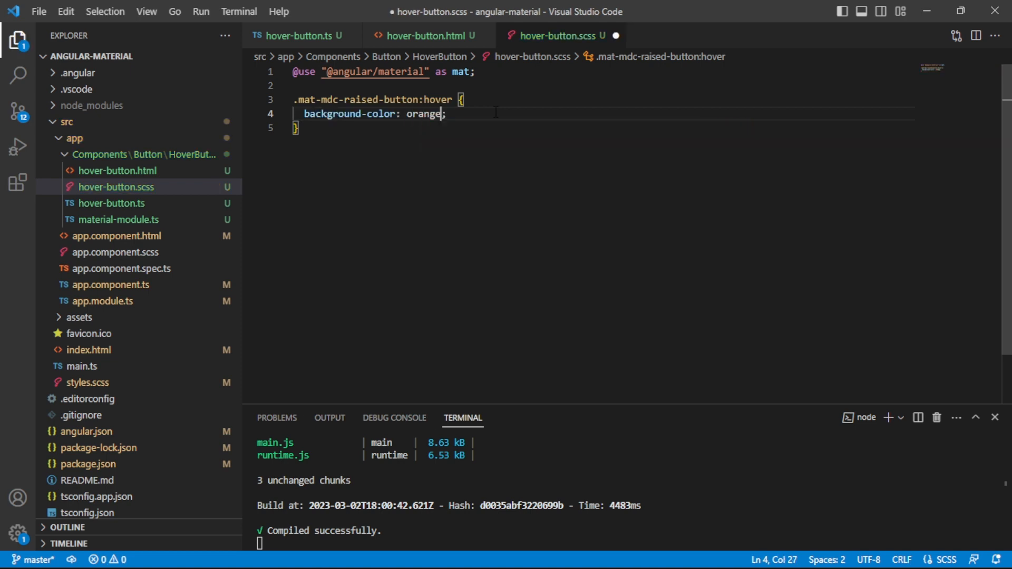
key("ctrl+s")
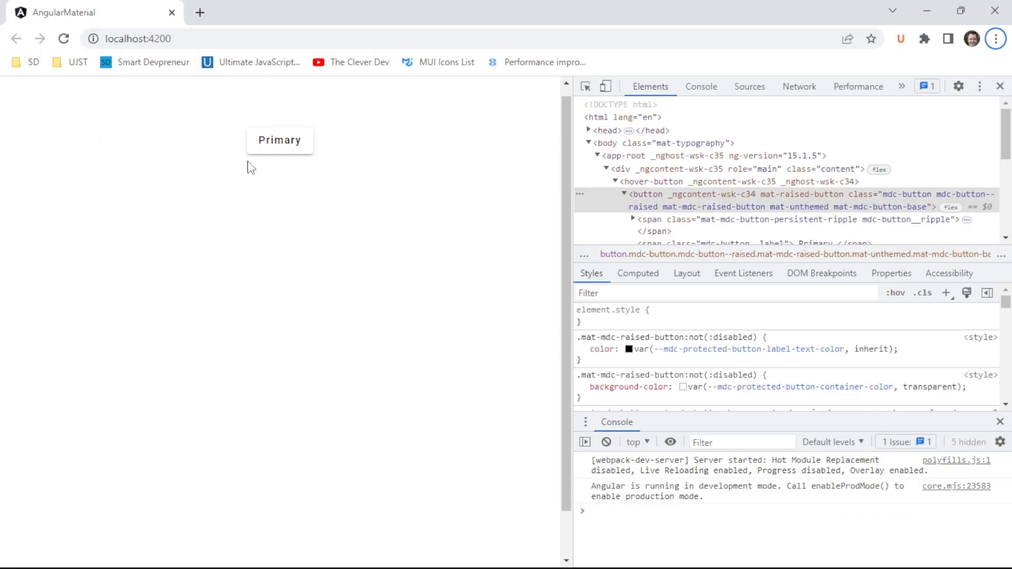
mouse_move(323, 161)
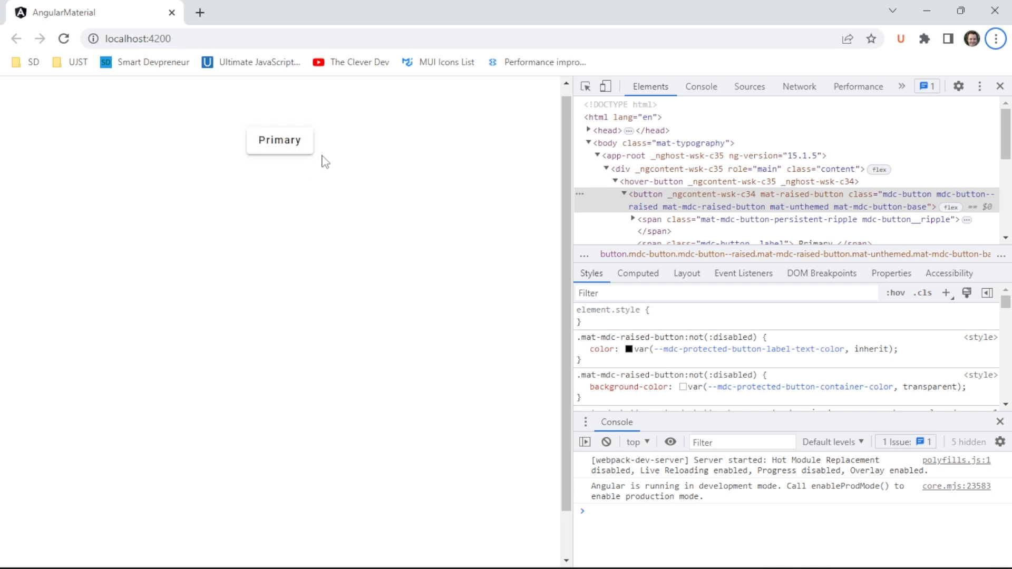
mouse_move(421, 182)
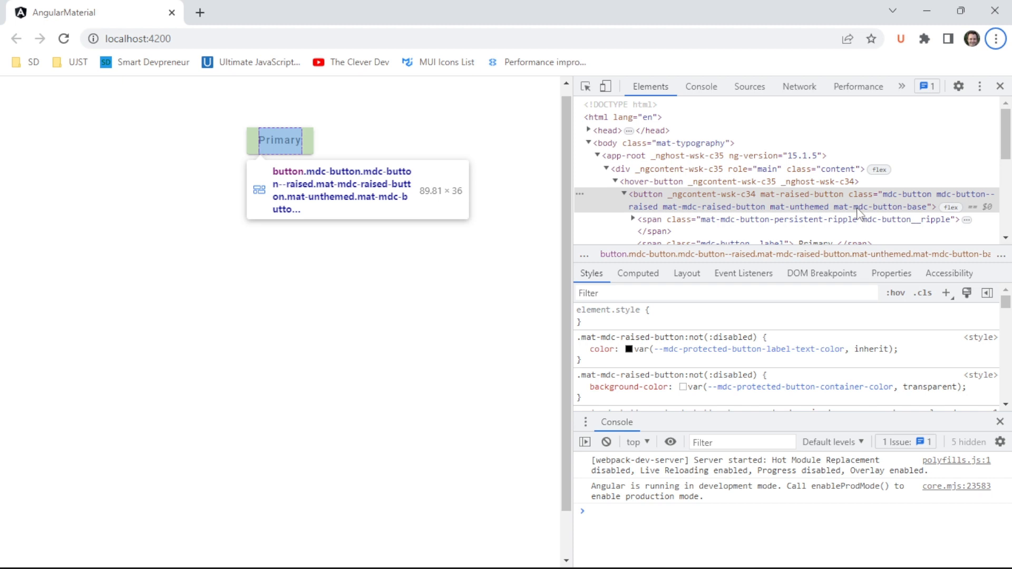
mouse_move(859, 214)
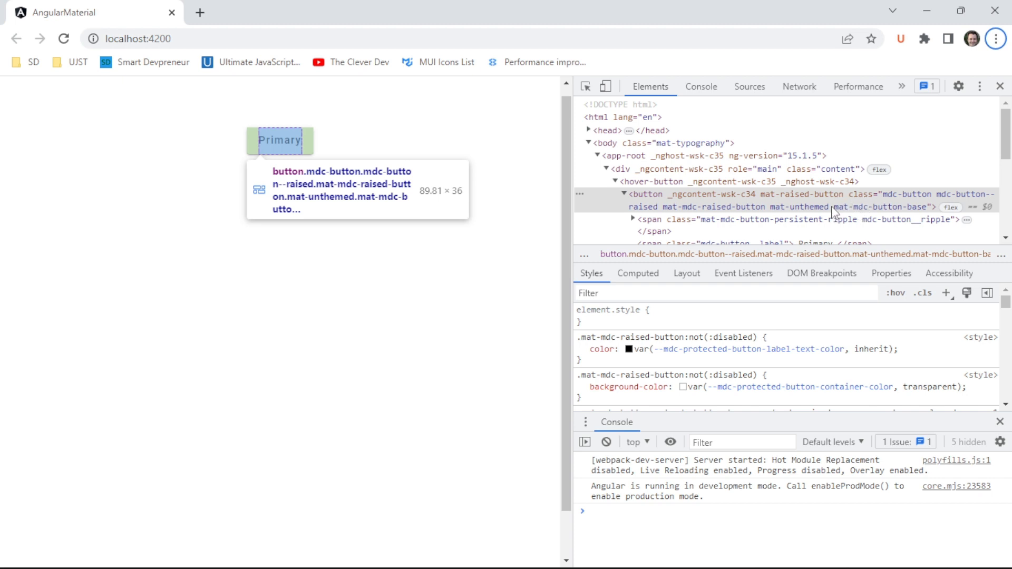
key("alt+tab")
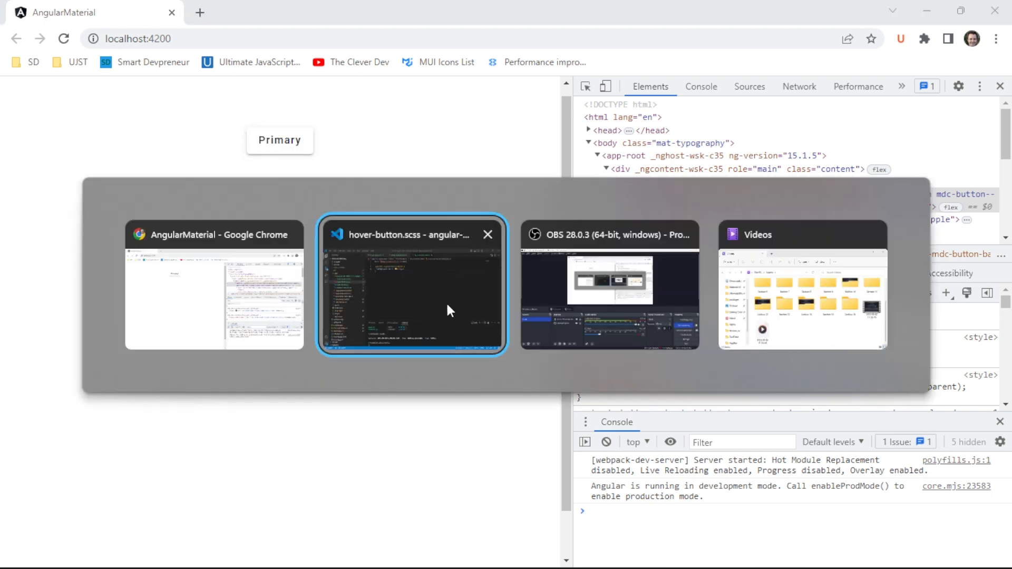
Turn the duplicated rule into a :focus rule with background-color: green.
left_click(410, 286)
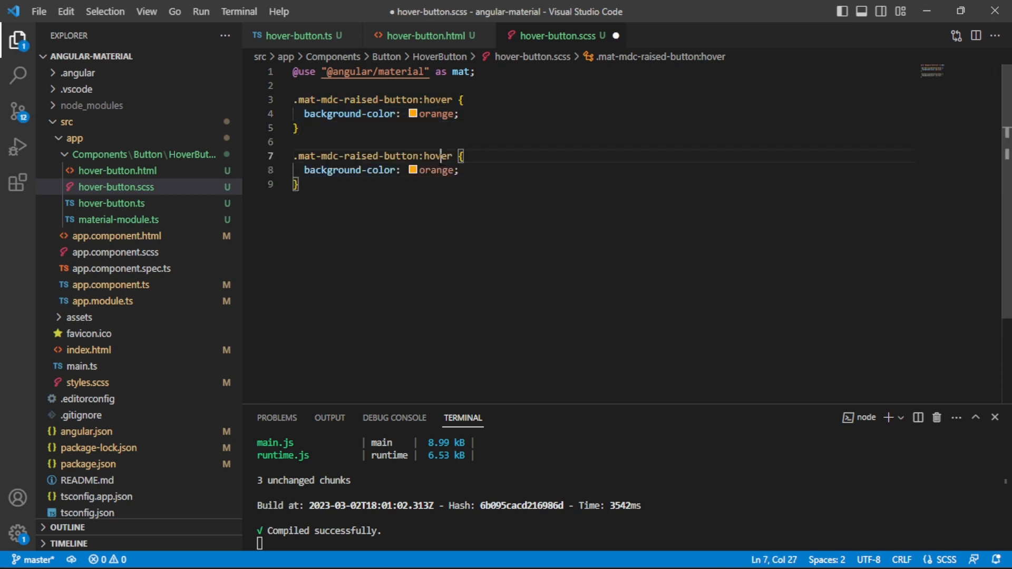
type("focus")
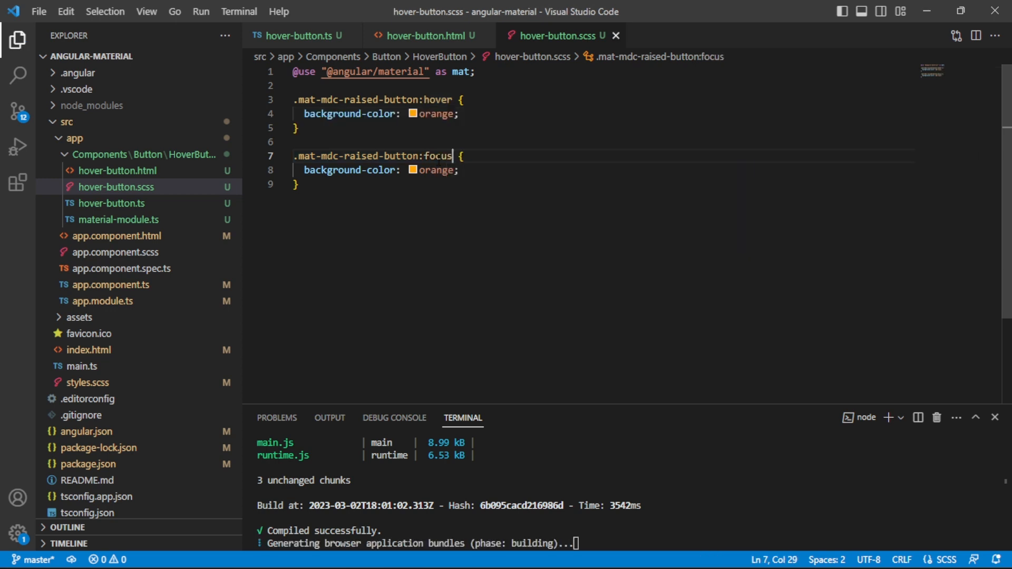
double_click(437, 156)
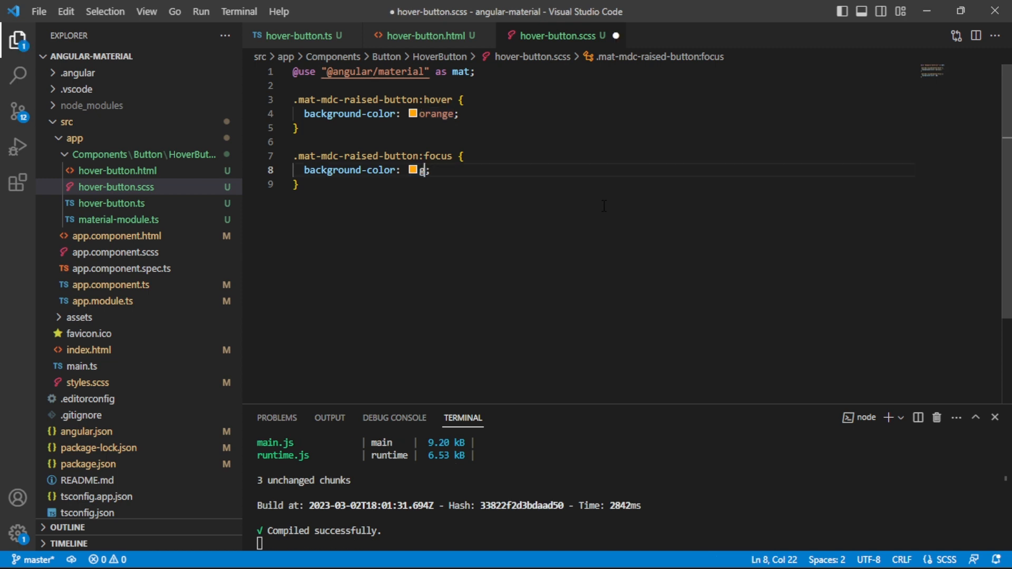
type("reen;")
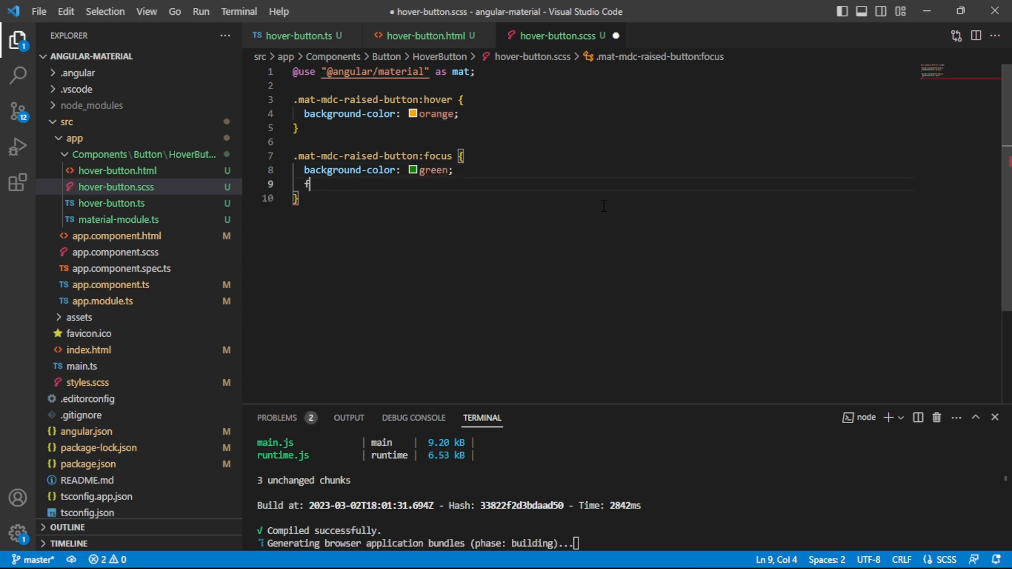
Add font-size: 1.25rem and color: gray to the focus rule.
type("ont-size: ;")
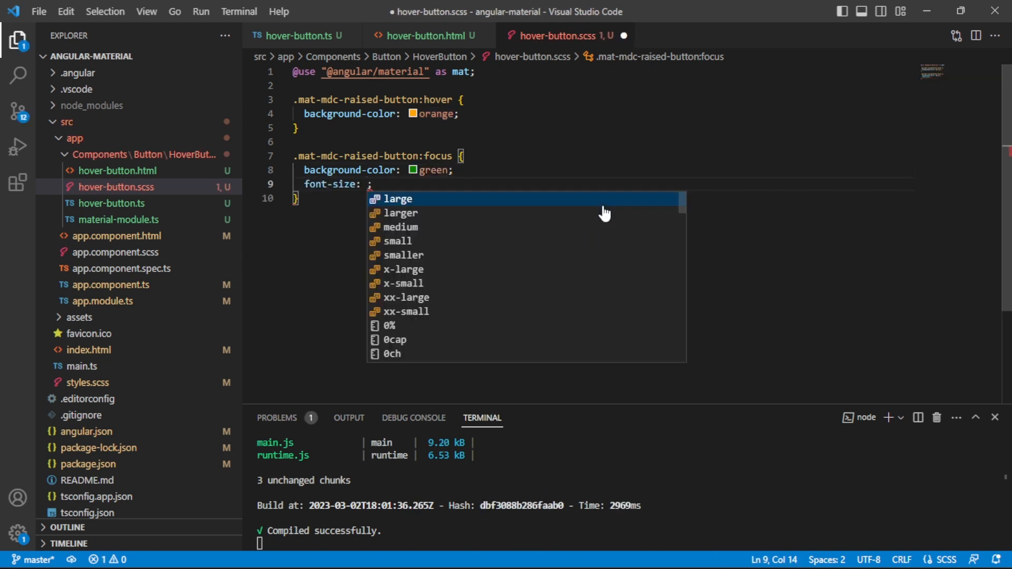
type("1.25rem")
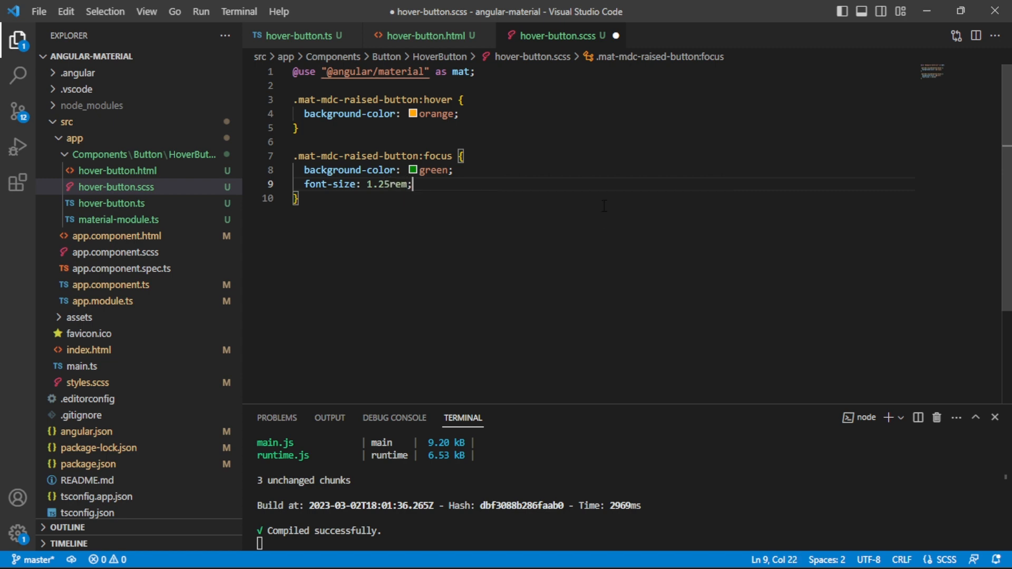
key("Enter")
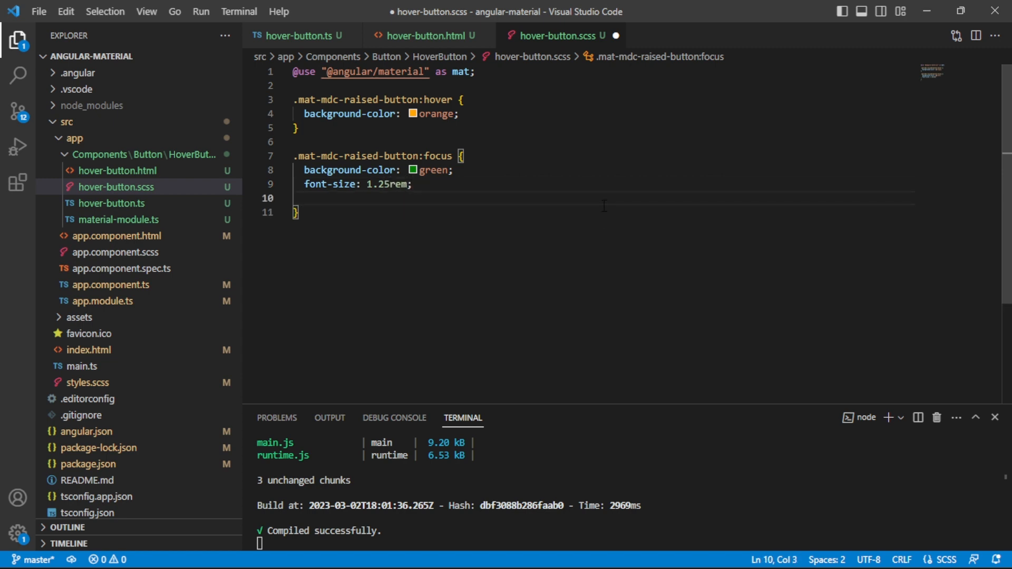
type("color:")
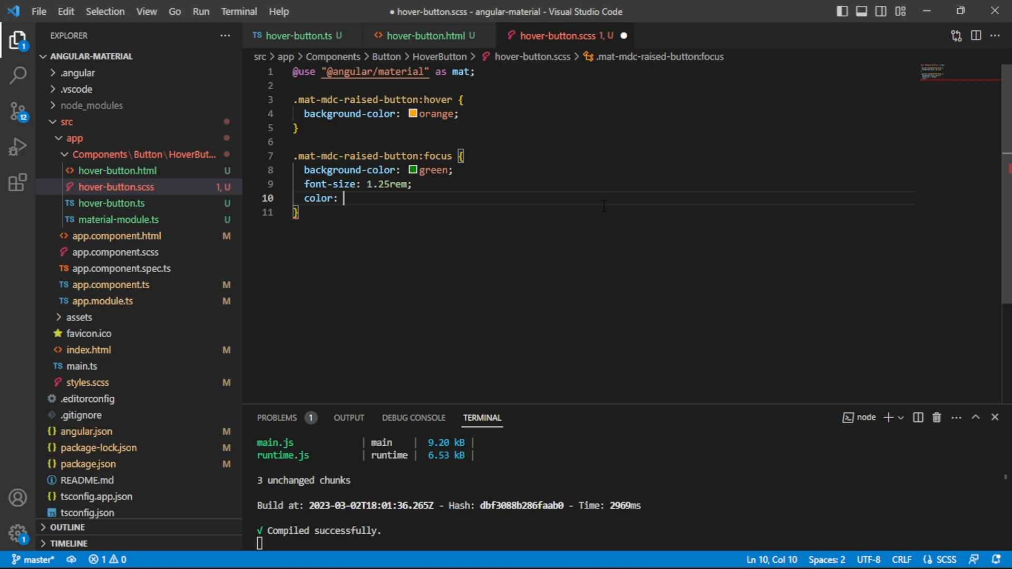
type("gray")
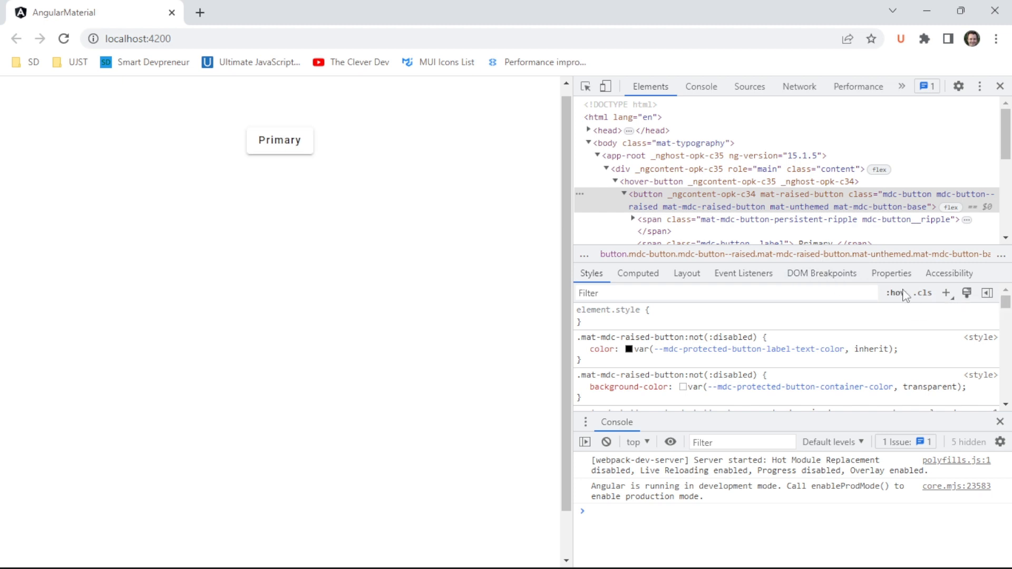
Force the button's :focus and :hover states in DevTools to preview green and orange styling, then return to the editor.
left_click(894, 293)
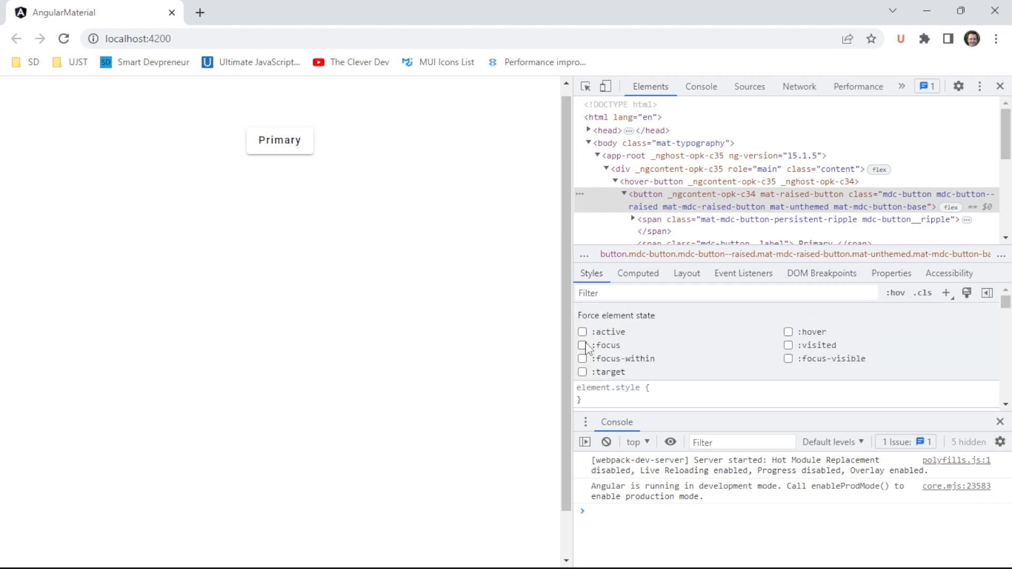
left_click(582, 345)
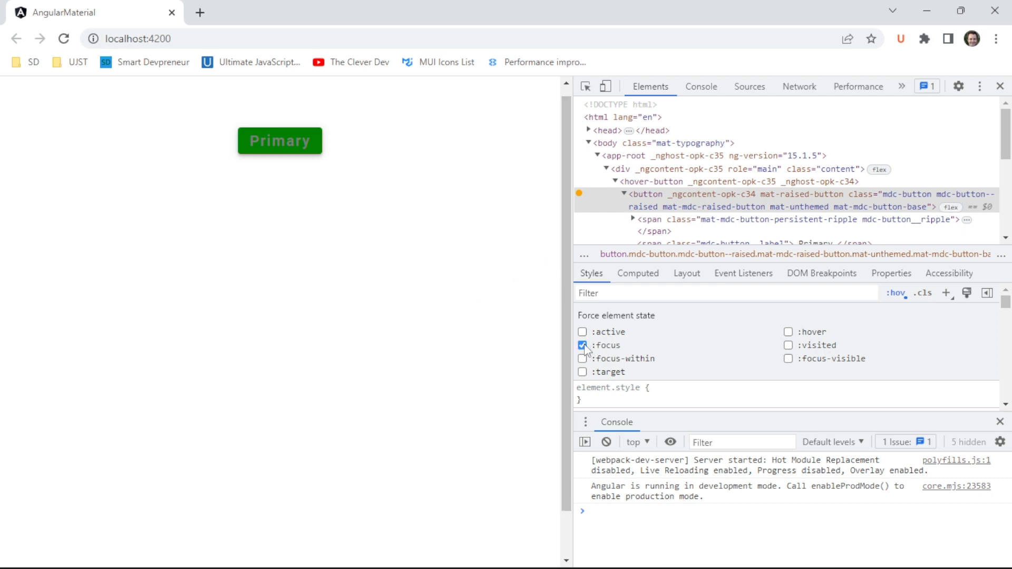
left_click(788, 331)
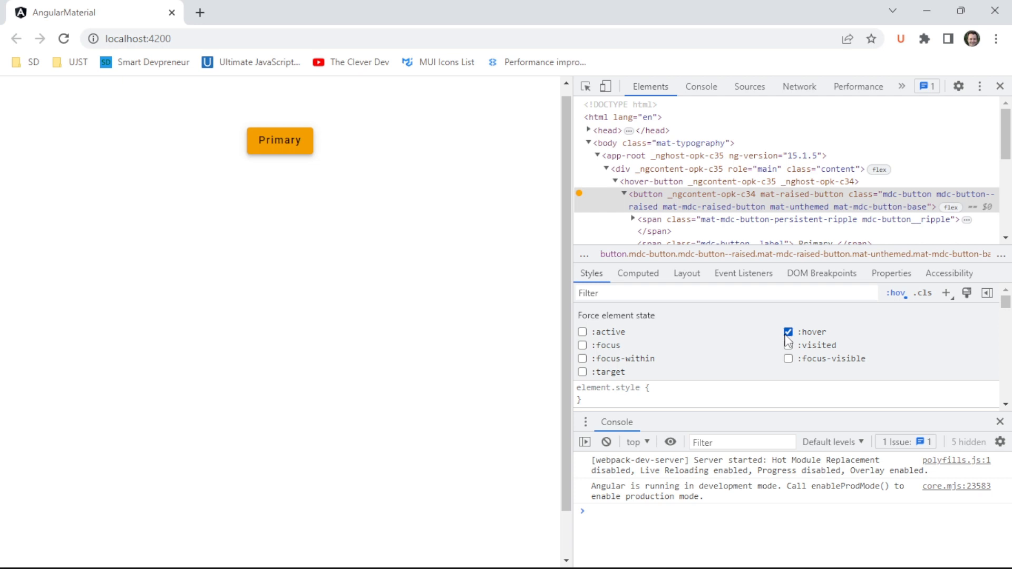
left_click(788, 331)
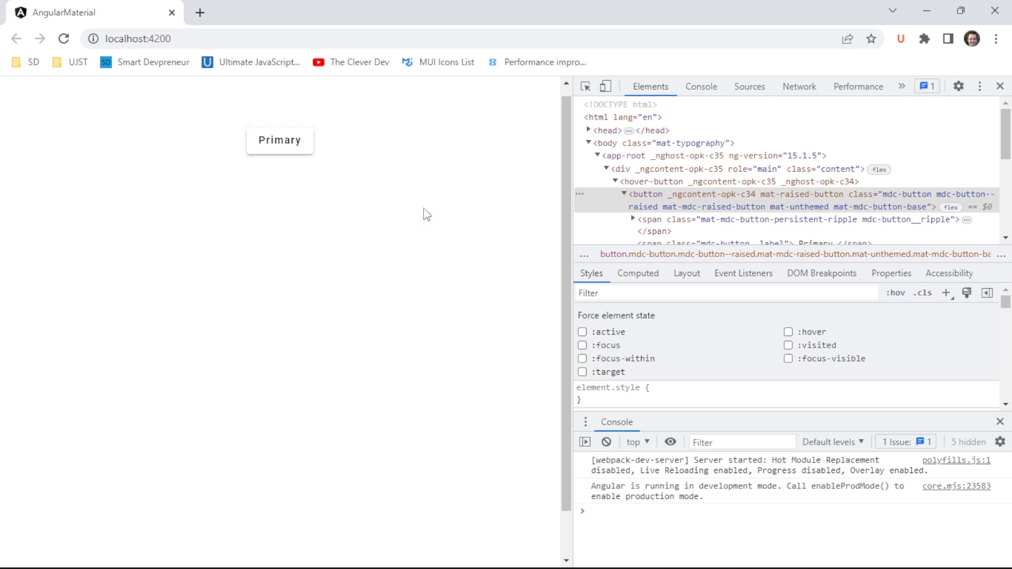
mouse_move(492, 298)
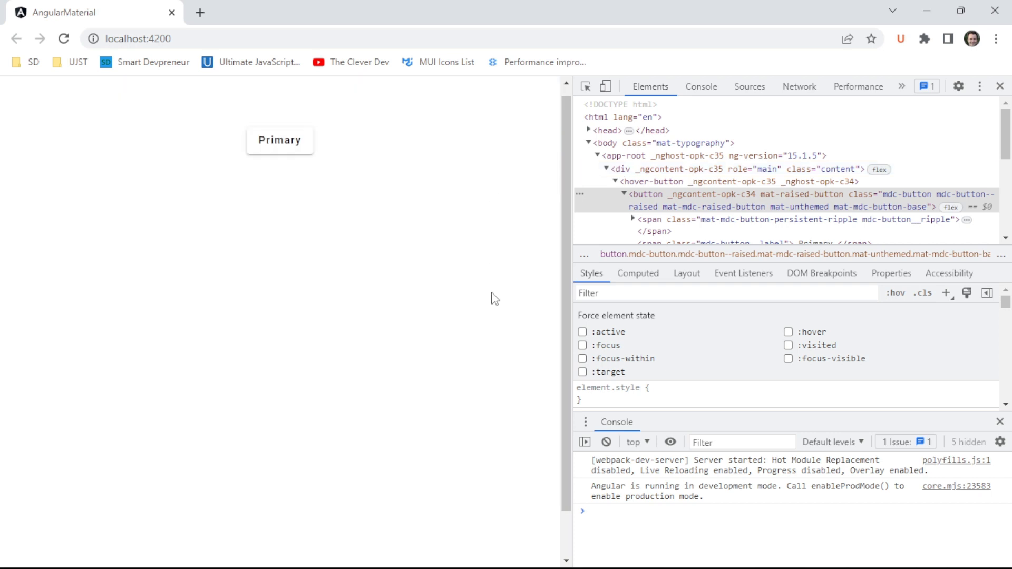
mouse_move(477, 302)
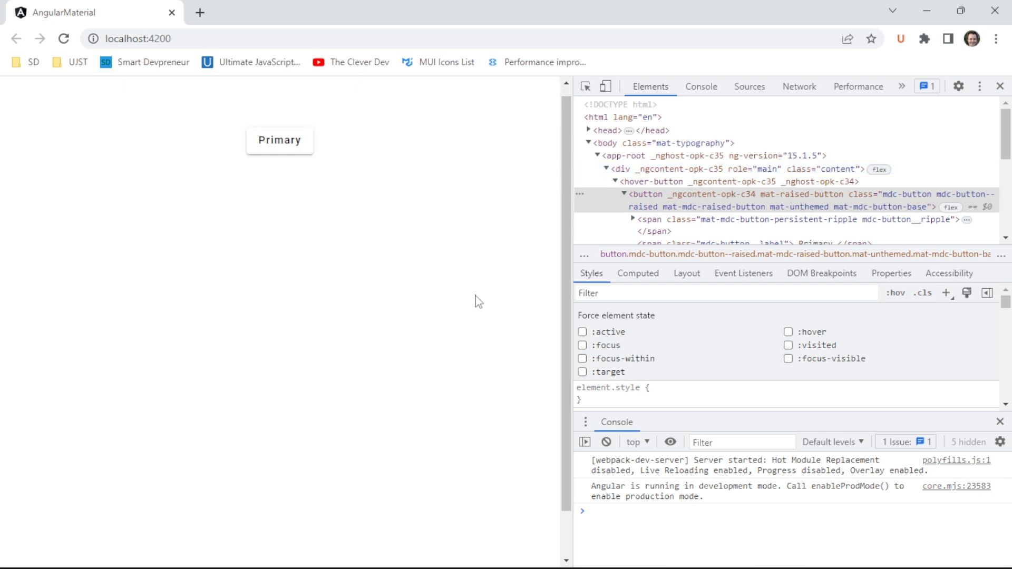
key("alt+tab")
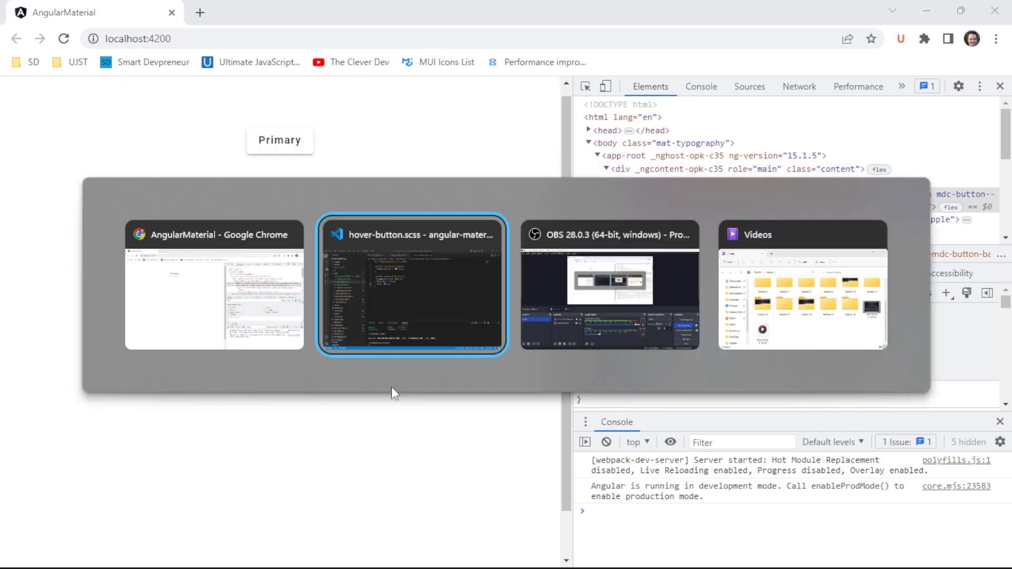
left_click(411, 285)
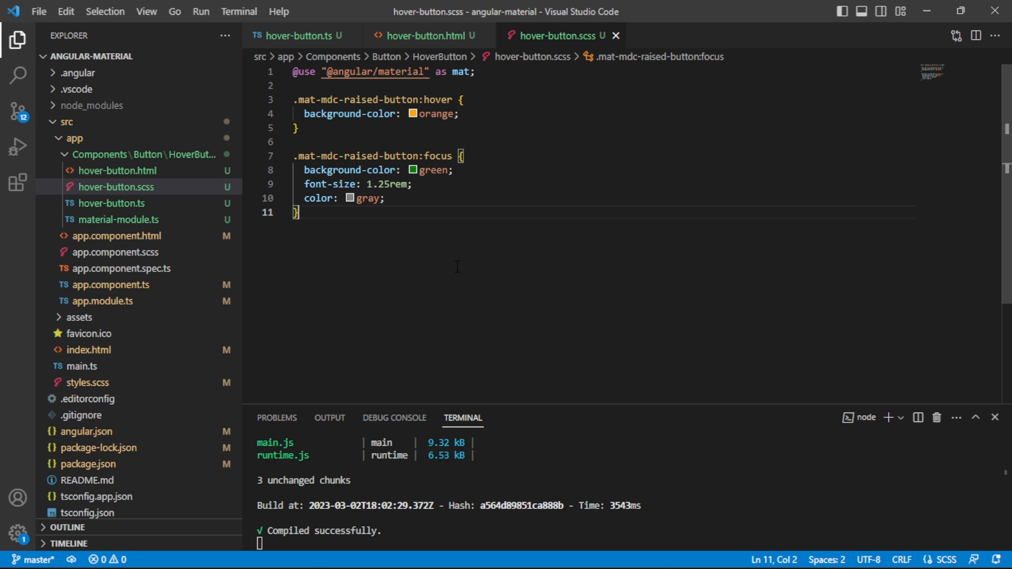
mouse_move(510, 103)
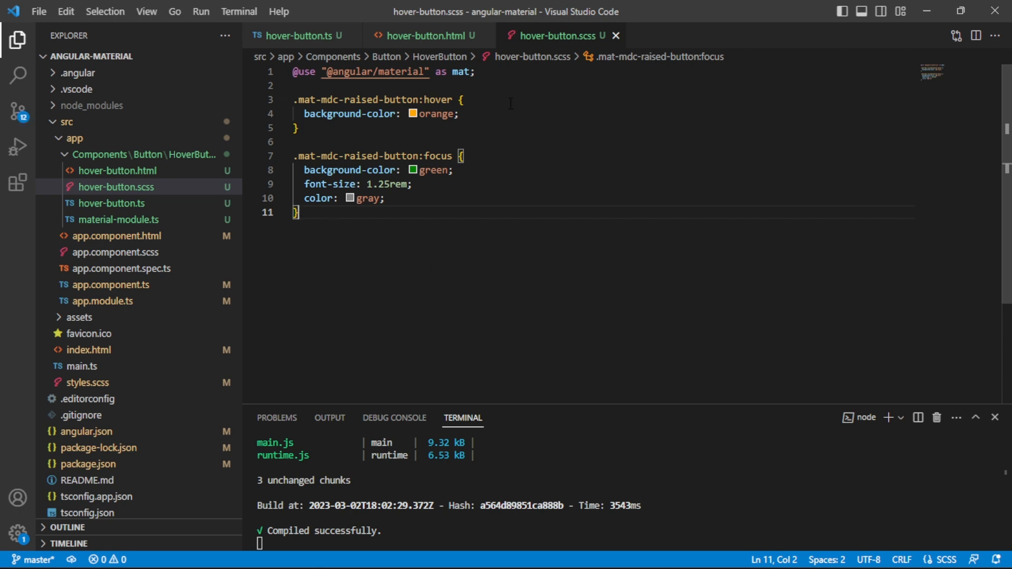
Save hover-button.html to rebuild, then jump to the HoverButton component class.
left_click(421, 36)
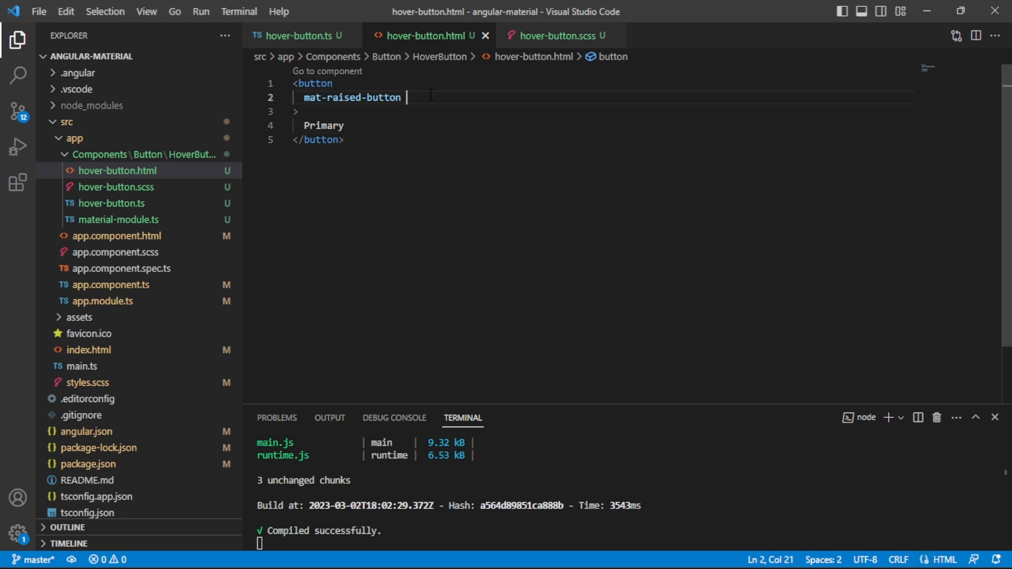
key("Backspace")
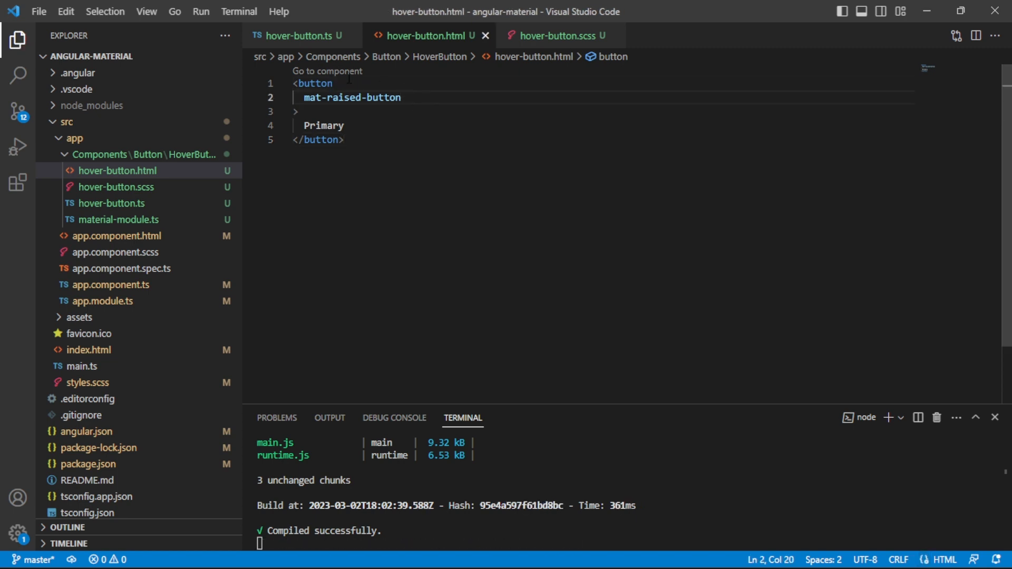
left_click(298, 36)
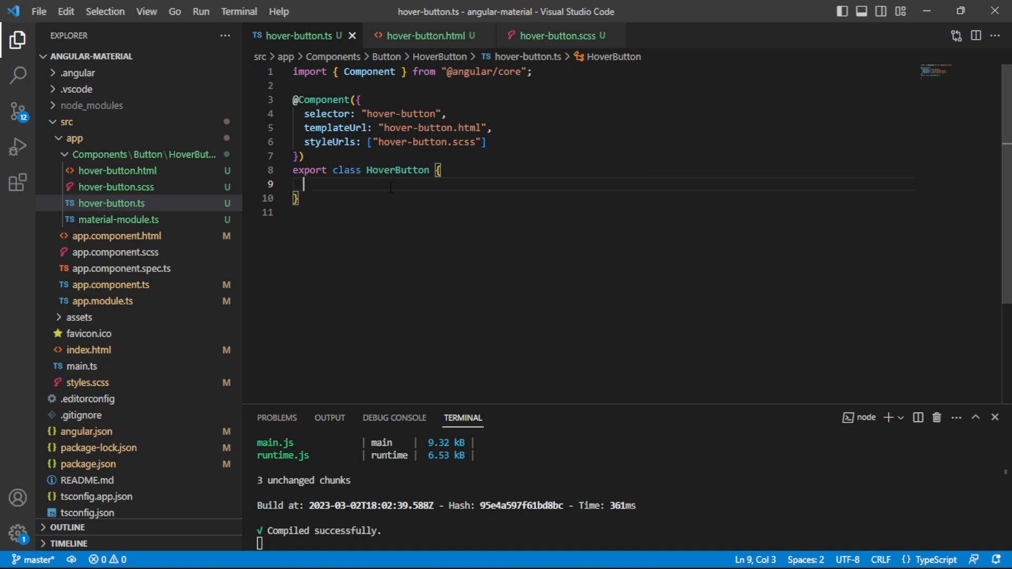
mouse_move(328, 52)
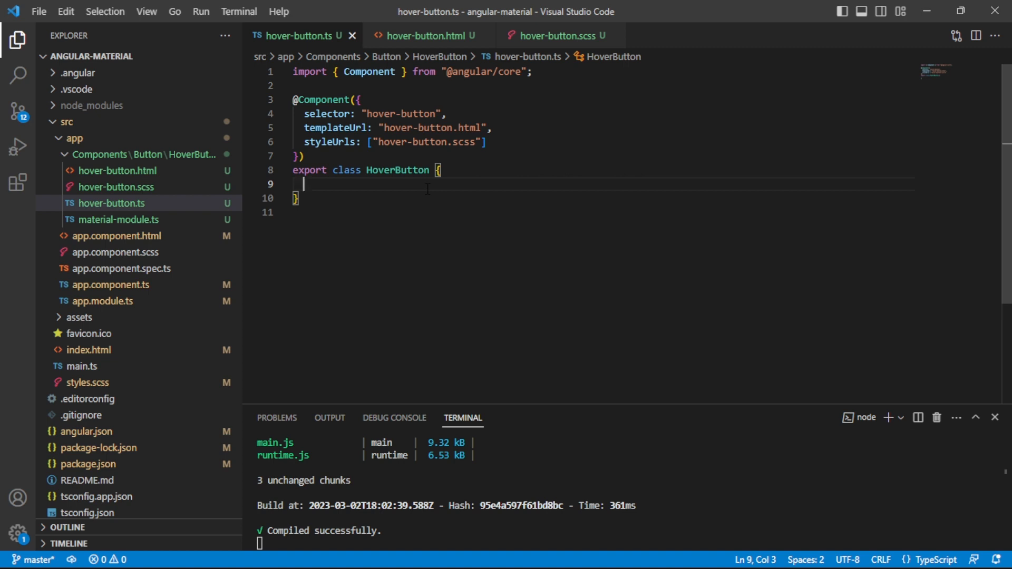
Declare color = "primary" in the HoverButton class, then return to the template.
type("color=\"")
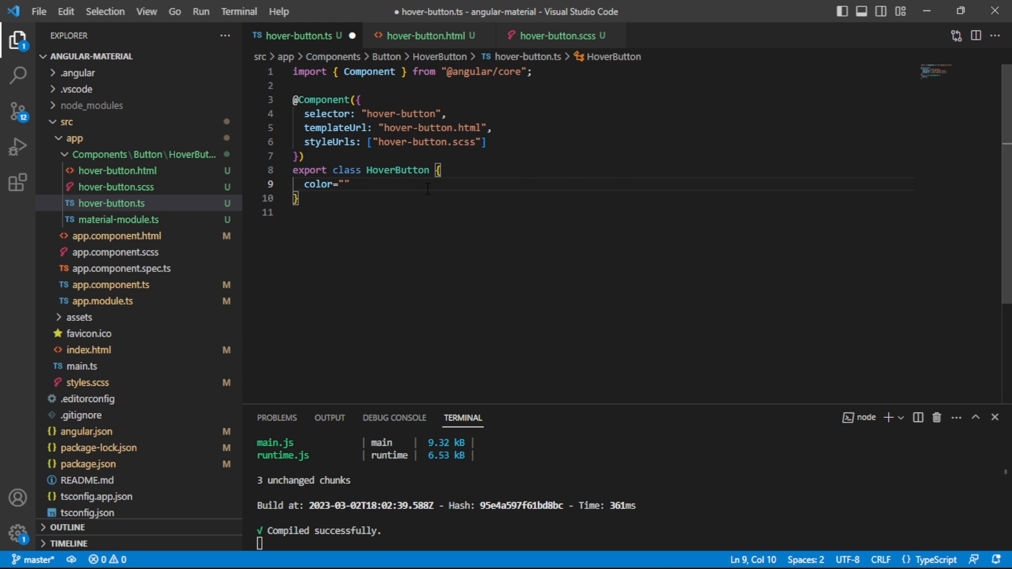
type("primar")
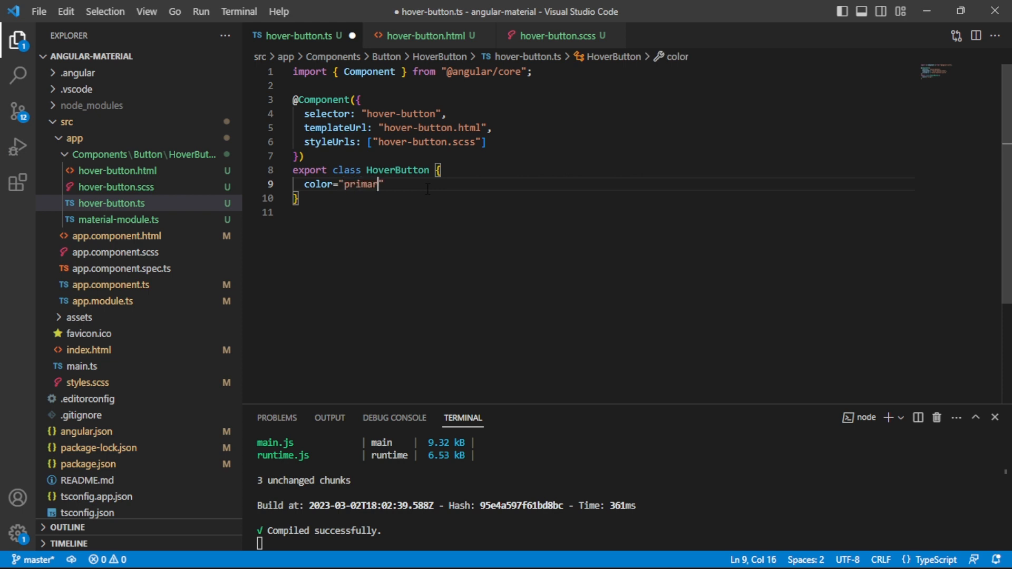
type("y")
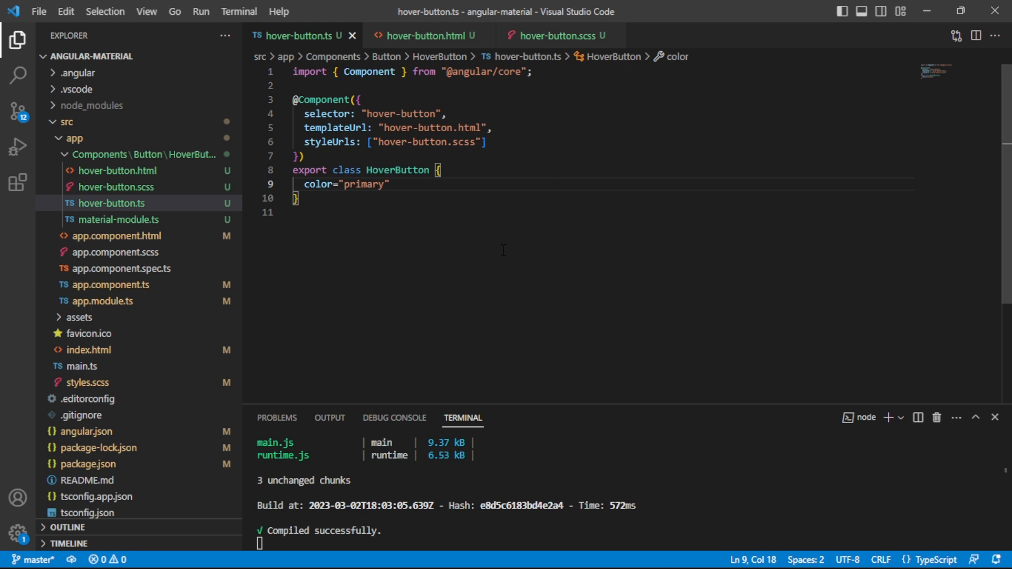
left_click(379, 184)
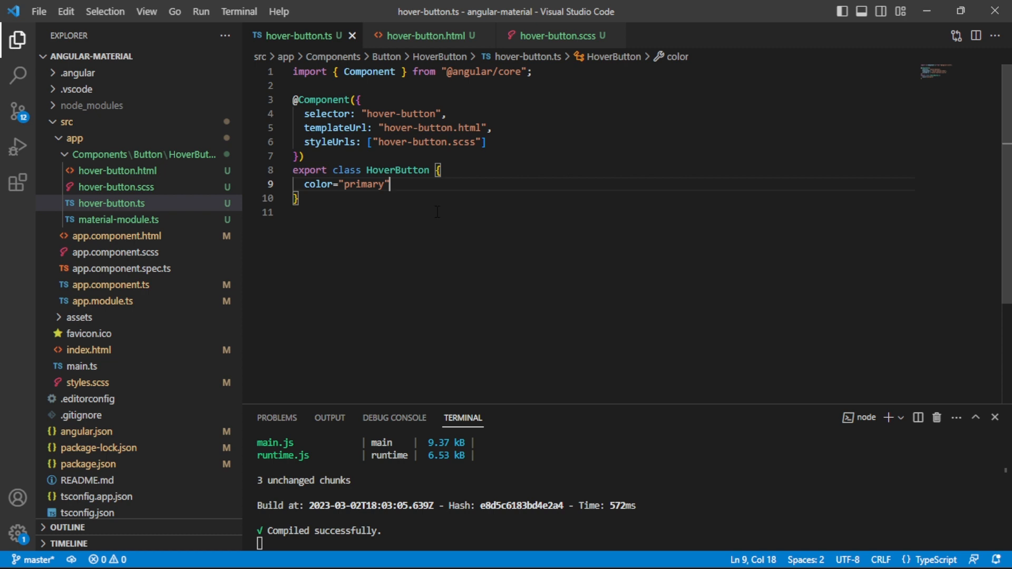
double_click(317, 185)
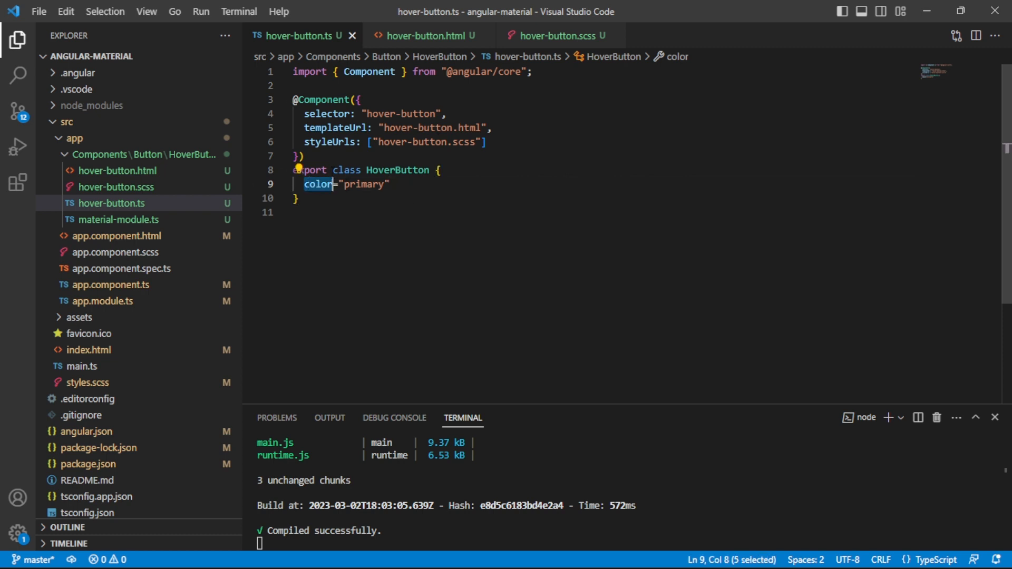
left_click(423, 35)
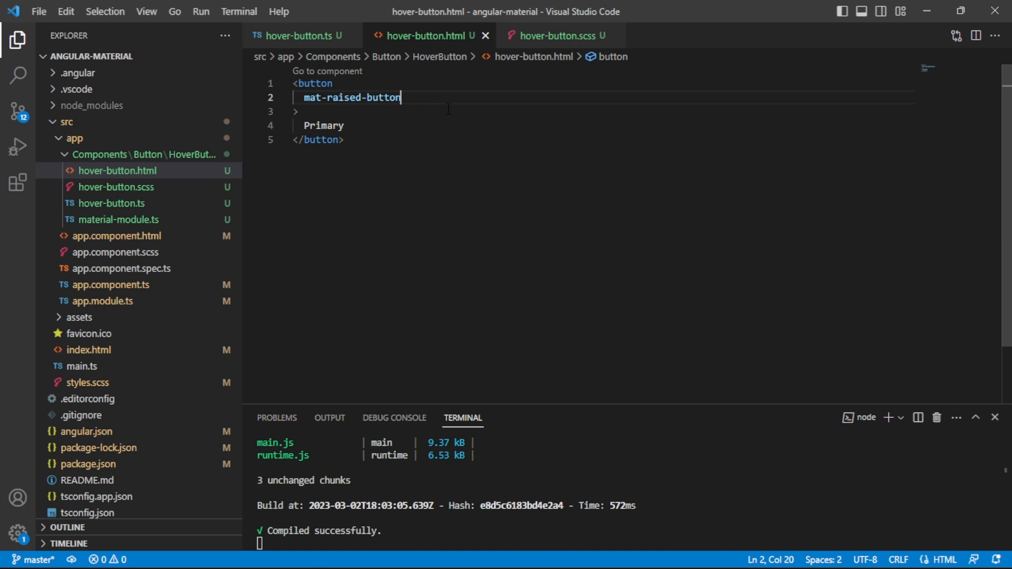
Bind the button's color with [color]="color".
key("Enter")
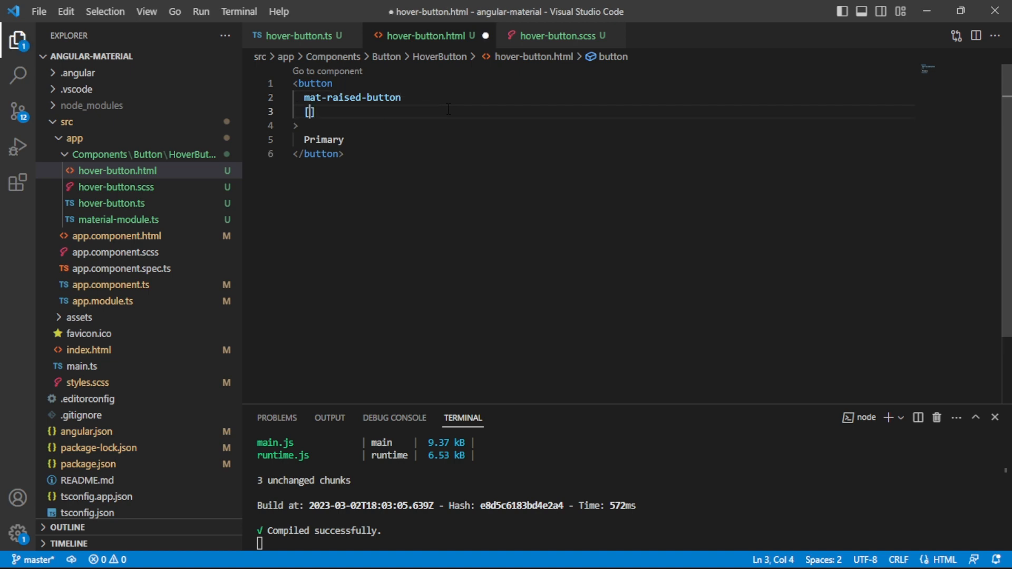
type("[color]=")
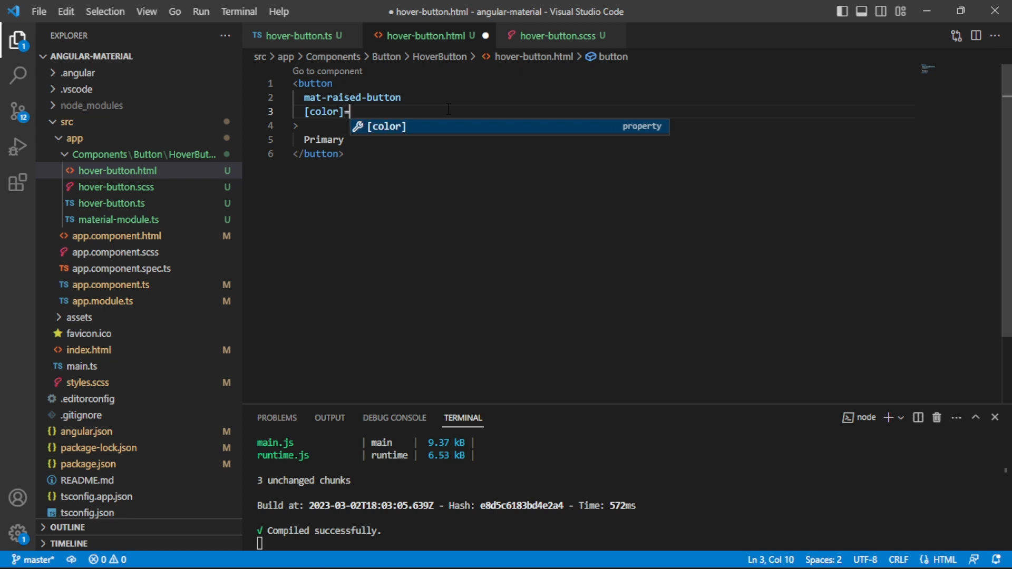
type("=\"\"")
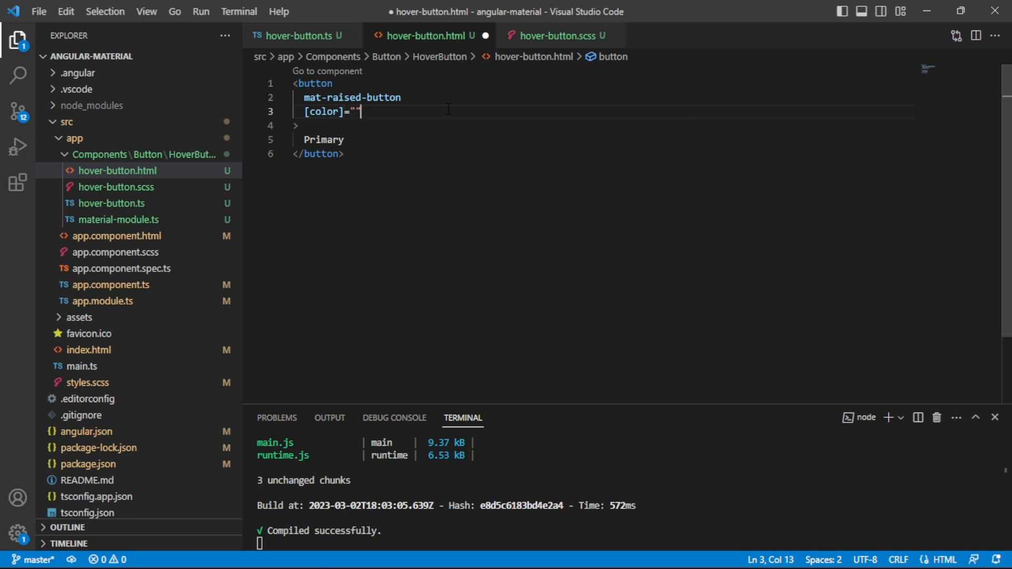
type("color")
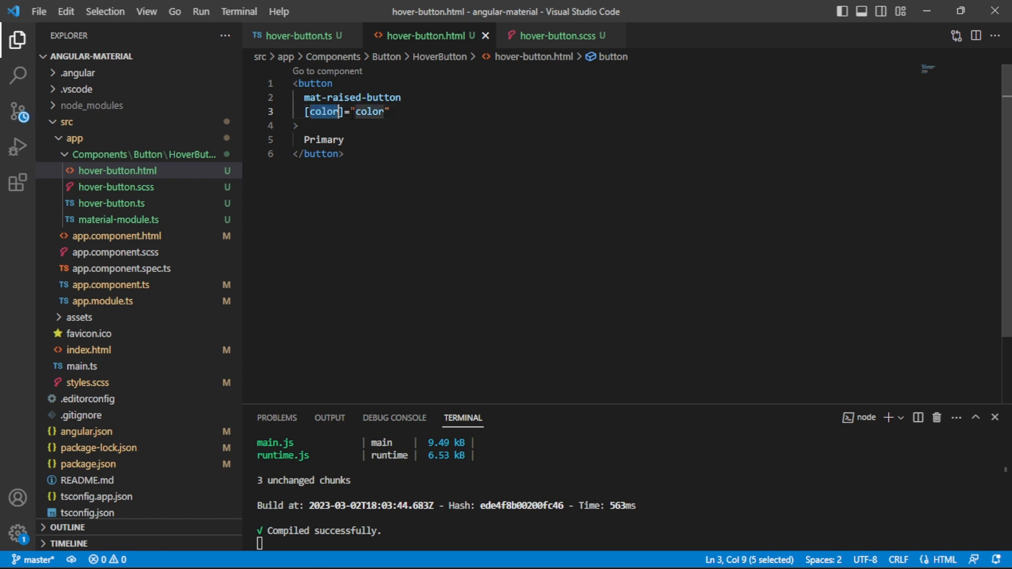
left_click(389, 110)
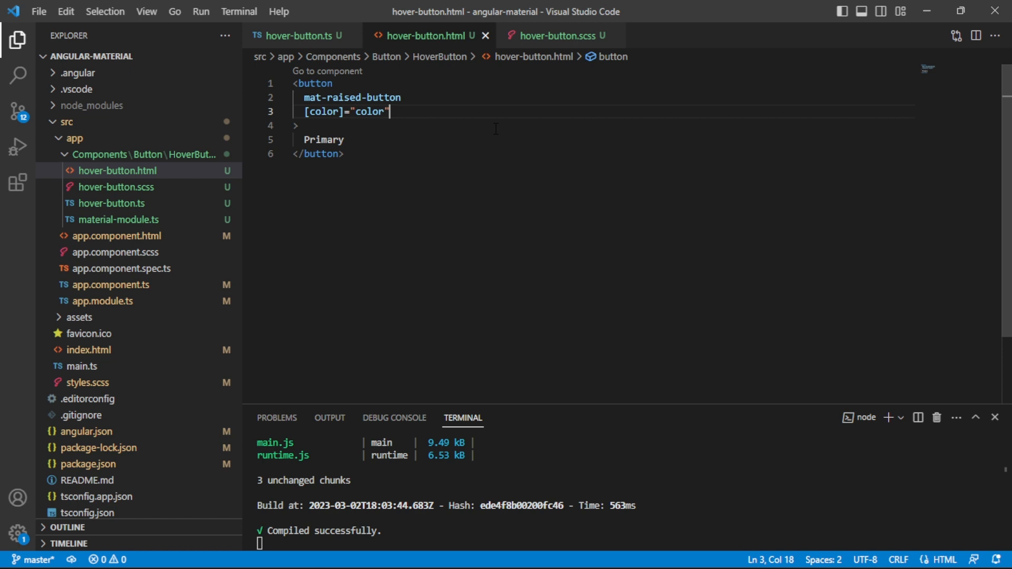
Add (mouseover)="color = 'accent'" to the button tag.
key("Enter")
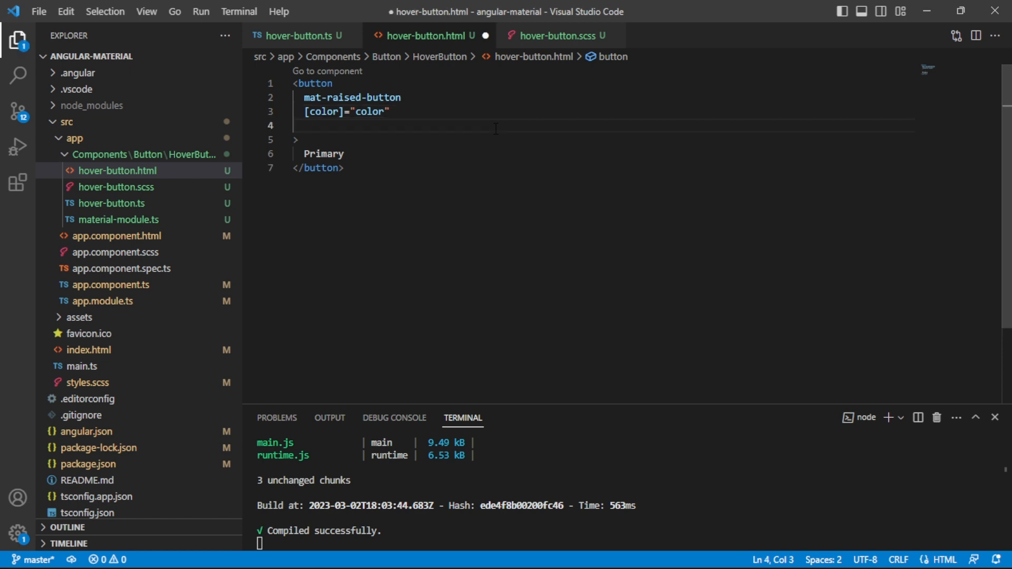
type("(mouse")
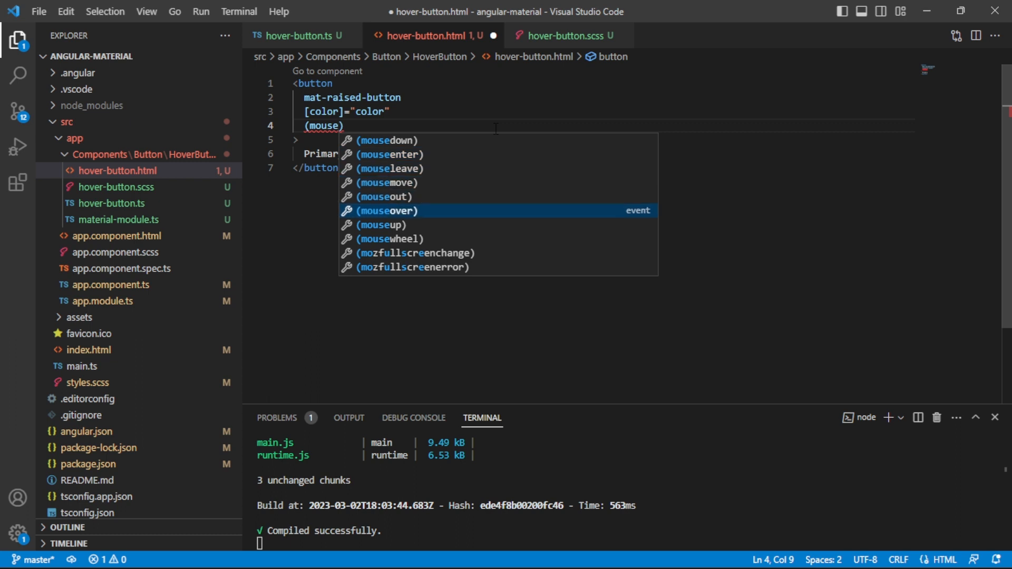
left_click(386, 211)
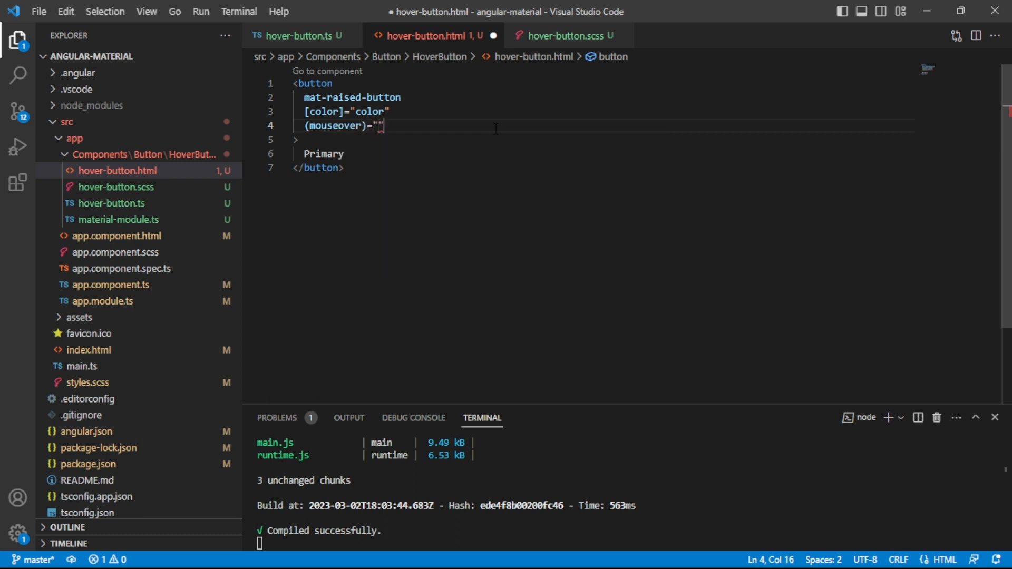
type("color = 'a")
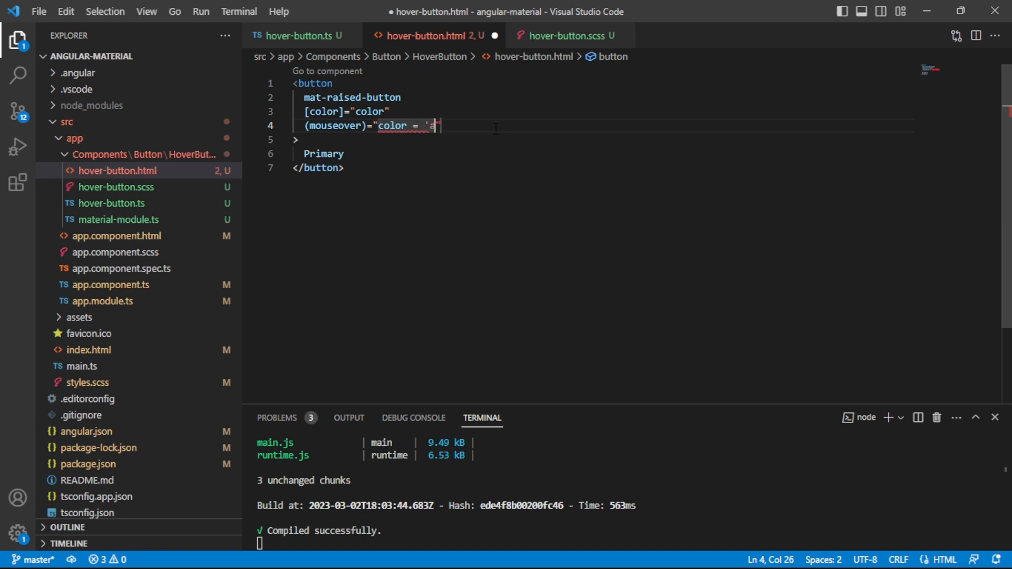
type("ccent'")
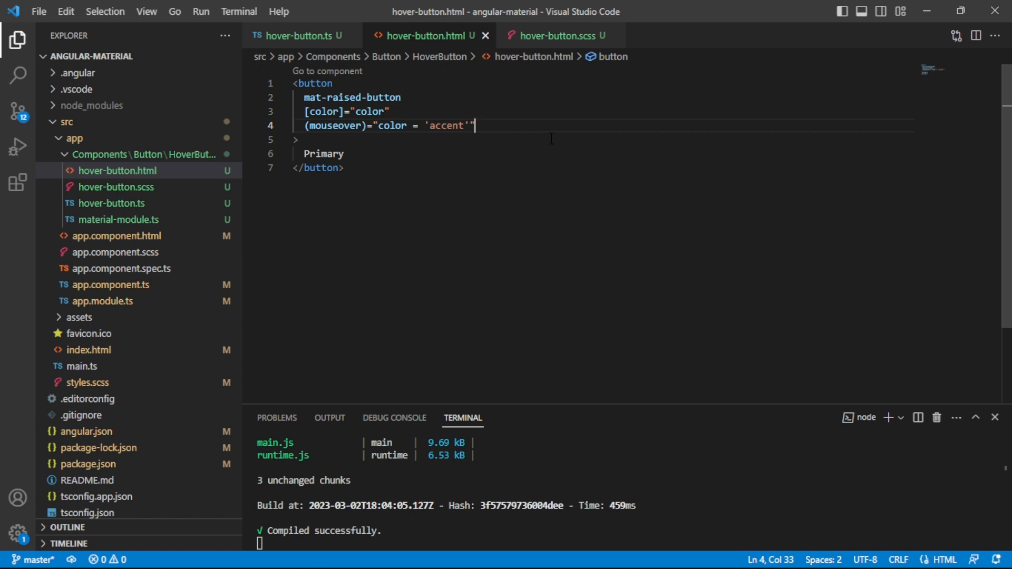
type("()")
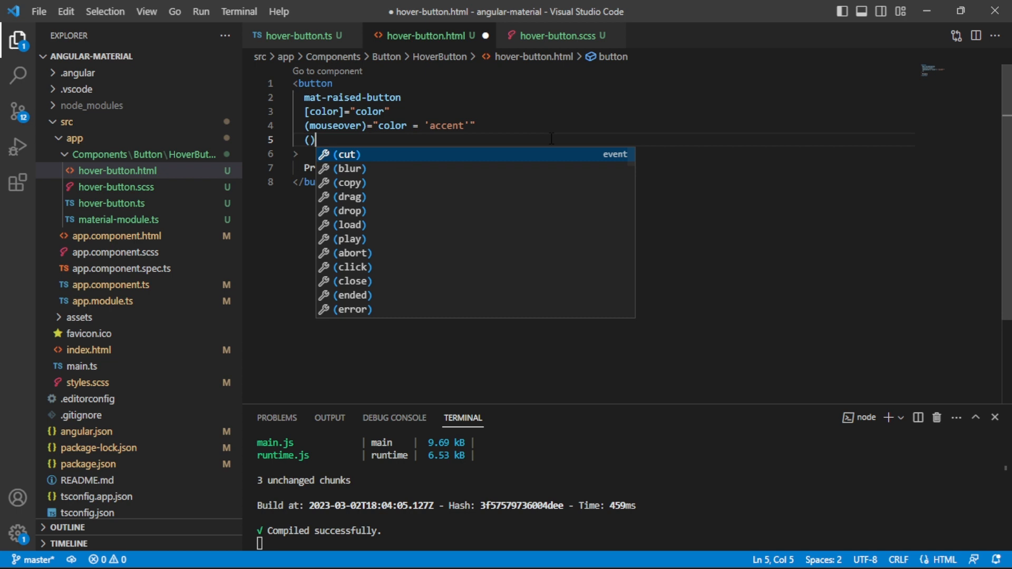
Add (mouseout)="color = 'primary'" to the button tag and save.
key("Backspace")
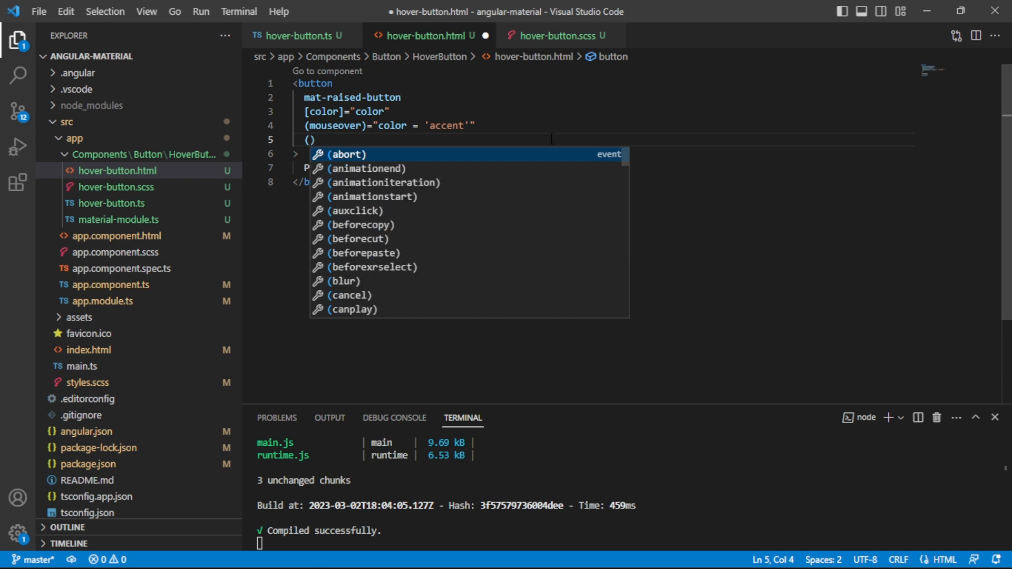
type("mouseout")
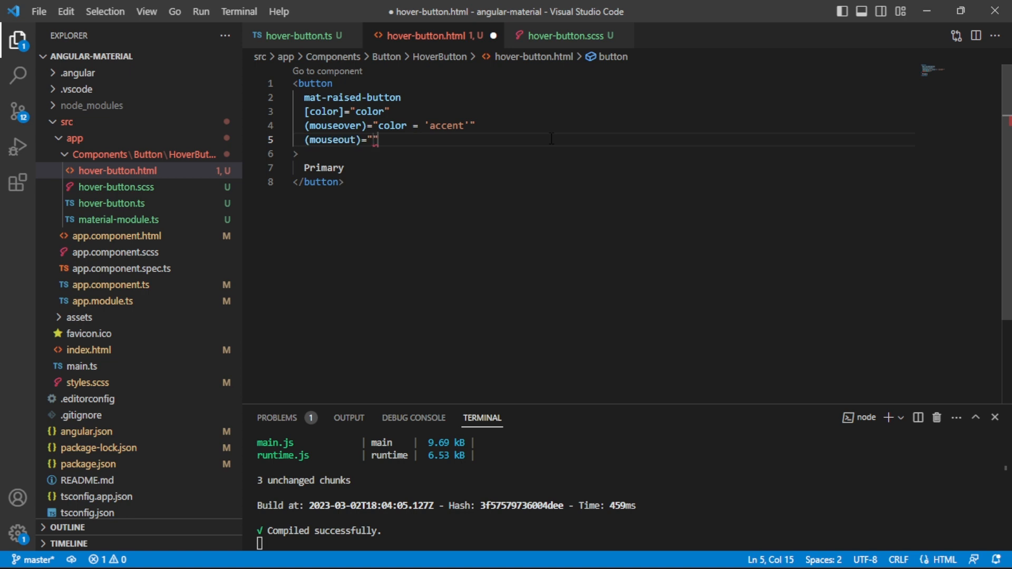
type("color =")
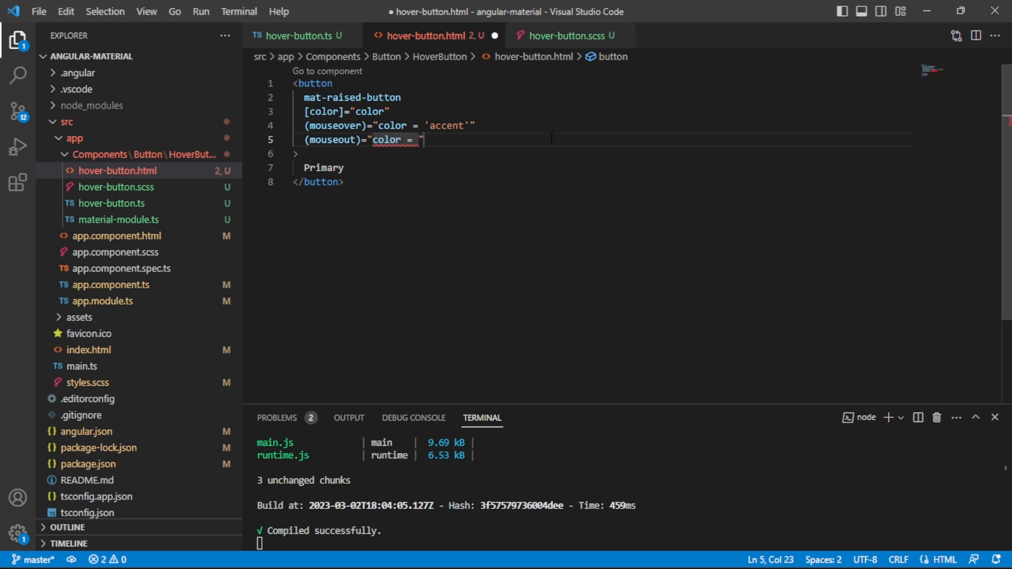
type("p")
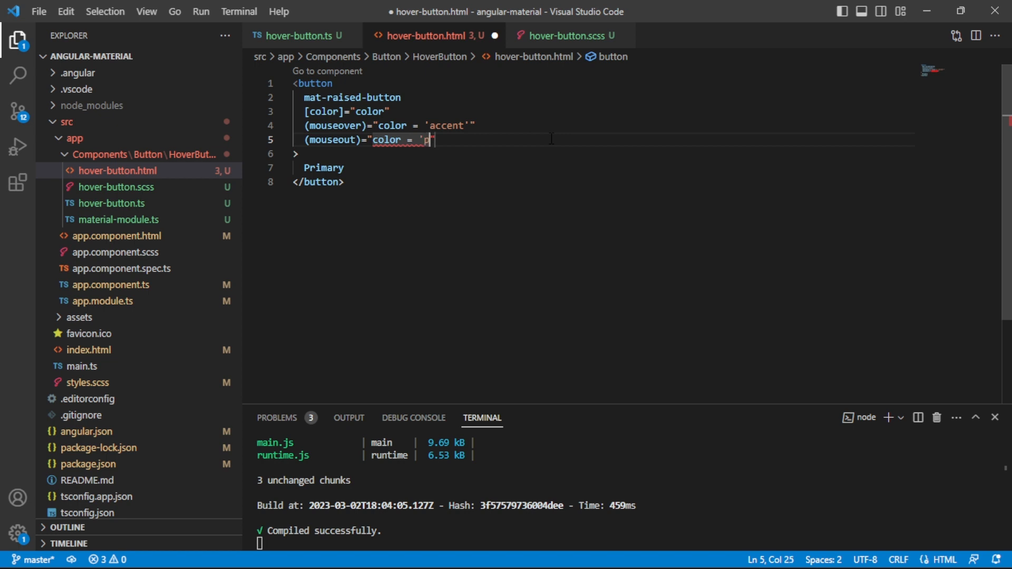
type("rimary")
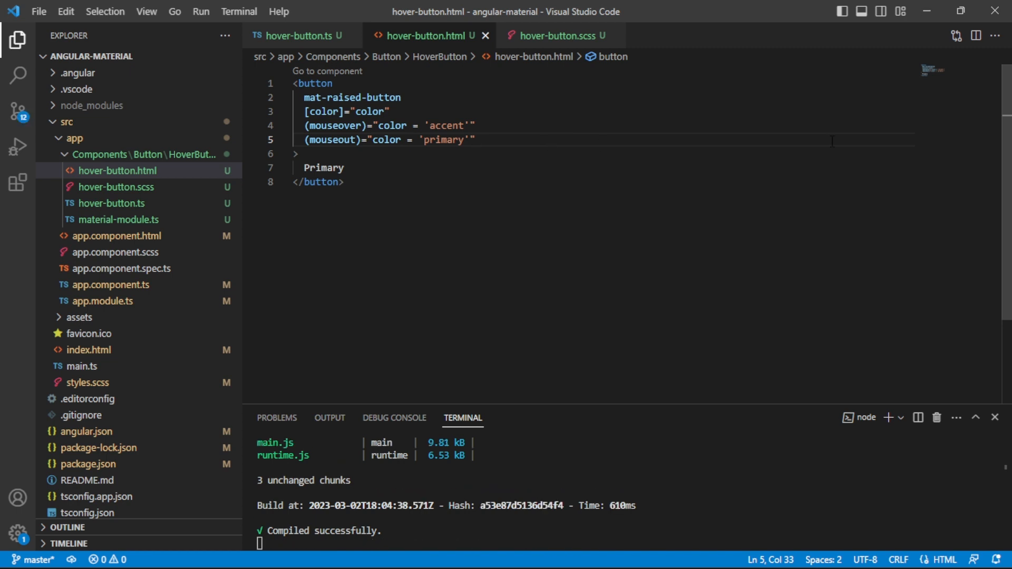
mouse_move(658, 303)
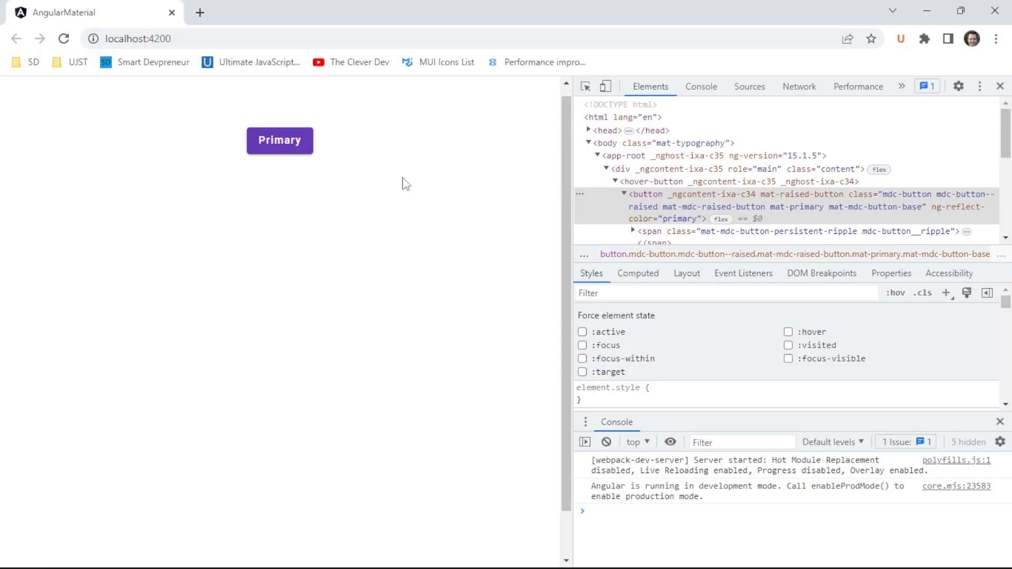
mouse_move(346, 159)
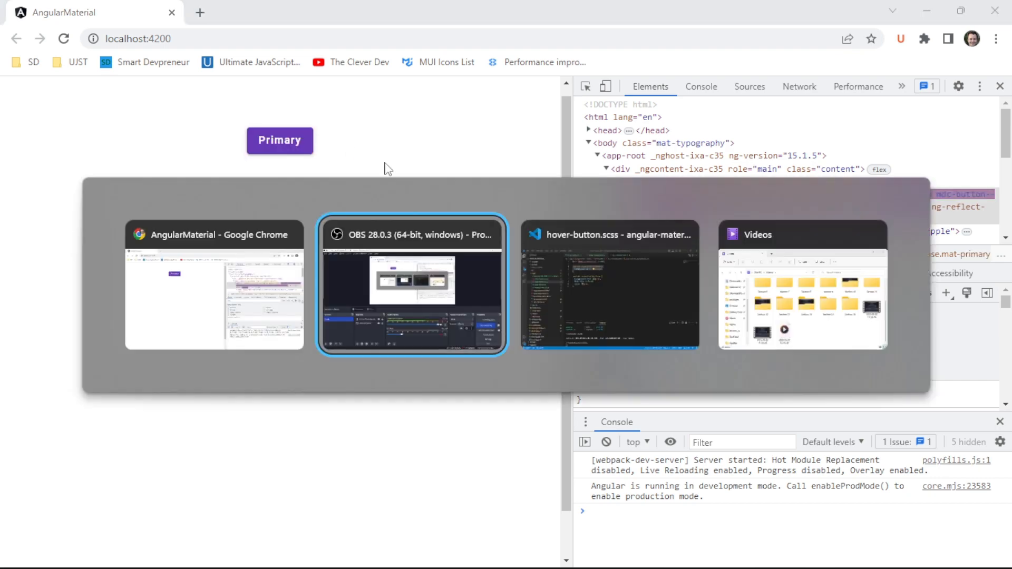
View the themed Primary button in Chrome, then switch back to Visual Studio Code.
left_click(609, 286)
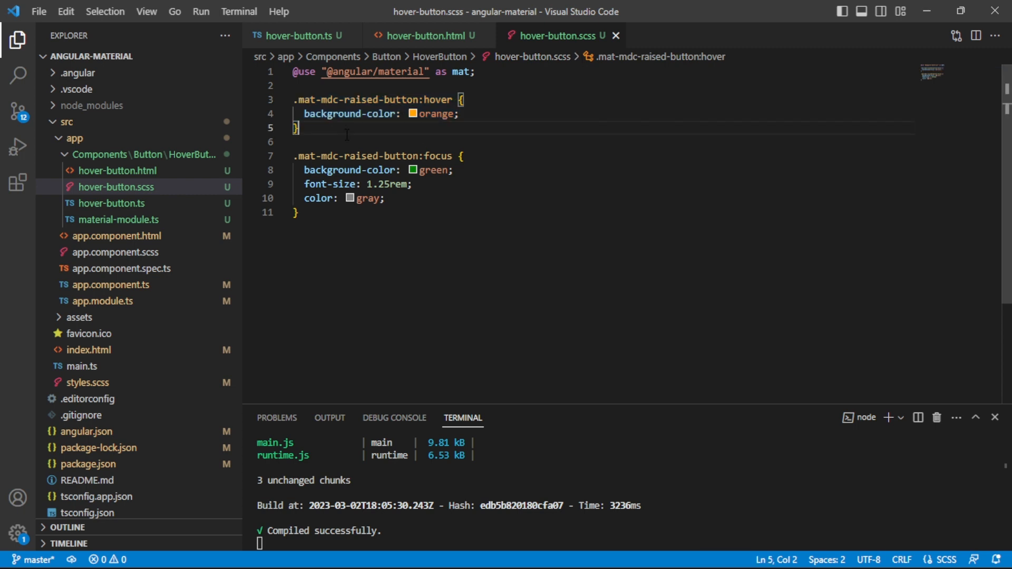
key("ctrl+/")
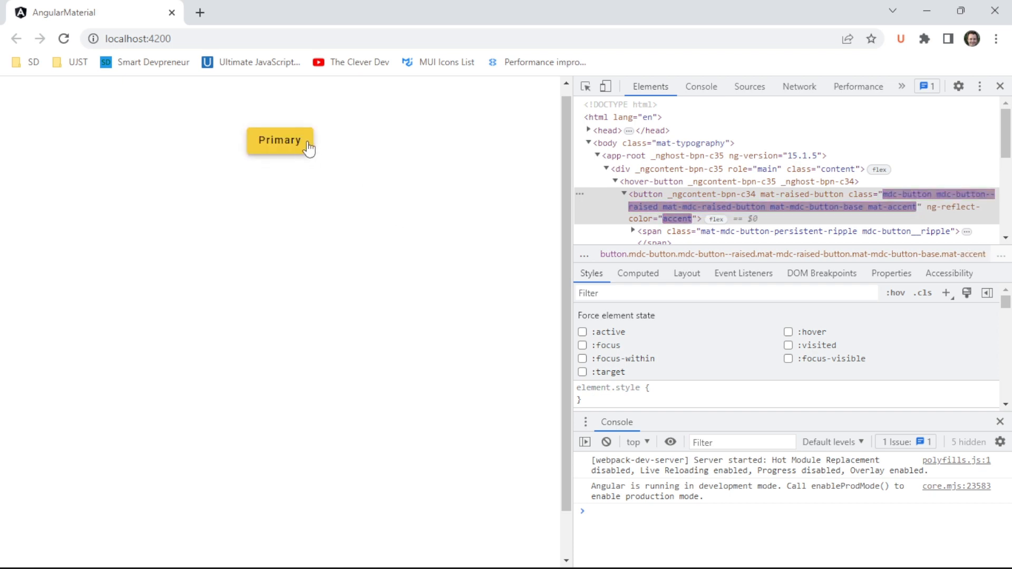
mouse_move(358, 174)
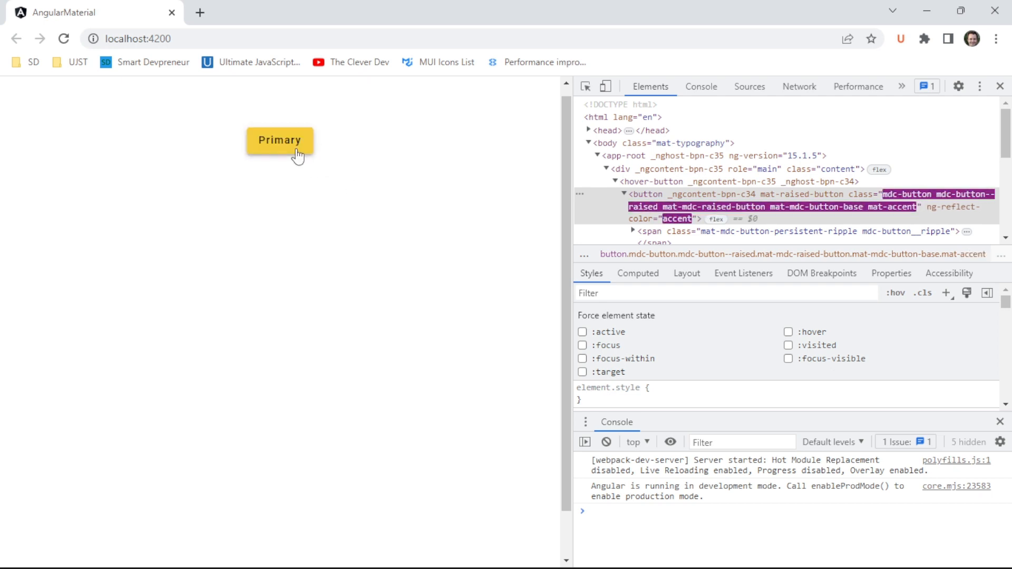
Switch from Chrome back to the code editor after confirming the purple Primary button.
key("alt+tab")
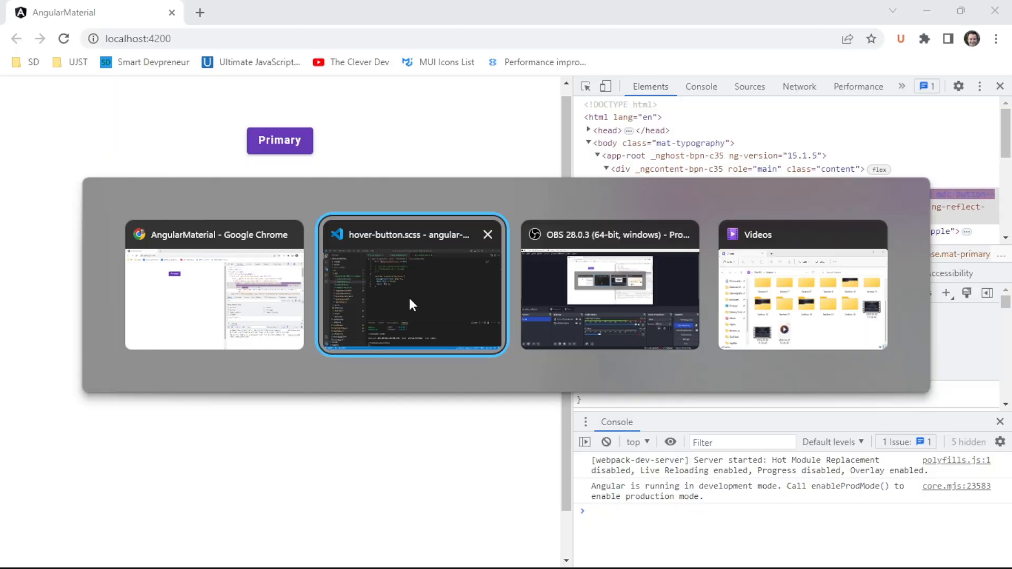
left_click(411, 286)
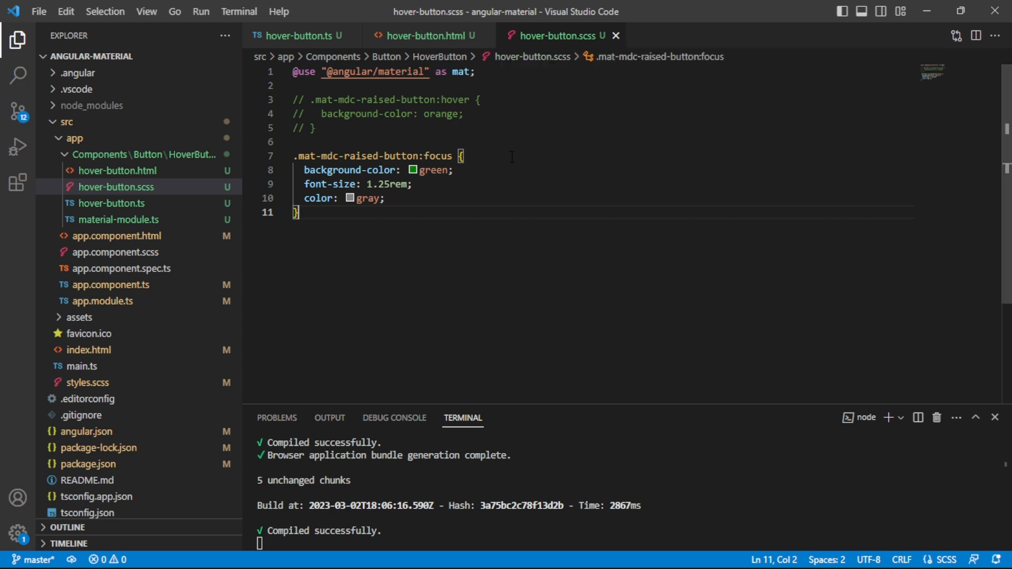
key("Enter")
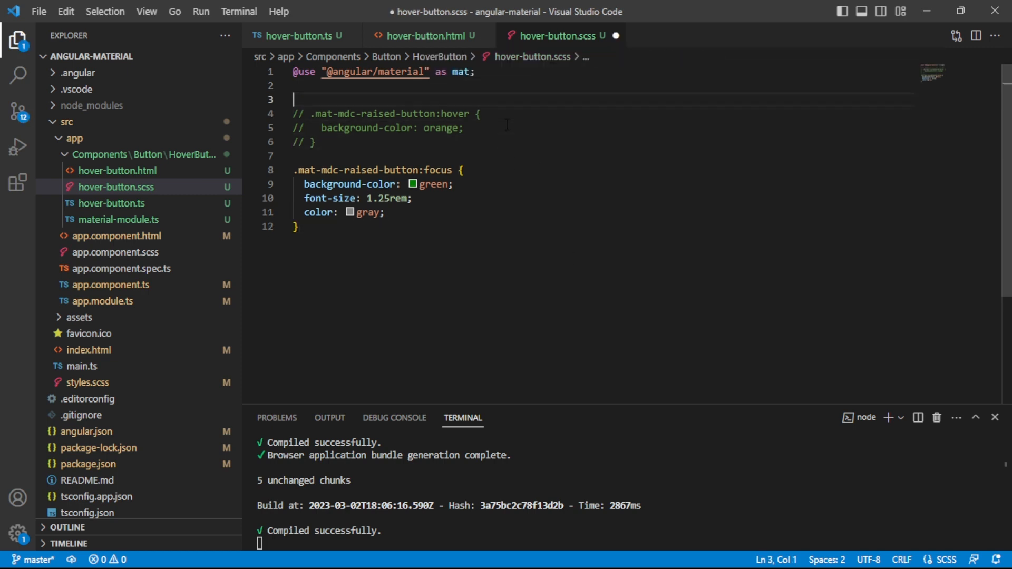
key("Enter")
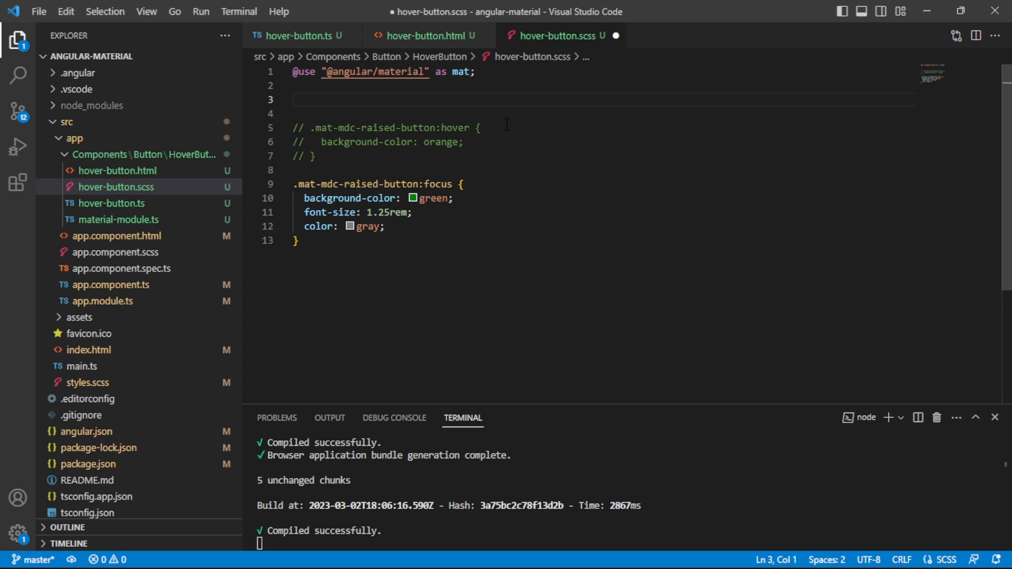
key("ctrl+s")
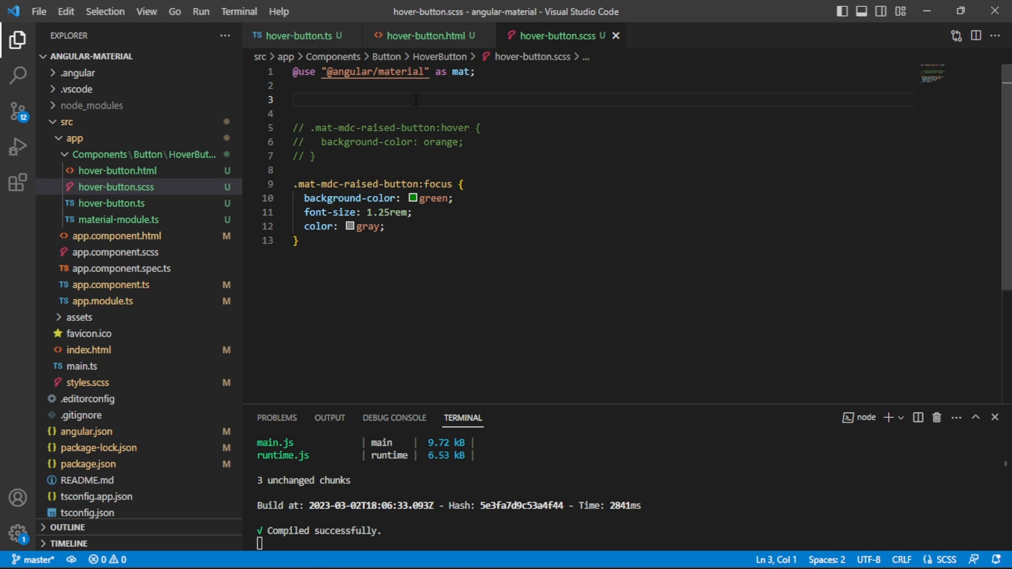
mouse_move(511, 98)
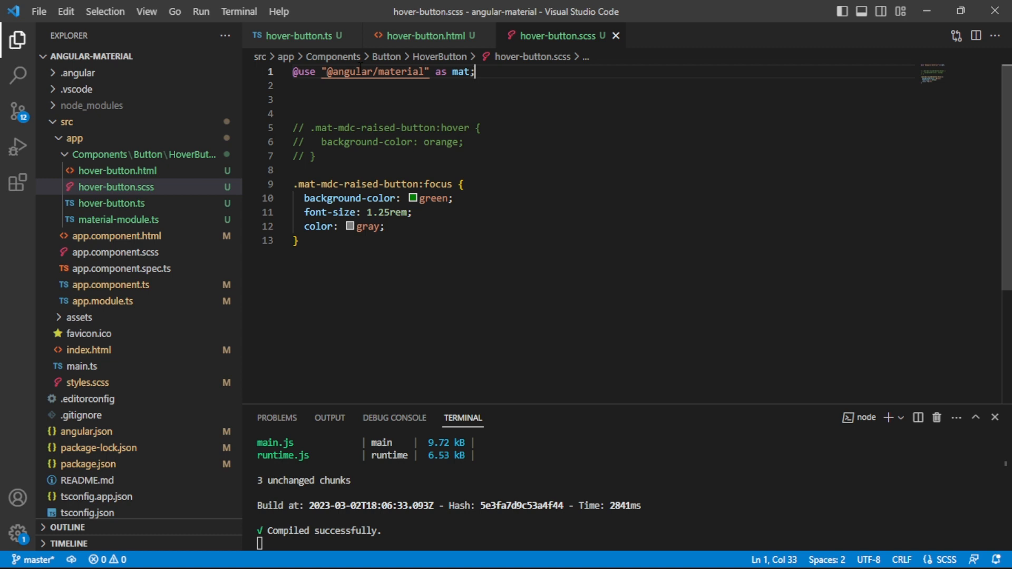
left_click(297, 98)
type("$")
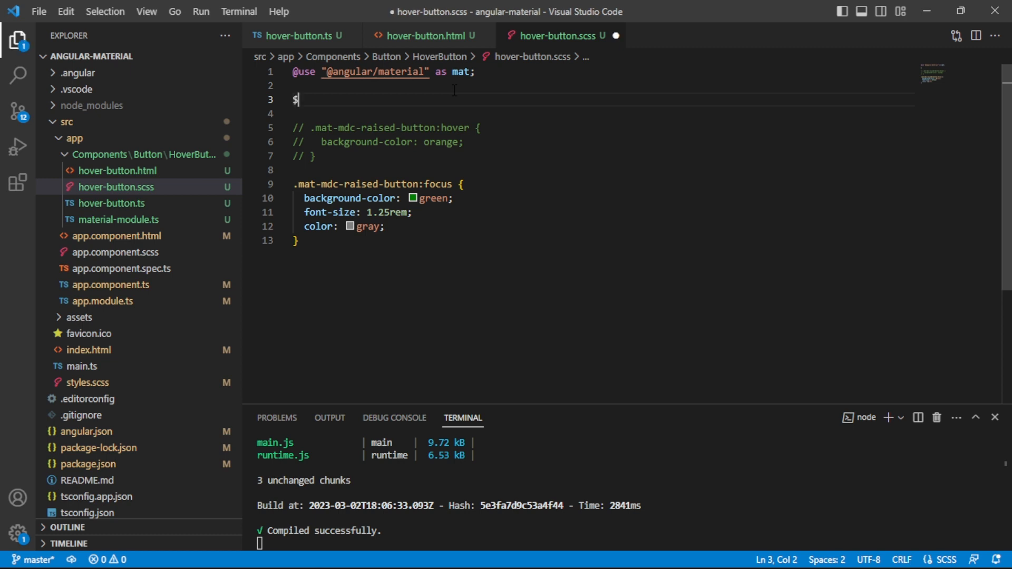
Write $custom-primary: mat.define-palette(mat.$blue-grey-pallete, A200, A100, A400); on line 3.
type("custom-primary:")
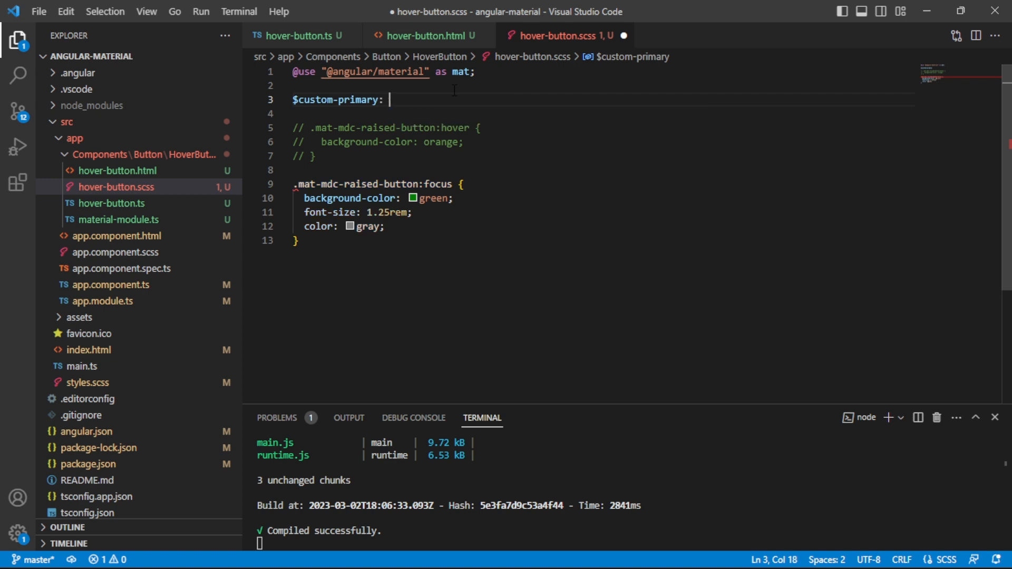
type("mat.def")
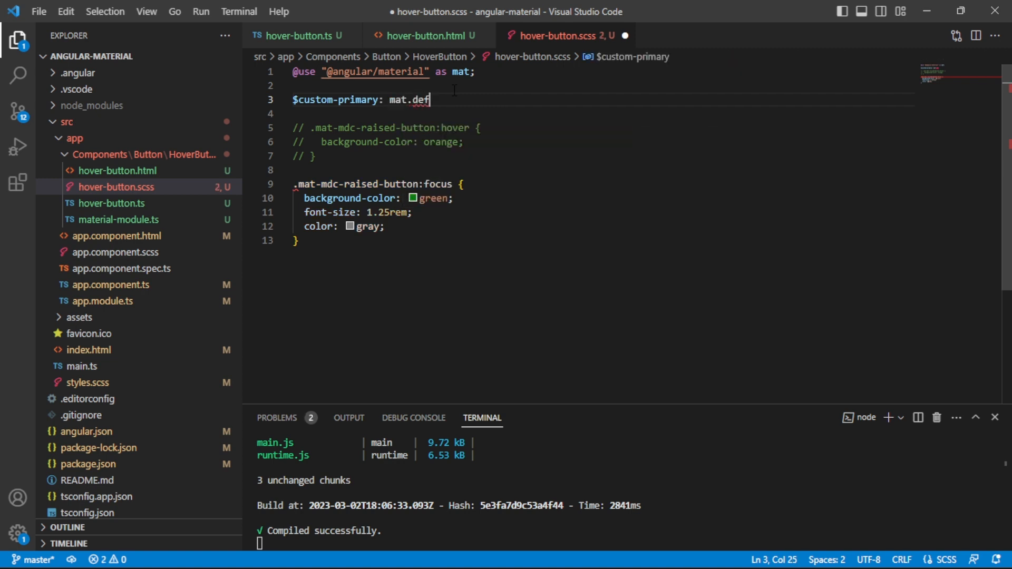
type("ine")
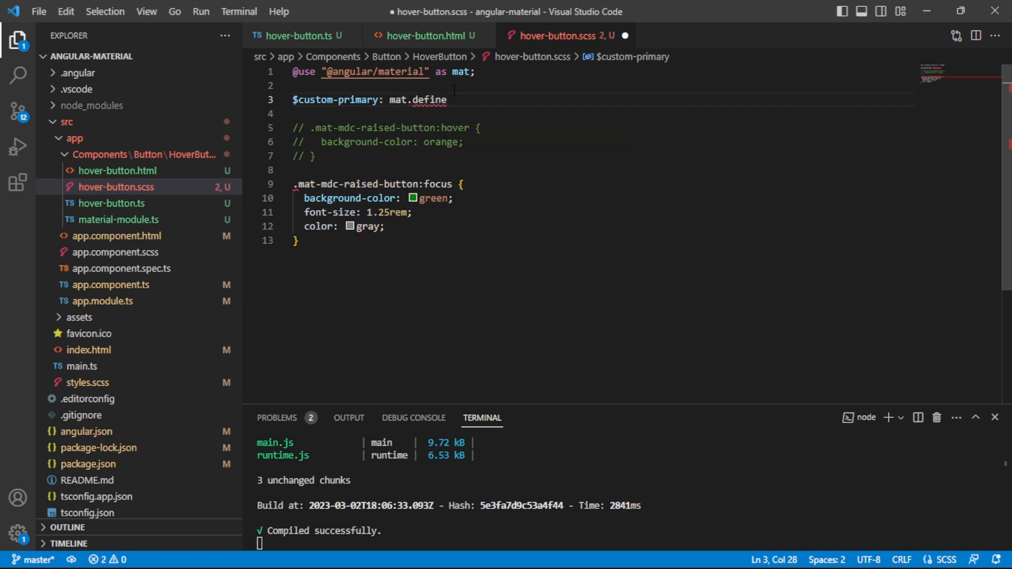
type("-palette(")
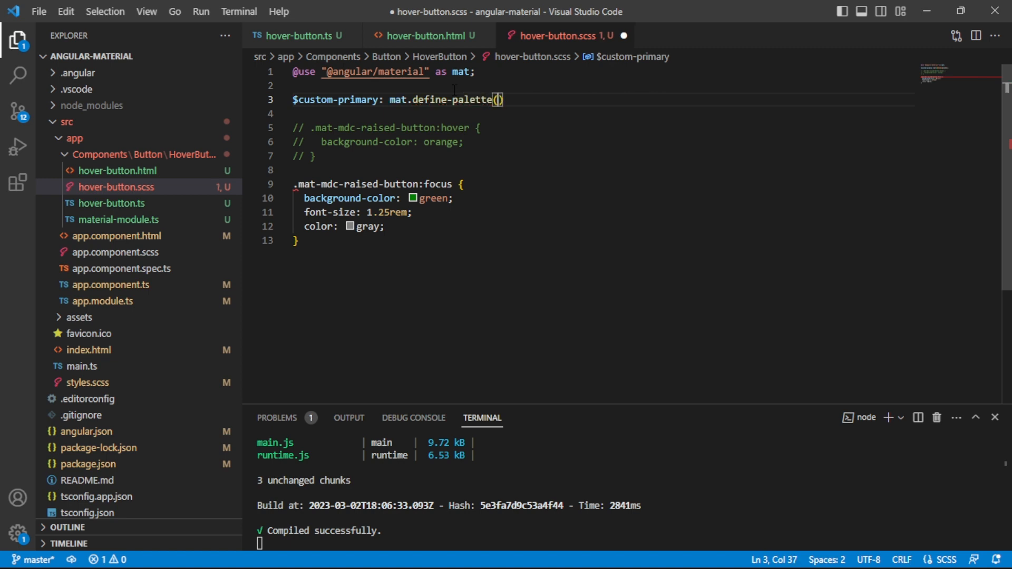
type("mat.")
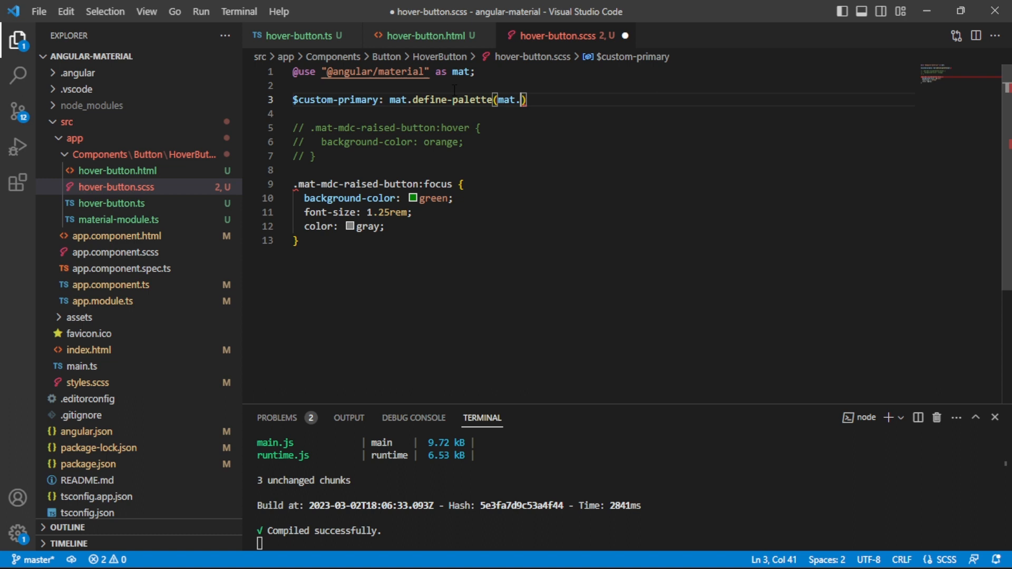
type("$")
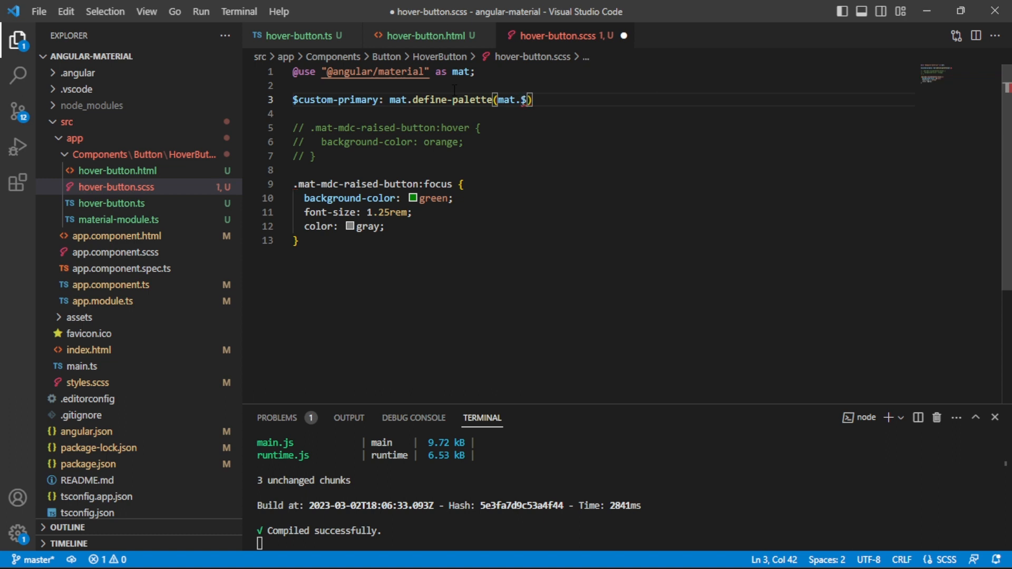
type("blue-gre")
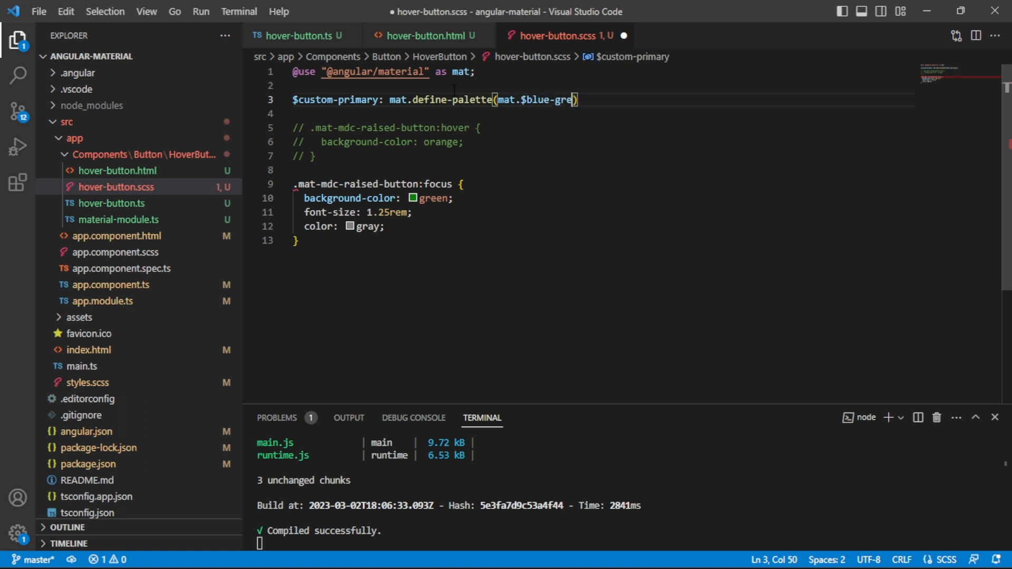
type("y-pallete,")
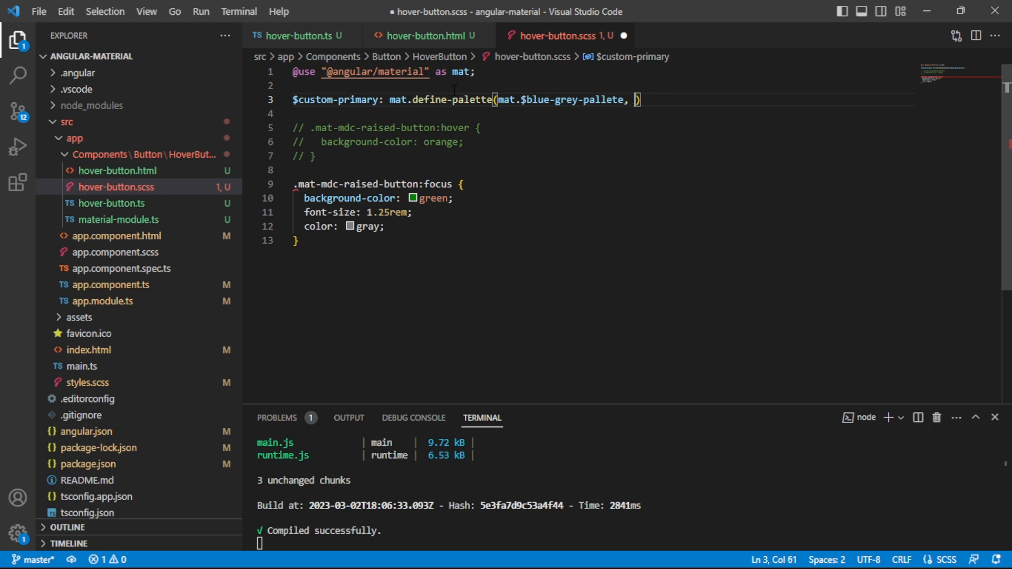
type("A22")
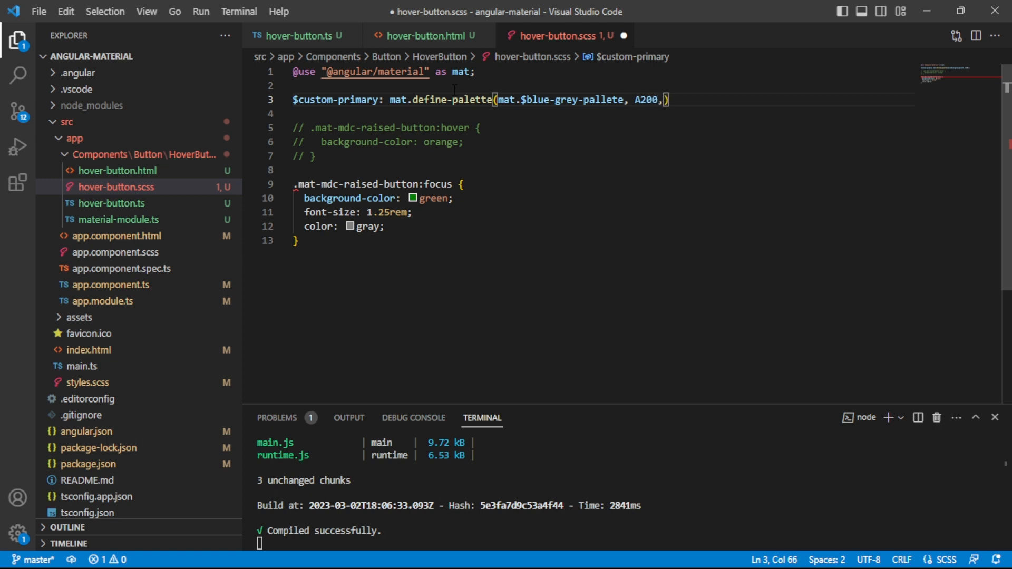
type("A100, A")
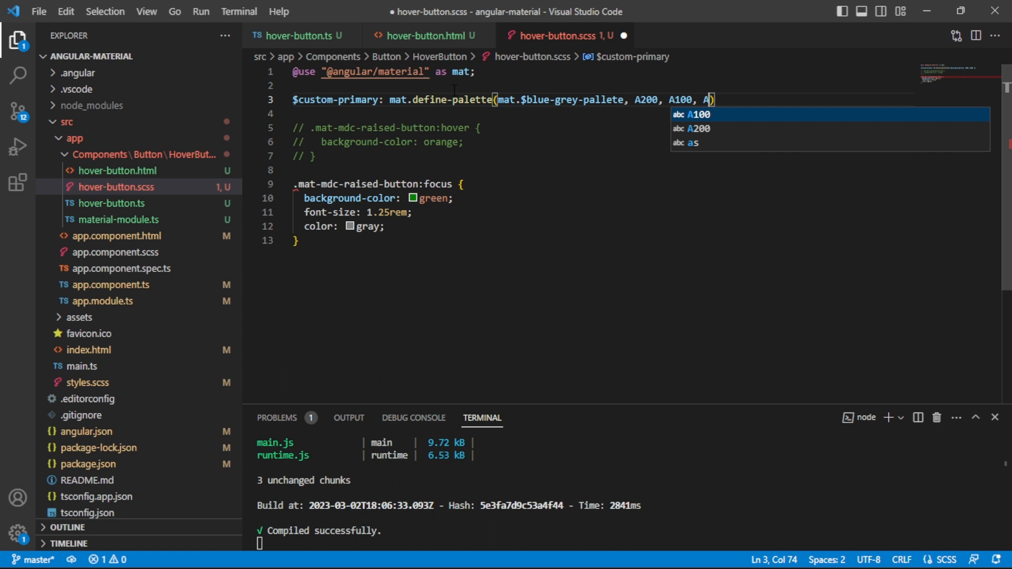
type("400);")
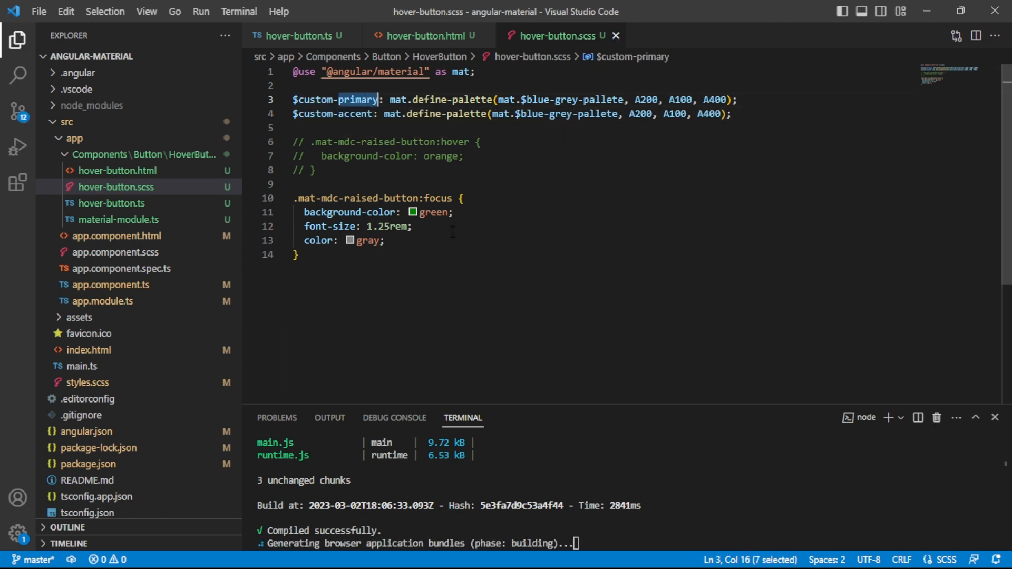
Make $custom-accent use the pink palette with hues 700, 500, 900 and correct the palette spelling.
double_click(346, 114)
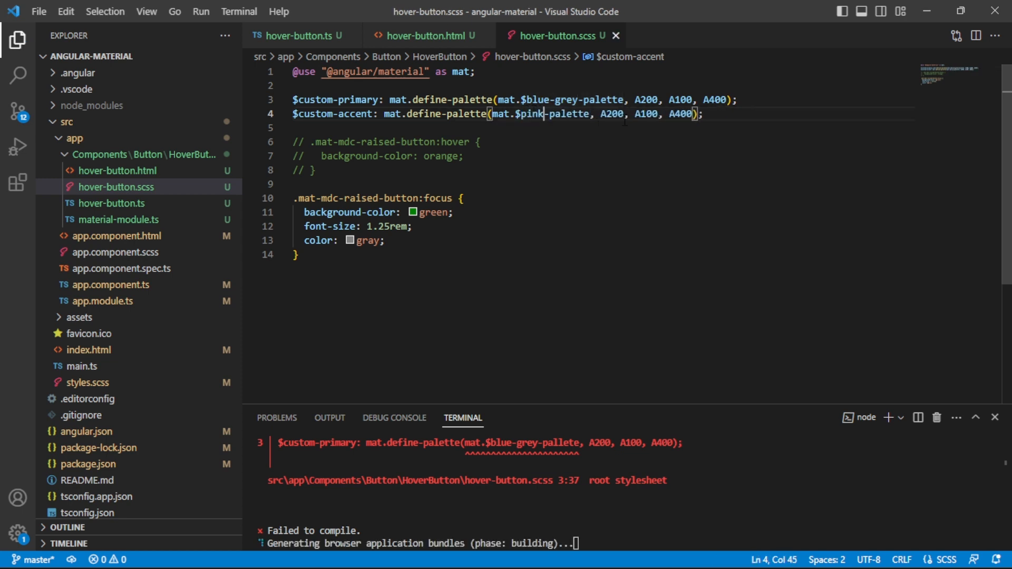
left_click_drag(600, 114, 662, 114)
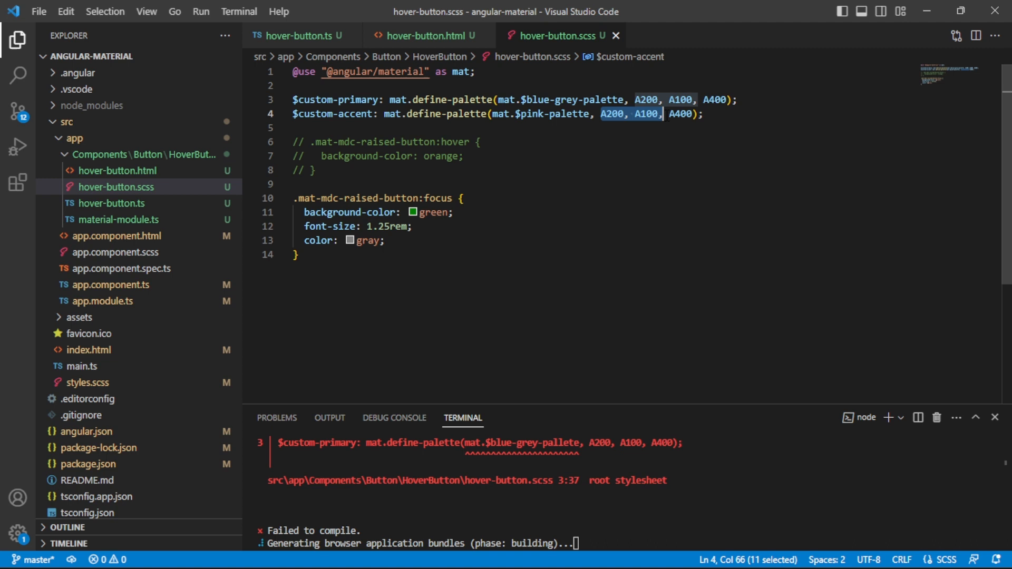
type("7")
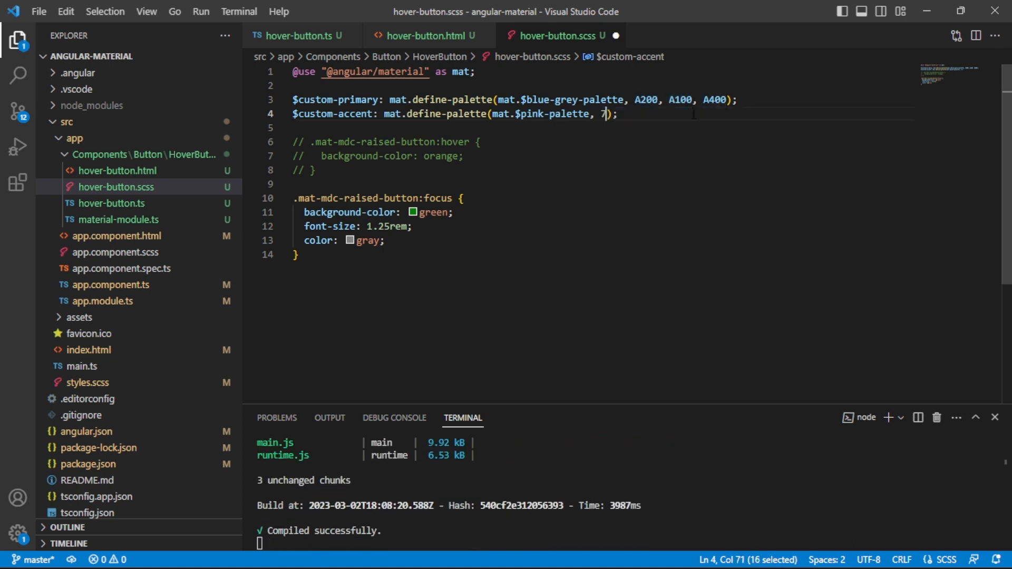
type("00, 500,")
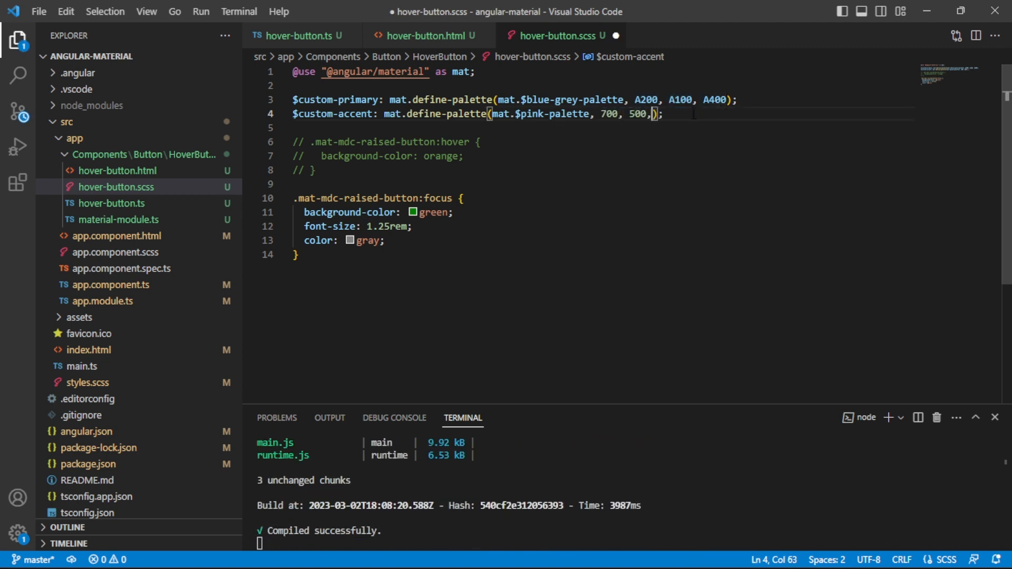
type("900")
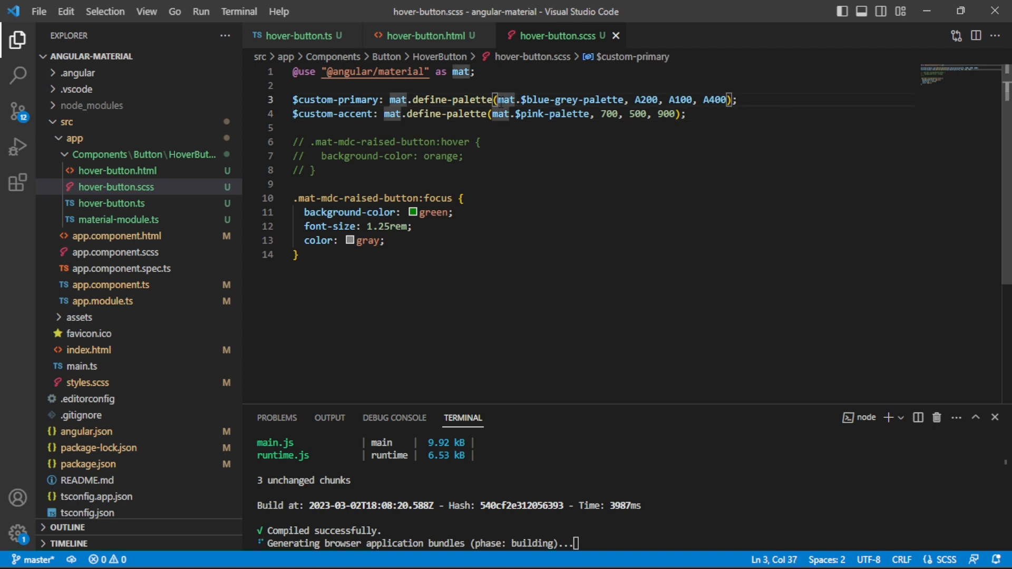
left_click_drag(498, 99, 626, 99)
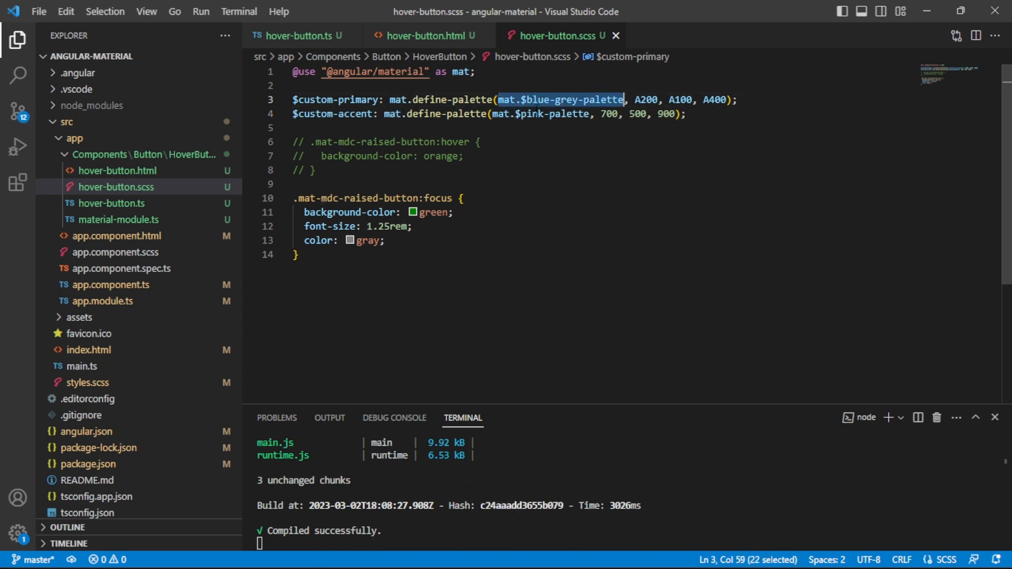
left_click(687, 114)
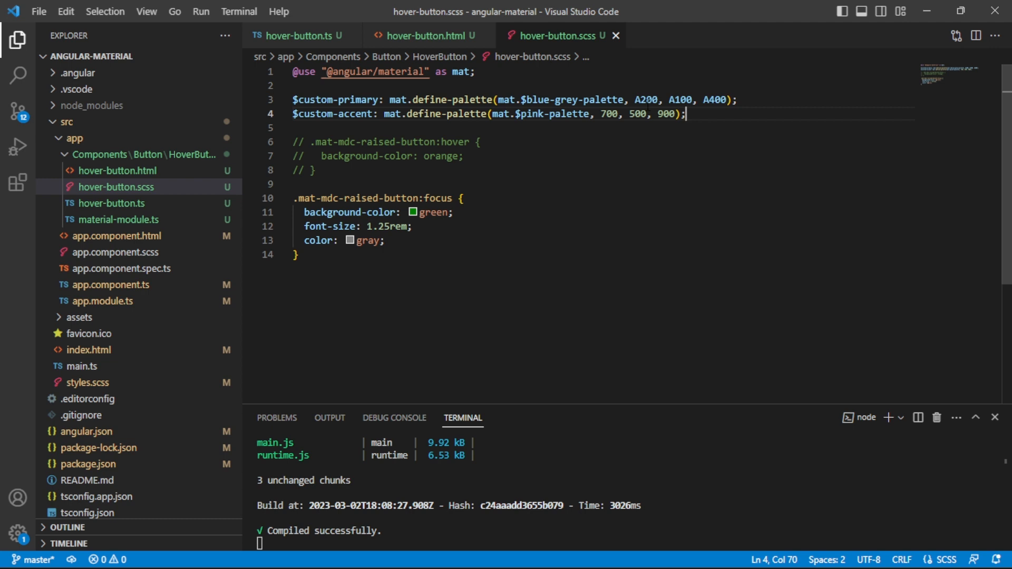
Start $custom-theme: mat.define-light-theme(); below the accent palette.
key("Enter")
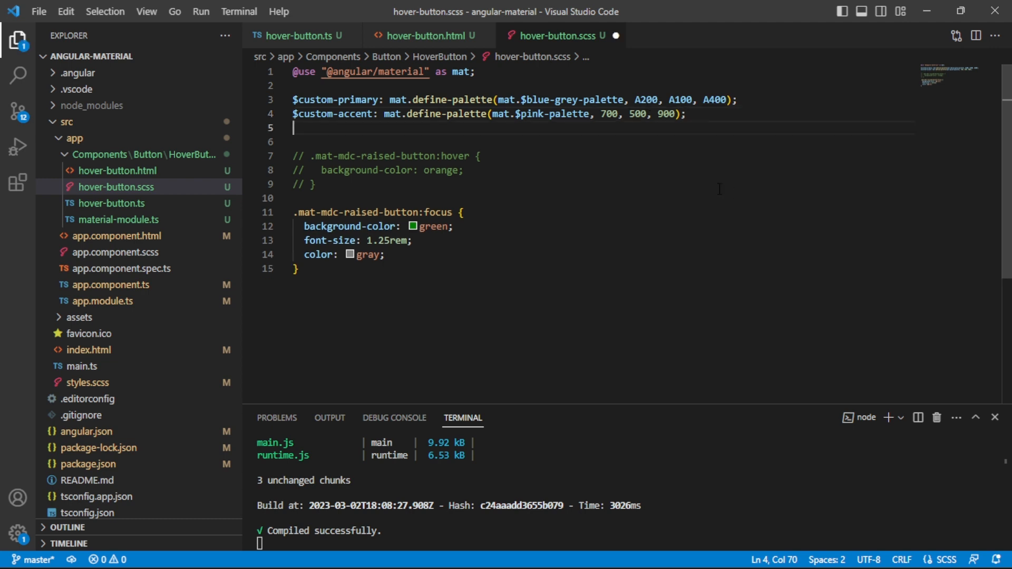
key("Enter")
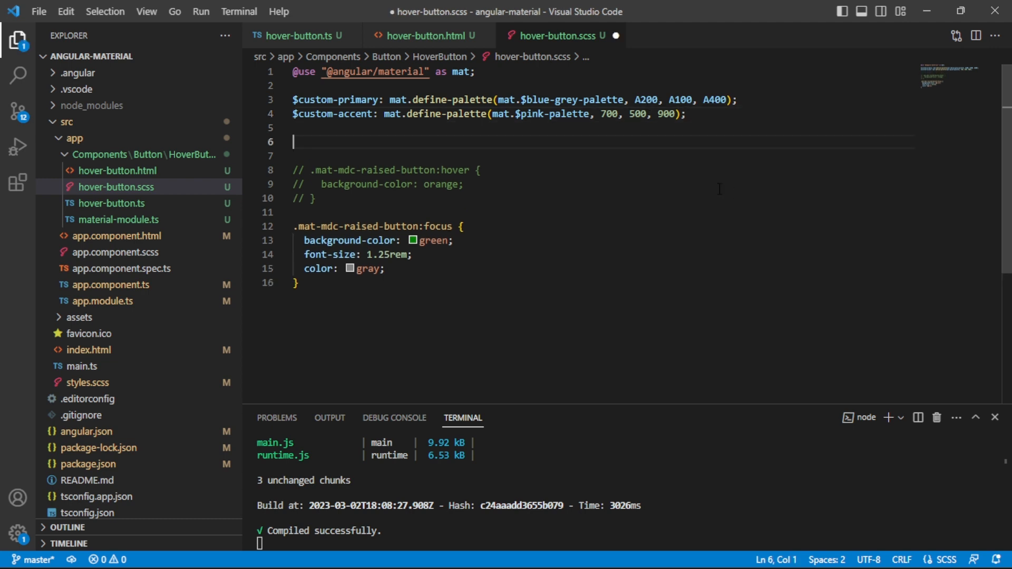
type("$custom")
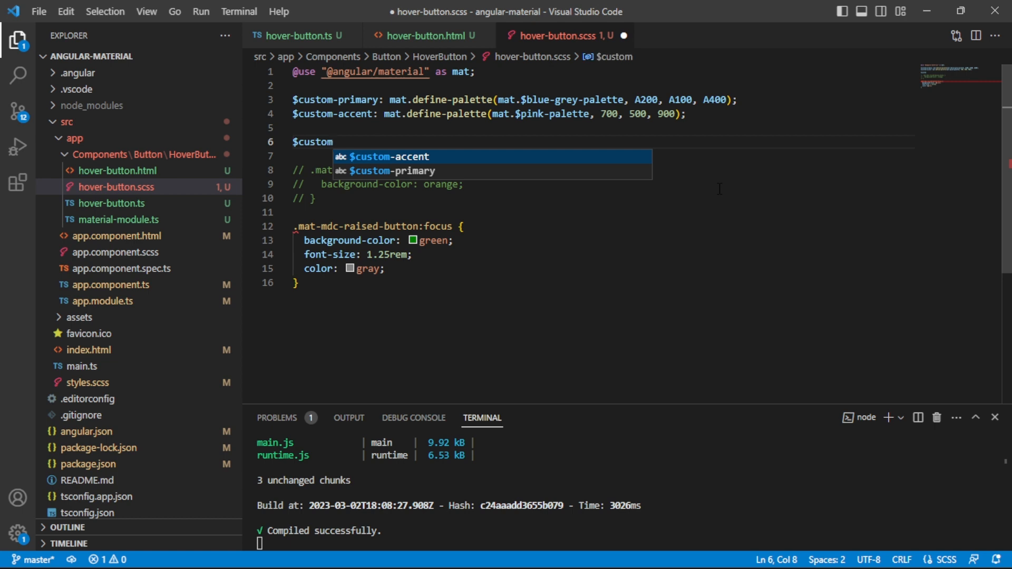
type("-theme:")
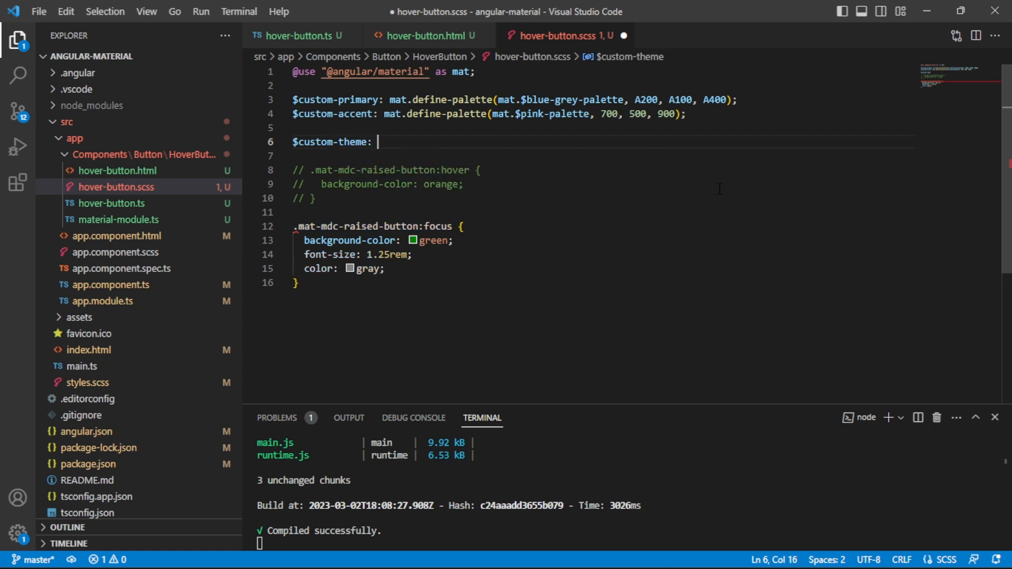
type("mat.def")
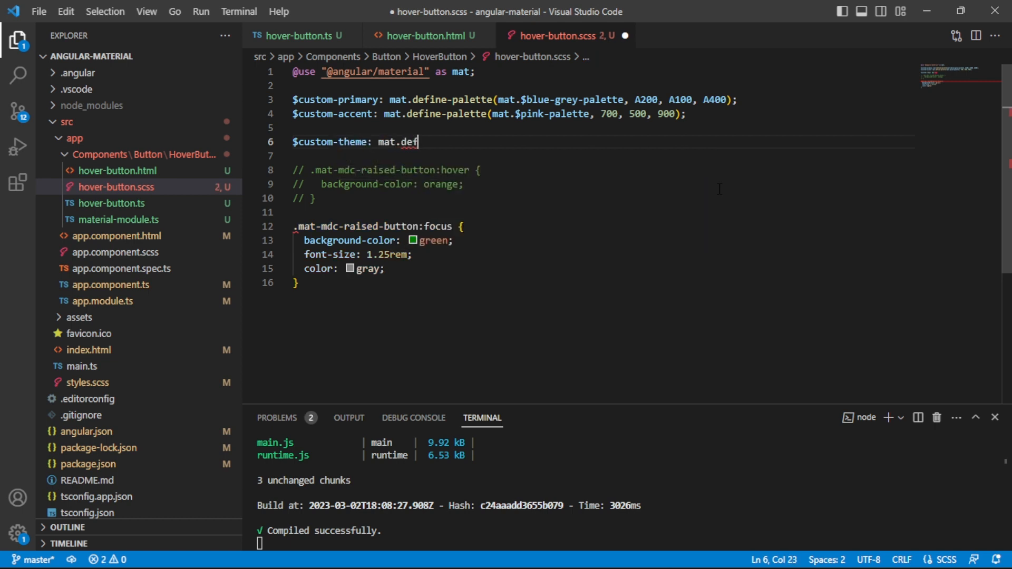
type("in")
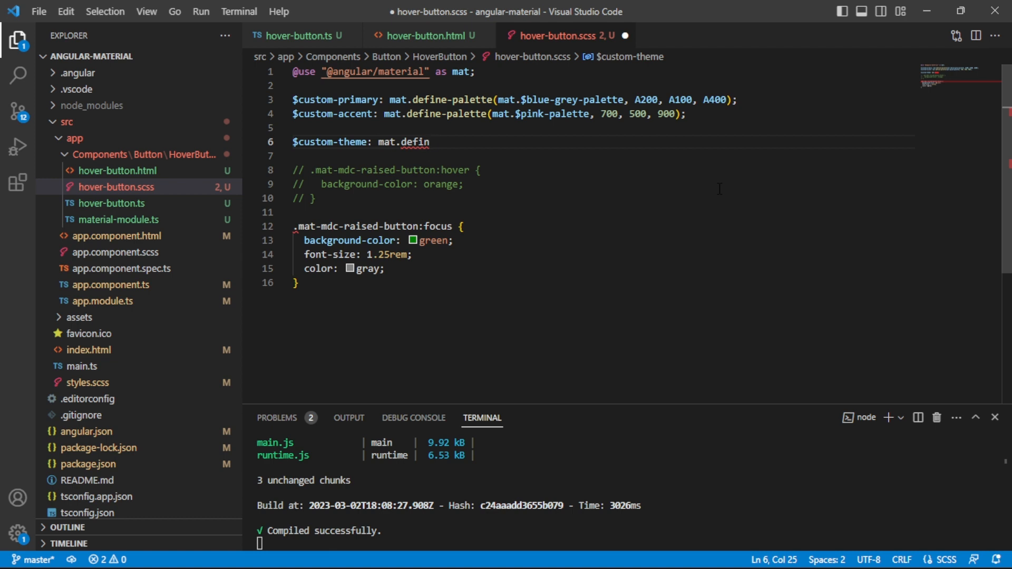
type("e-light-theme(")
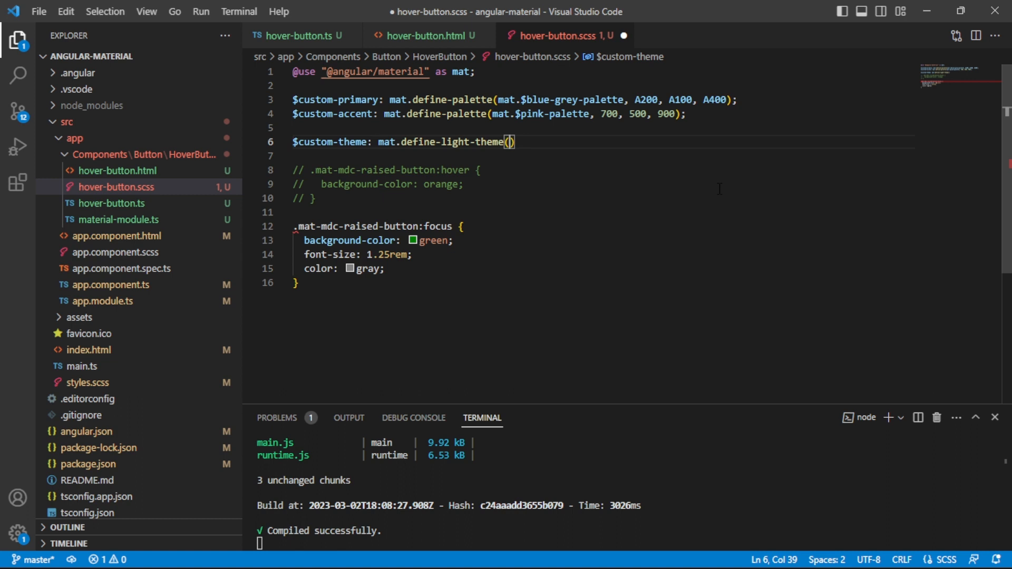
type(";")
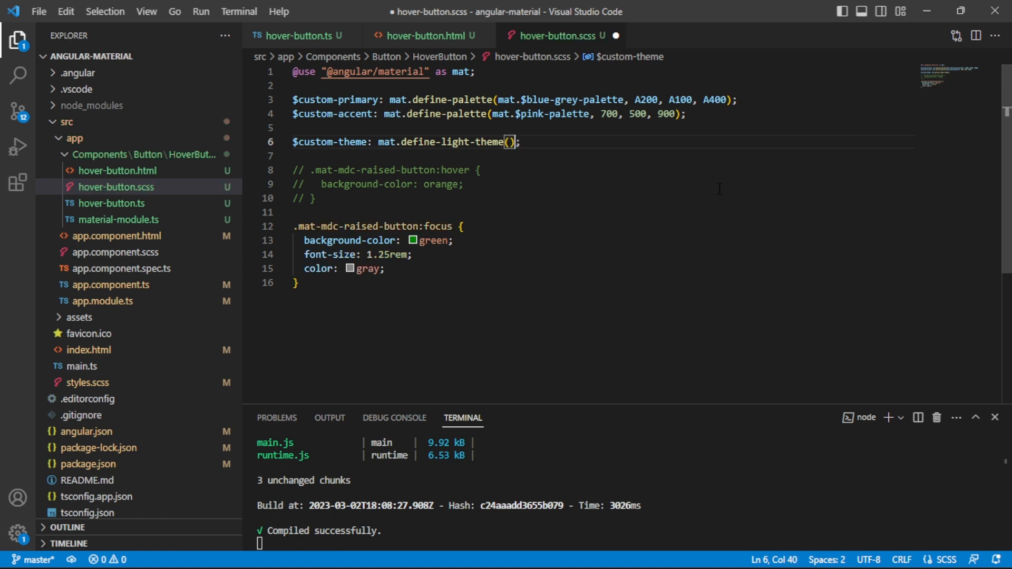
Fill the theme's color map with primary: $custom-primary and accent: $custom-accent, then save.
key("Enter")
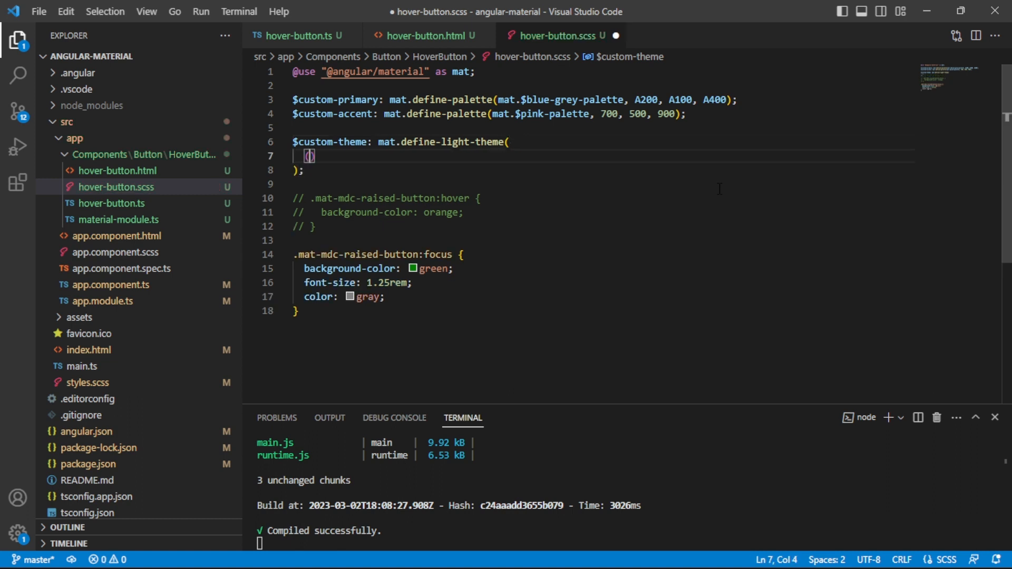
type("color:")
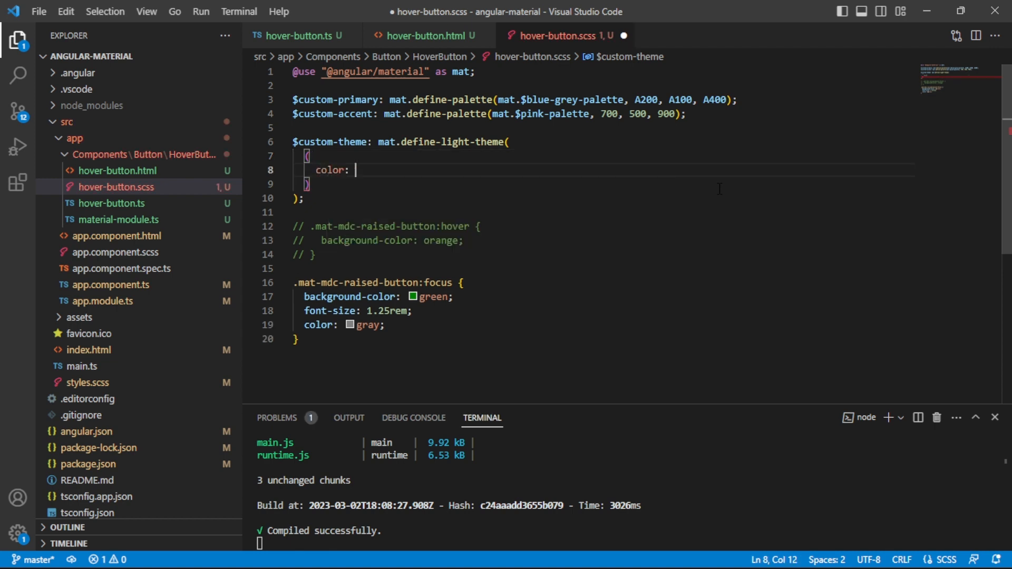
type("(primary")
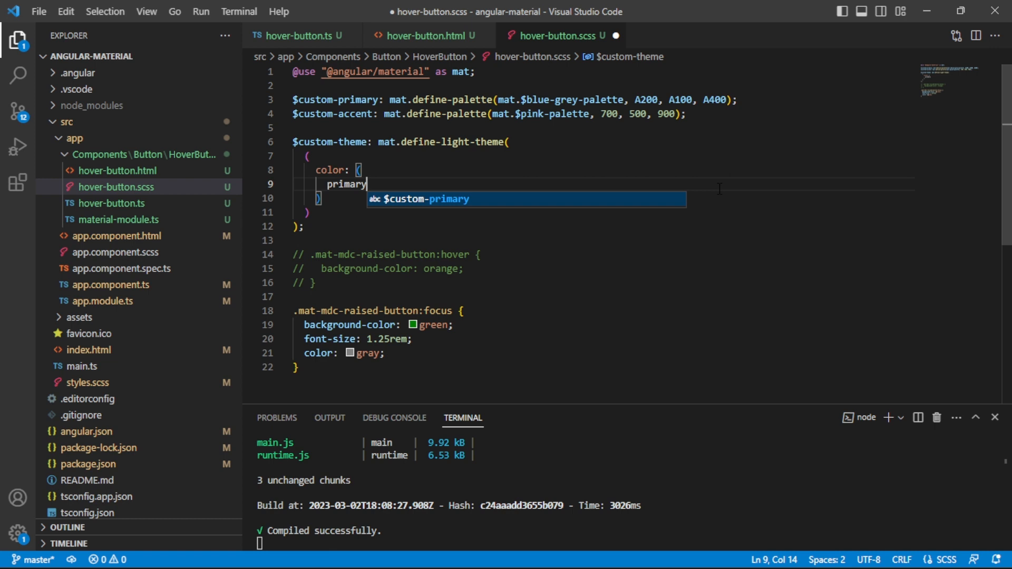
type(": $")
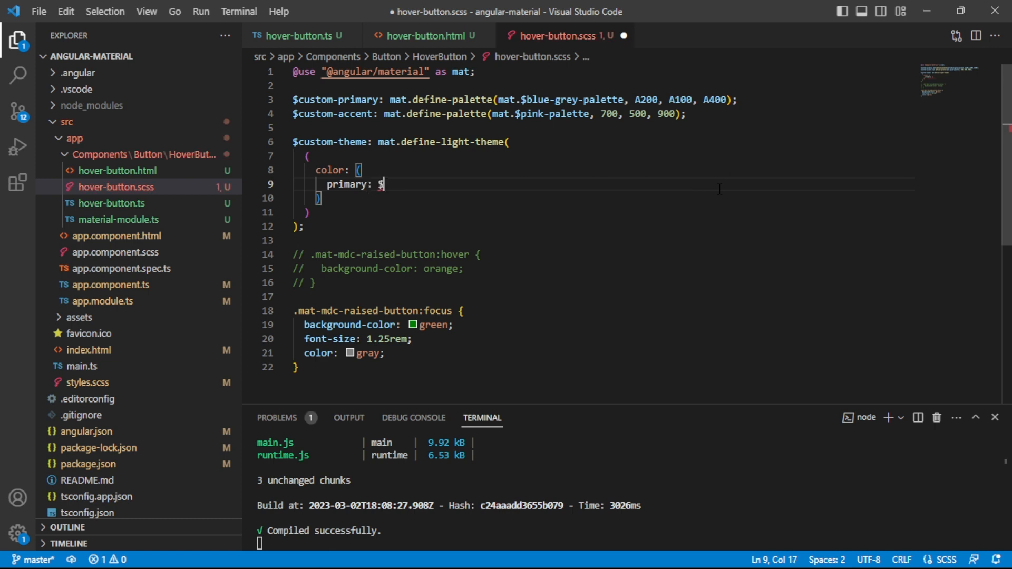
type("custom-primary,")
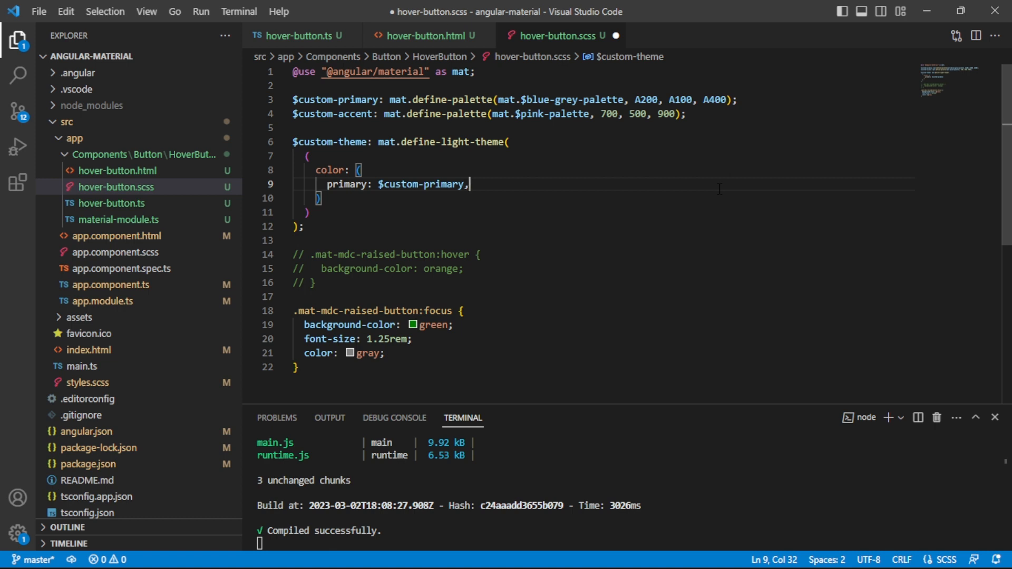
type("accent:")
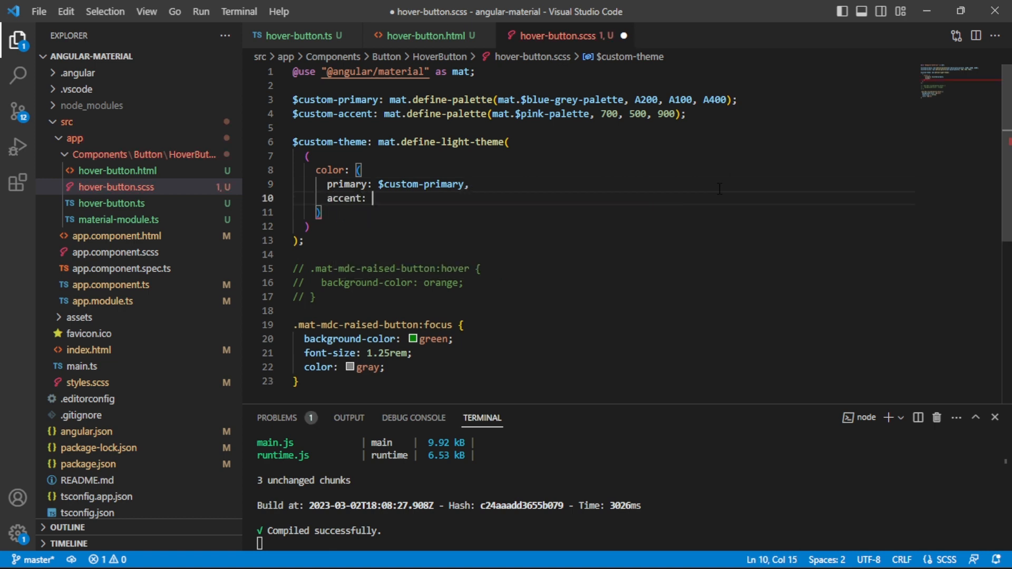
type("$custom-accent")
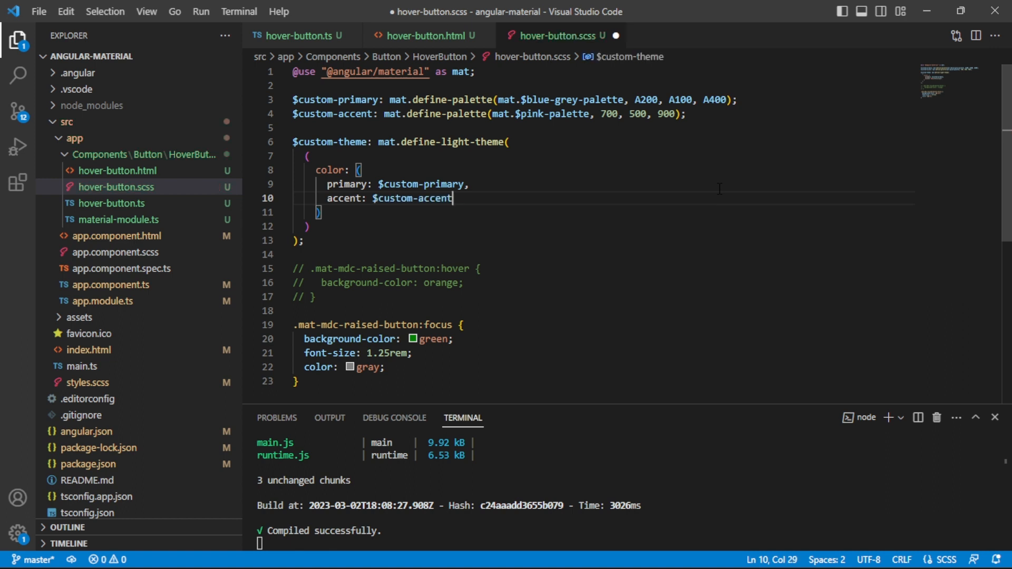
key("ctrl+s")
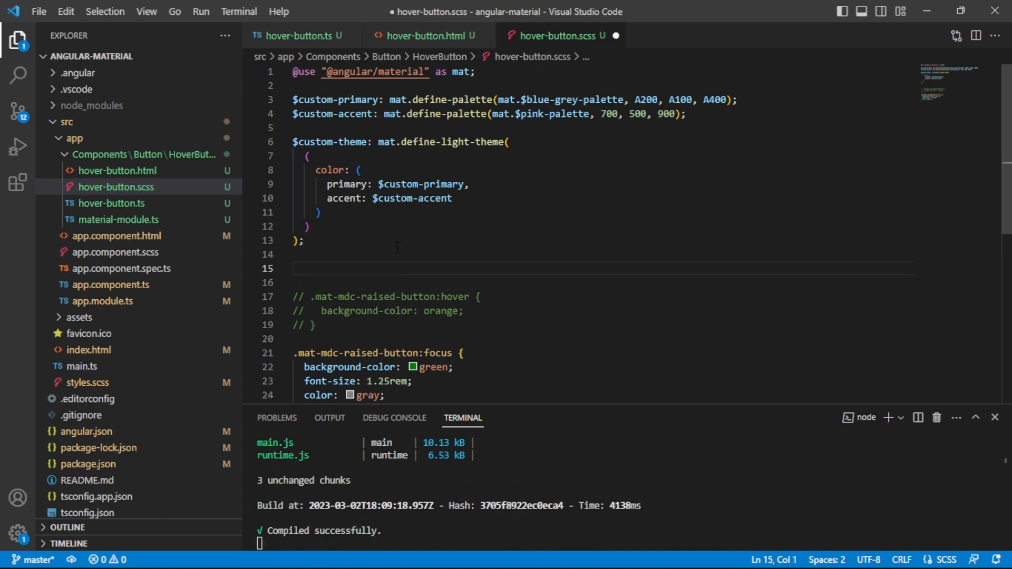
type(".custom-the")
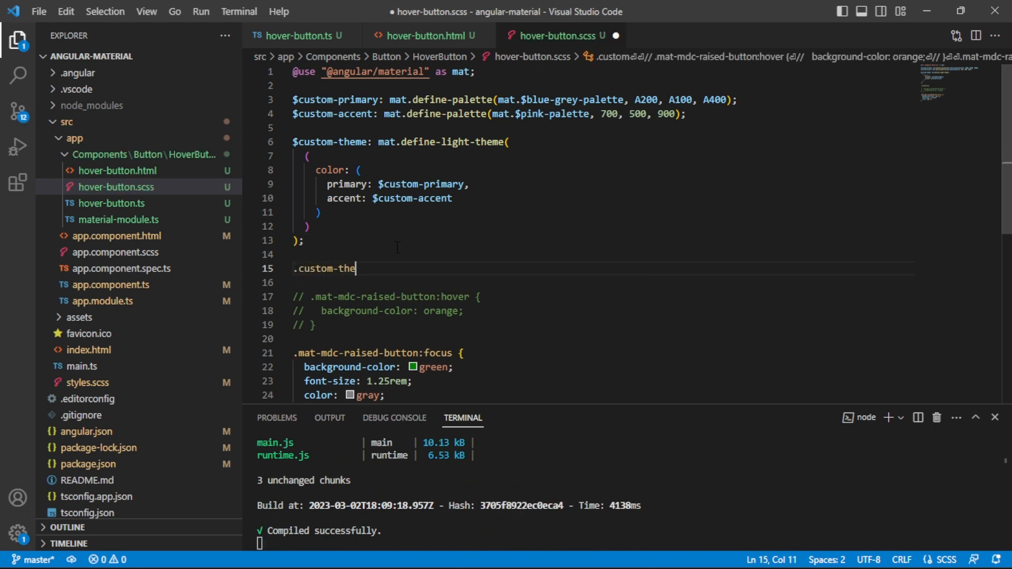
type("me {")
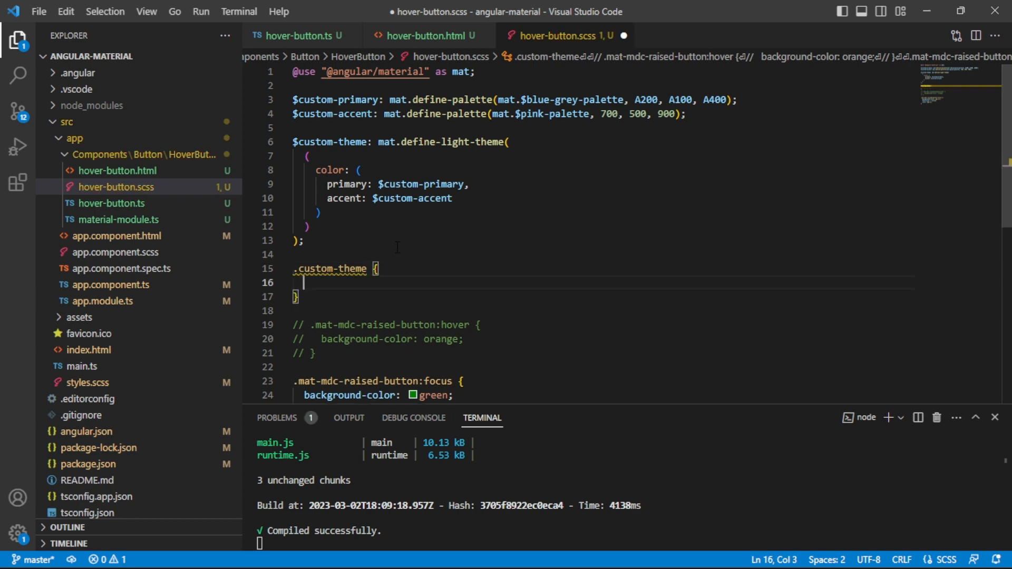
type("@includema")
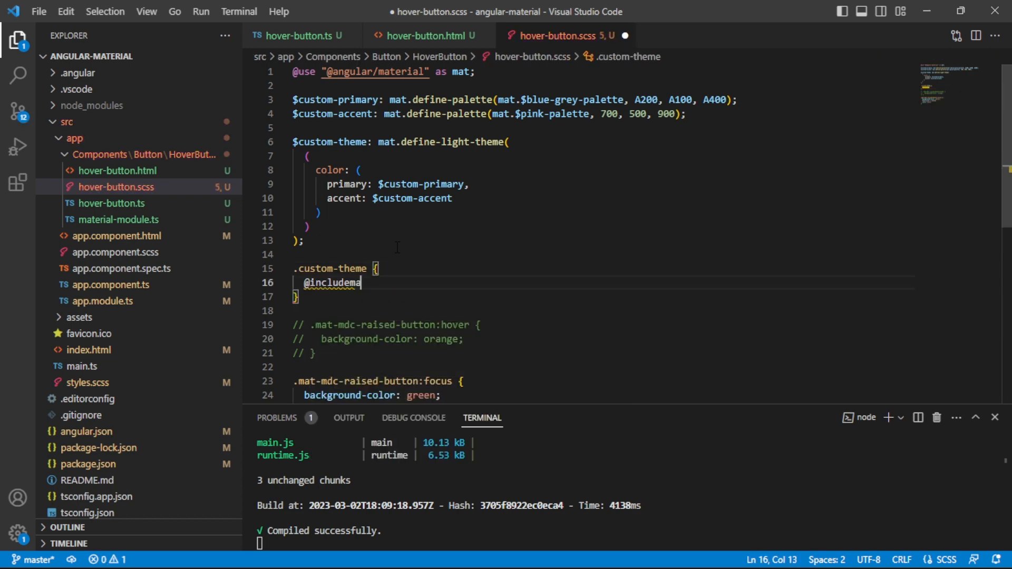
key("Backspace")
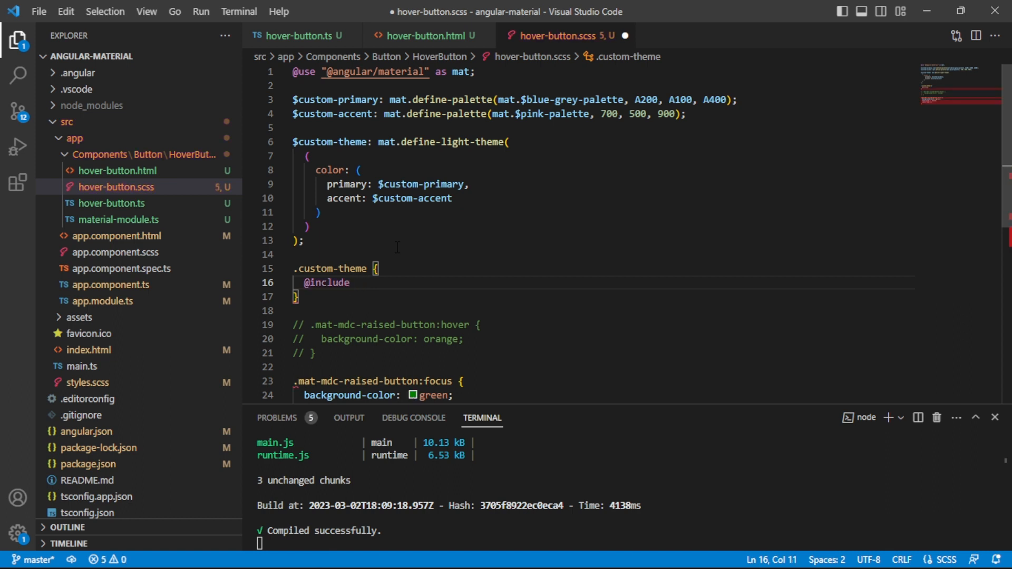
type("mat.button-t")
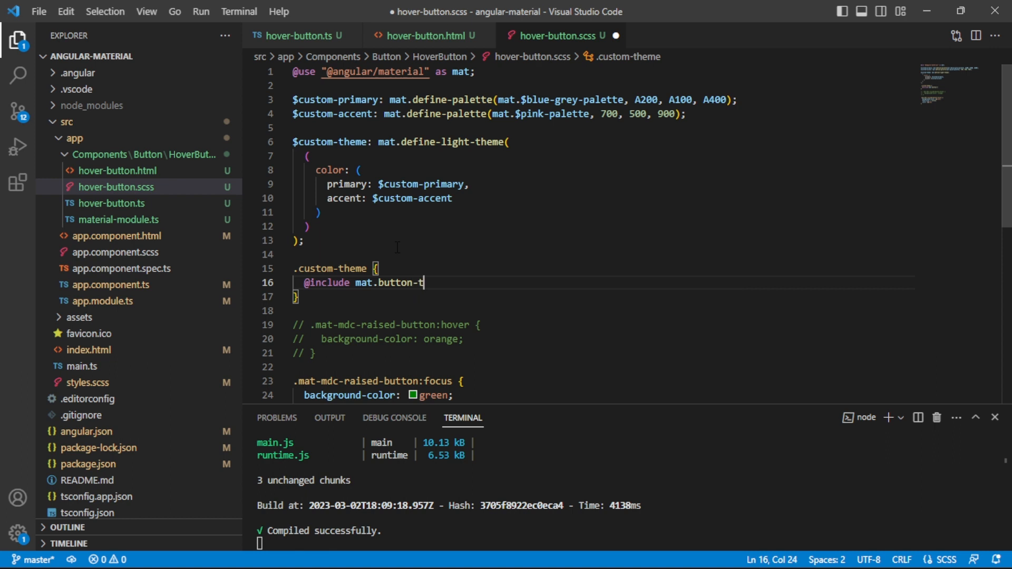
type("heme")
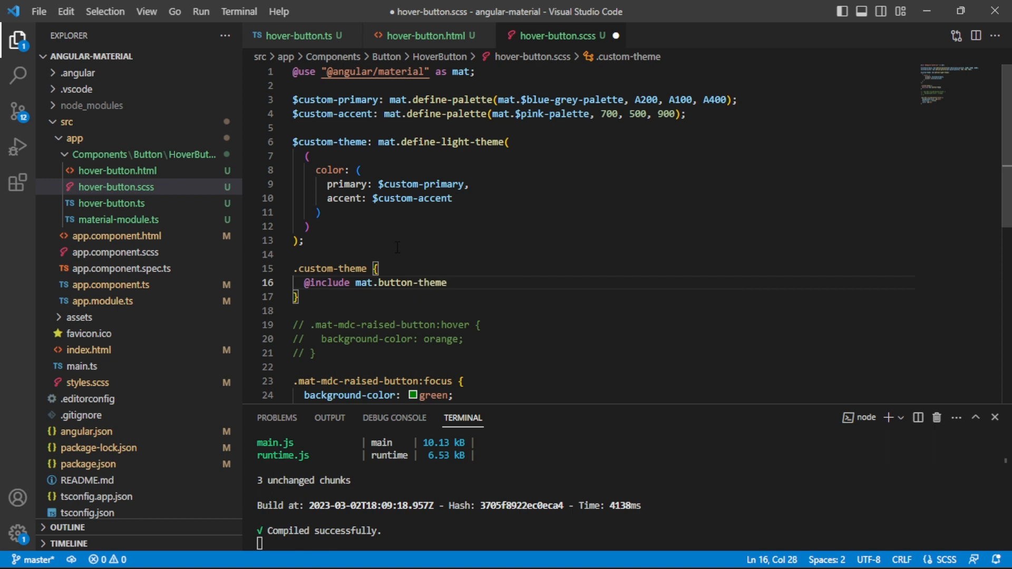
type("()")
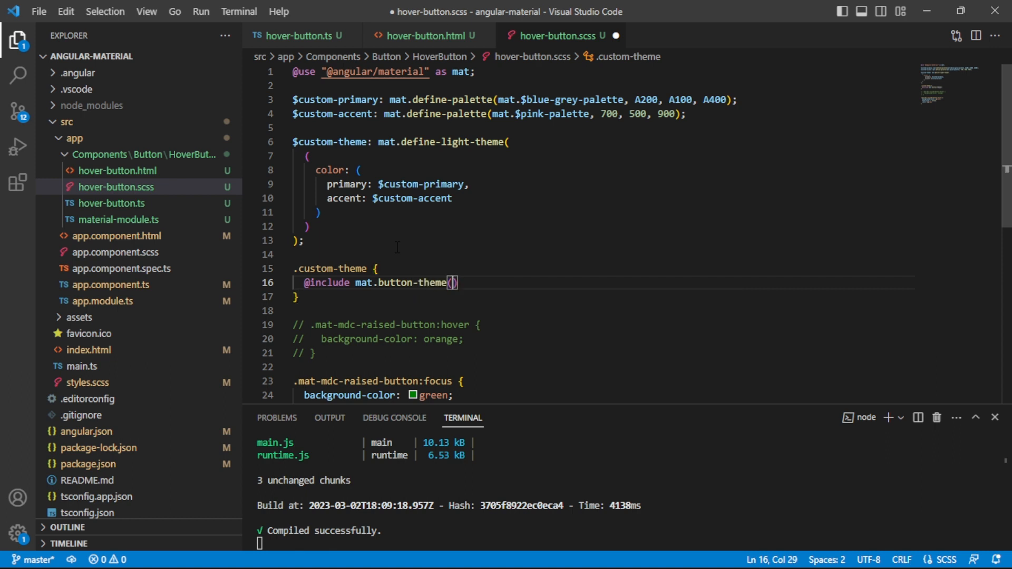
type("$custom-theme")
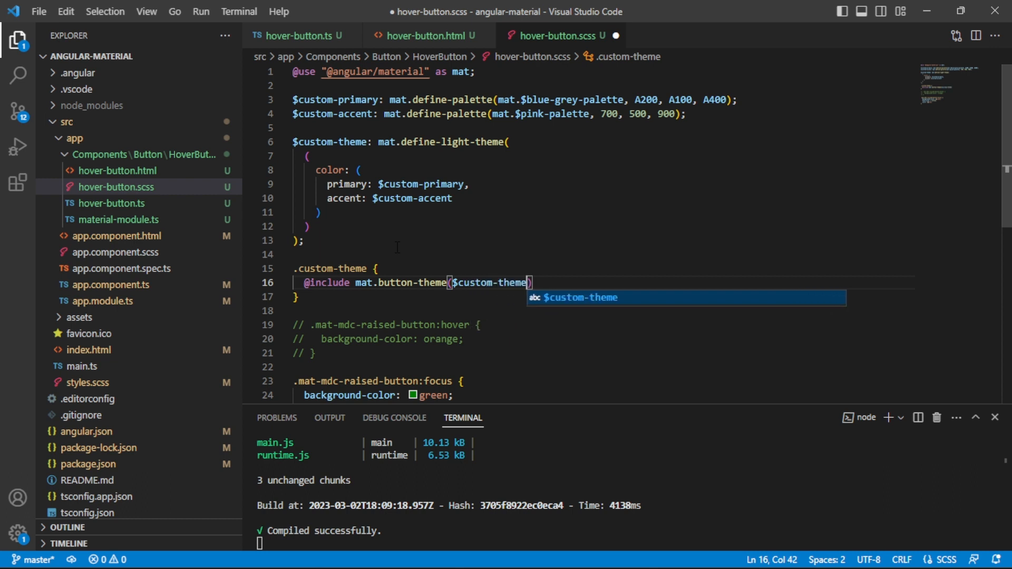
type(";")
key("Enter")
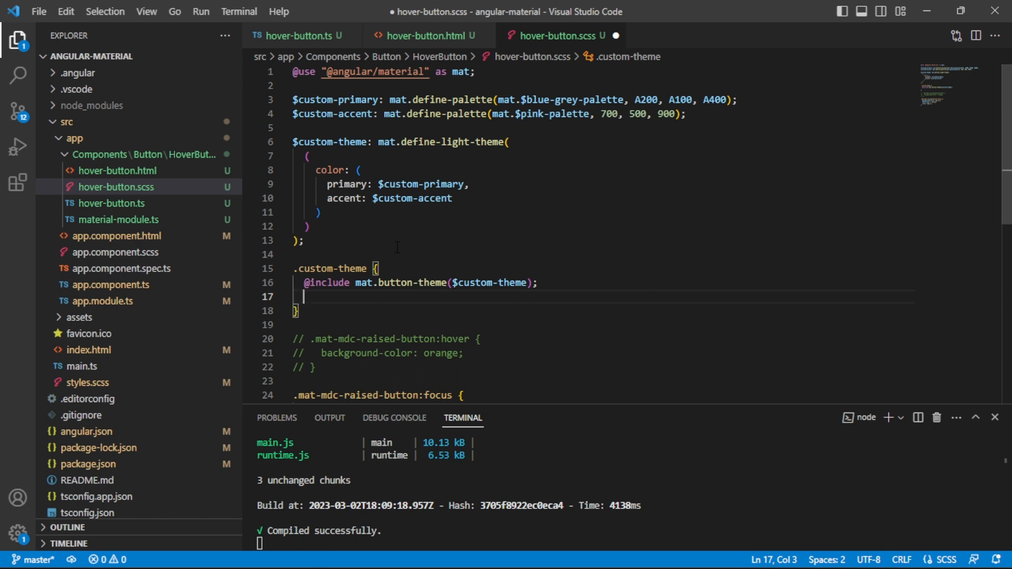
key("ctrl+s")
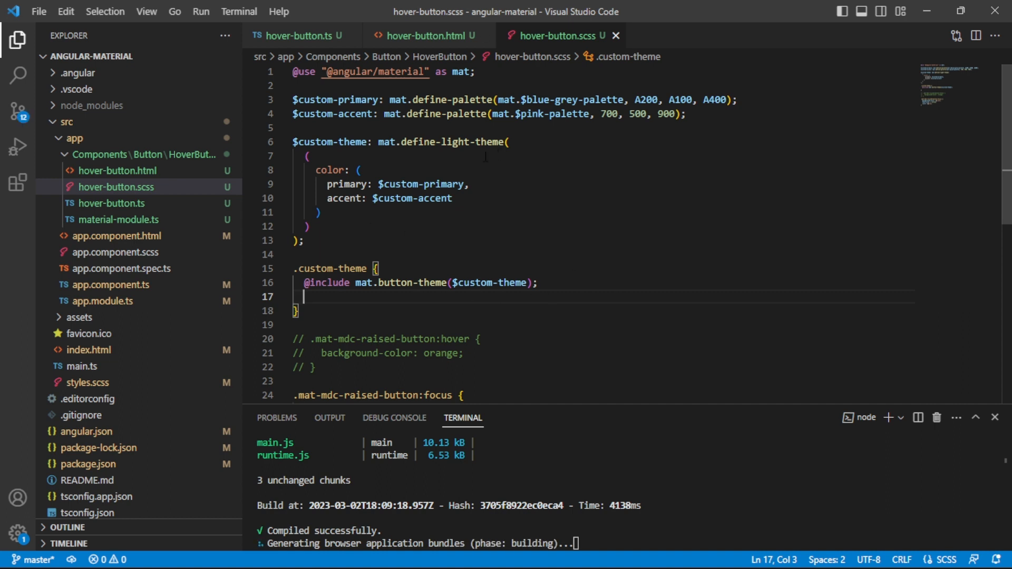
key("alt+tab")
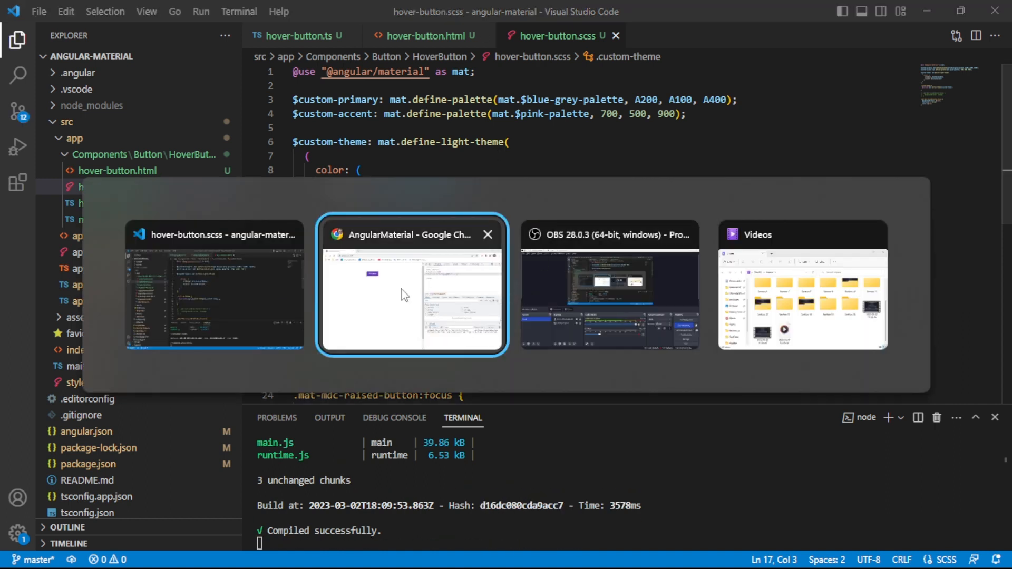
In hover-button.html, begin a wrapping <div class="custom- above the raised button.
left_click(411, 285)
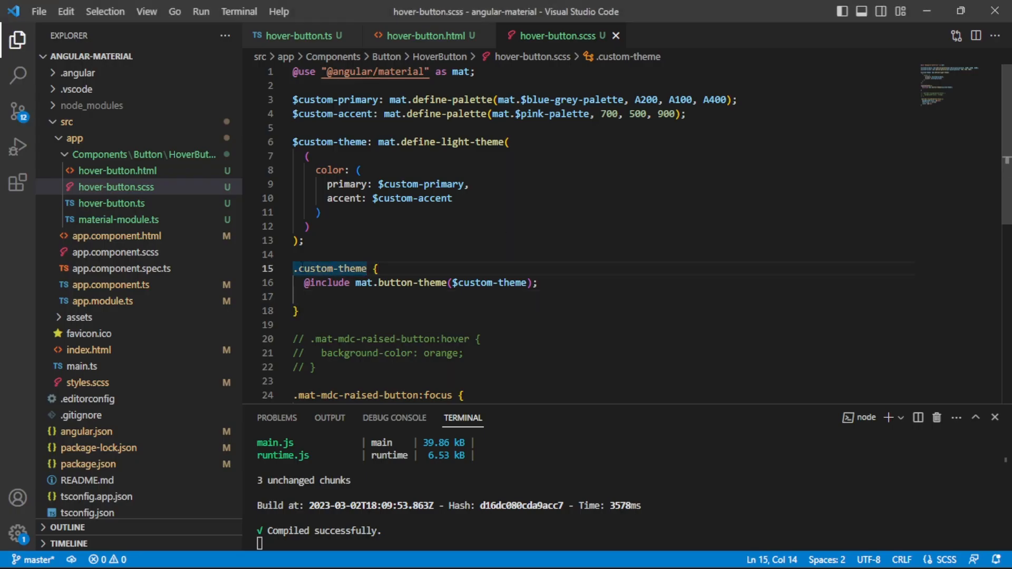
left_click(423, 36)
type("<")
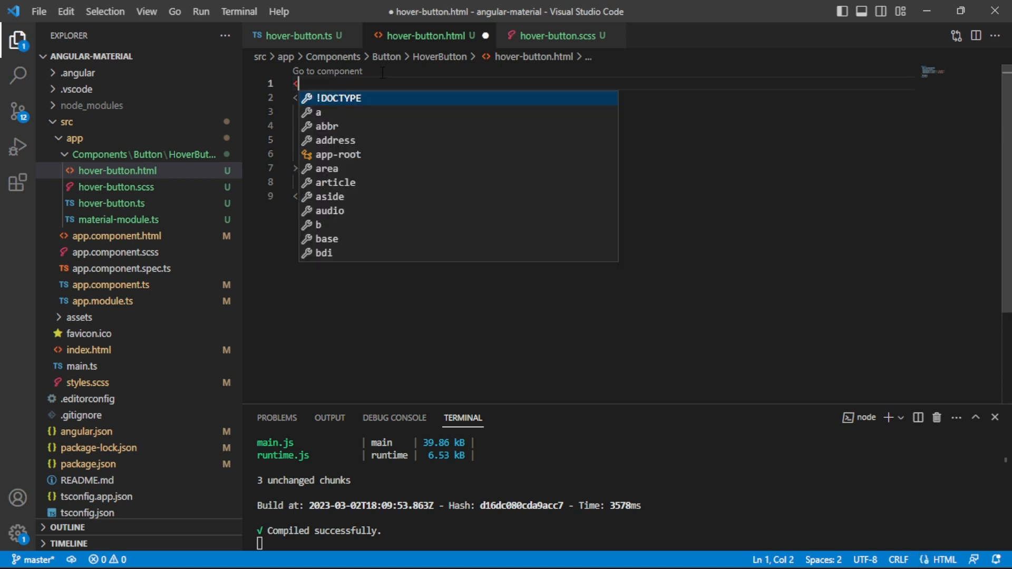
type("div")
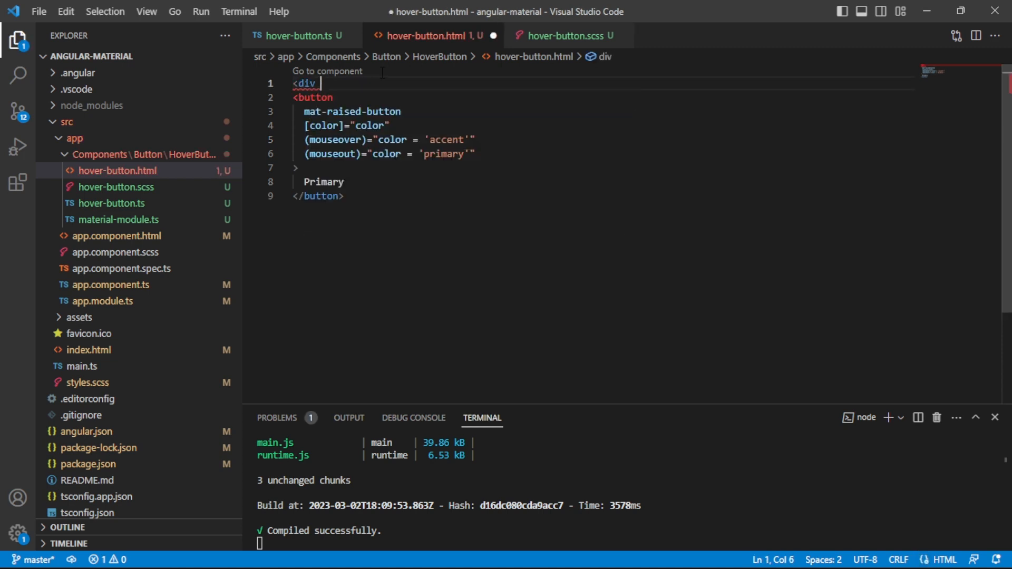
type("class")
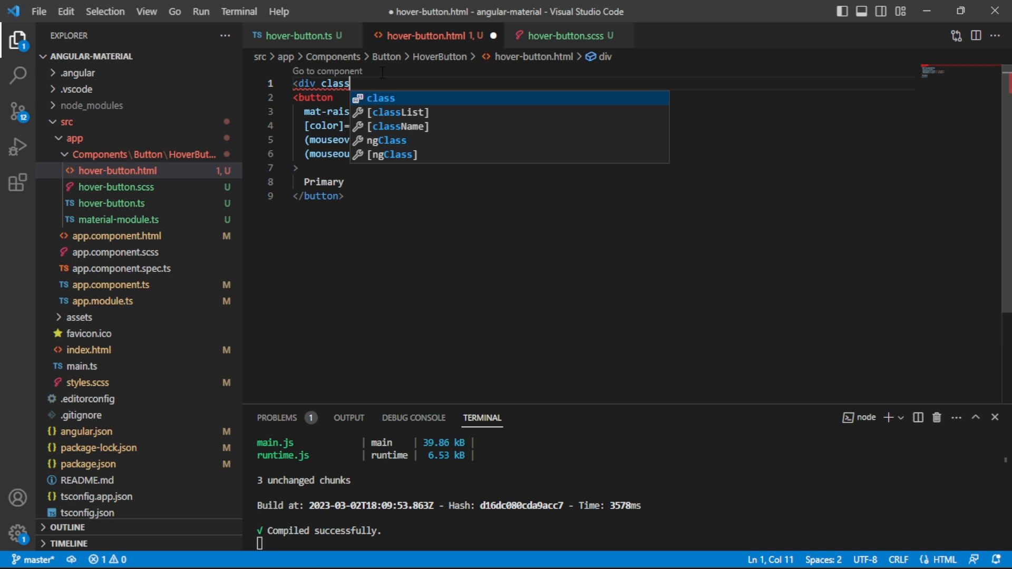
type("=\"")
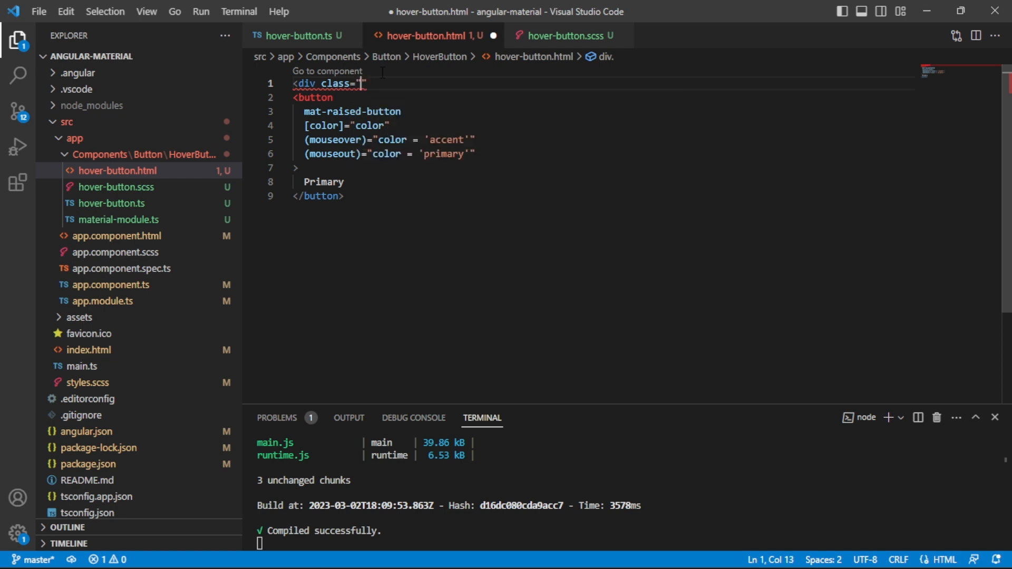
type("custom-")
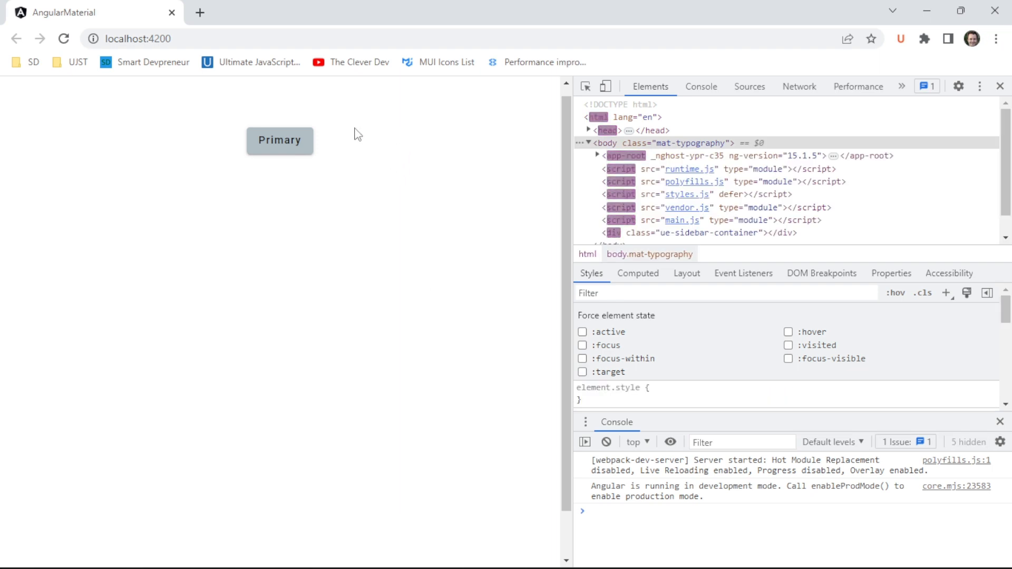
mouse_move(400, 151)
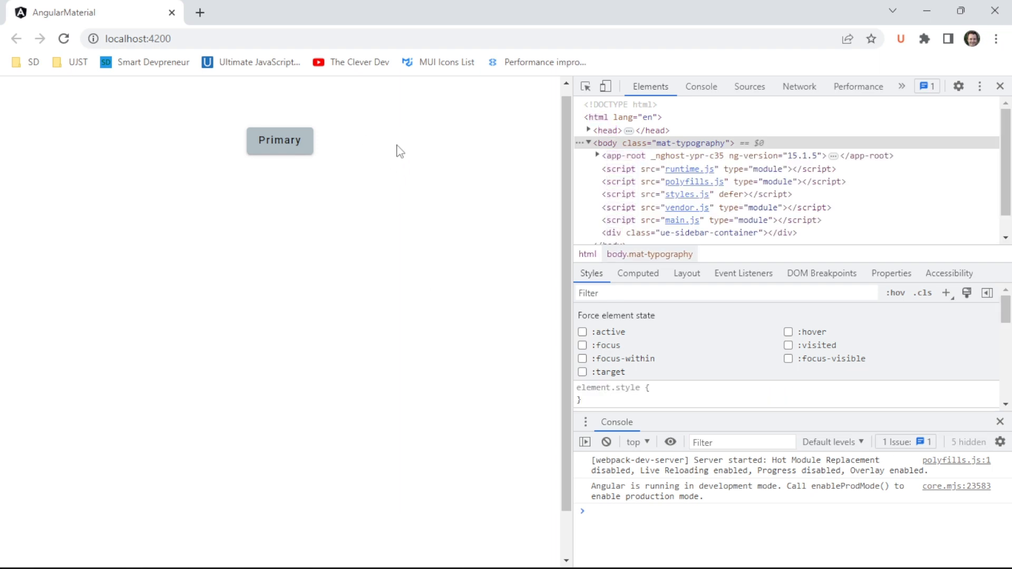
mouse_move(334, 150)
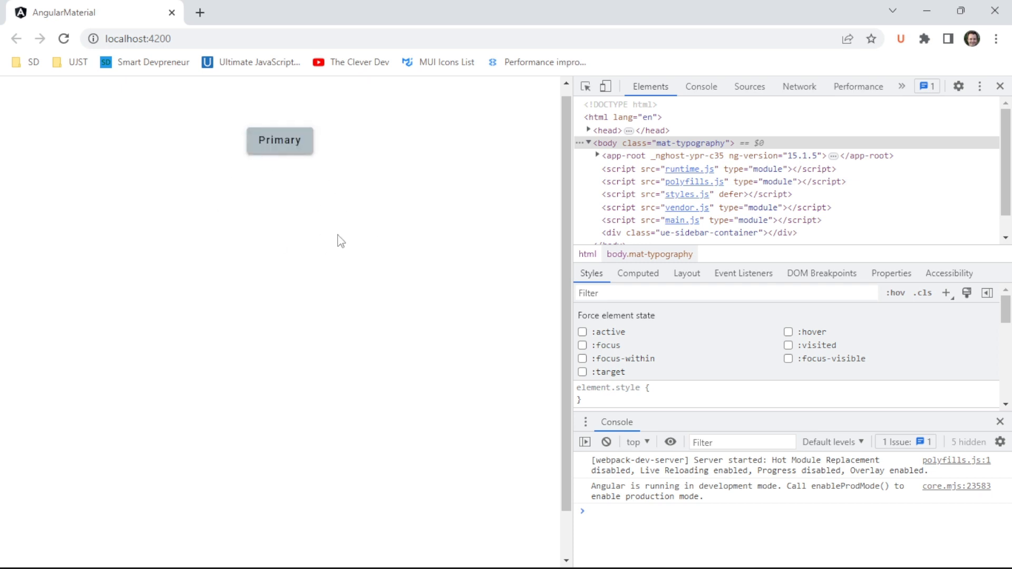
mouse_move(585, 86)
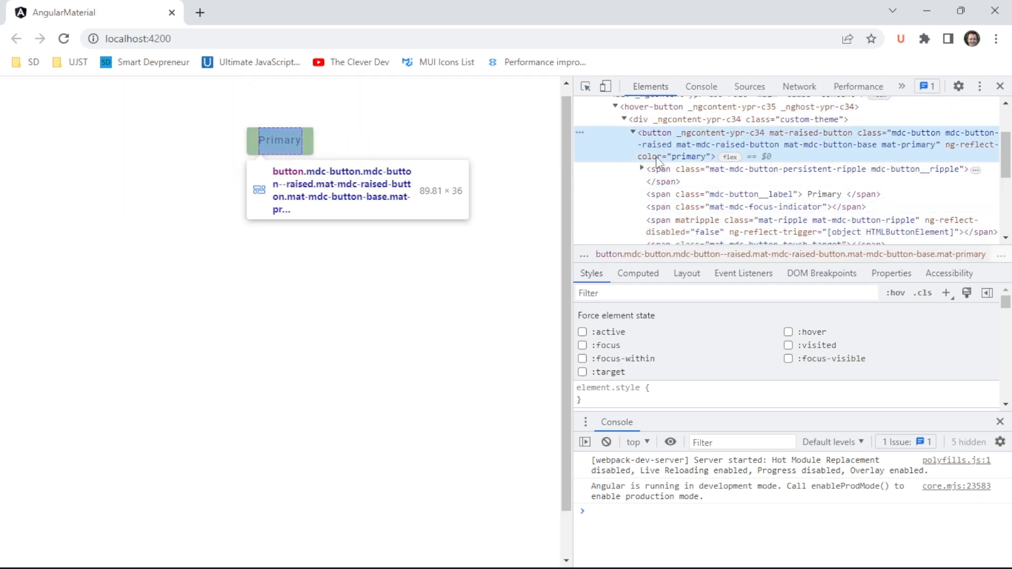
mouse_move(489, 194)
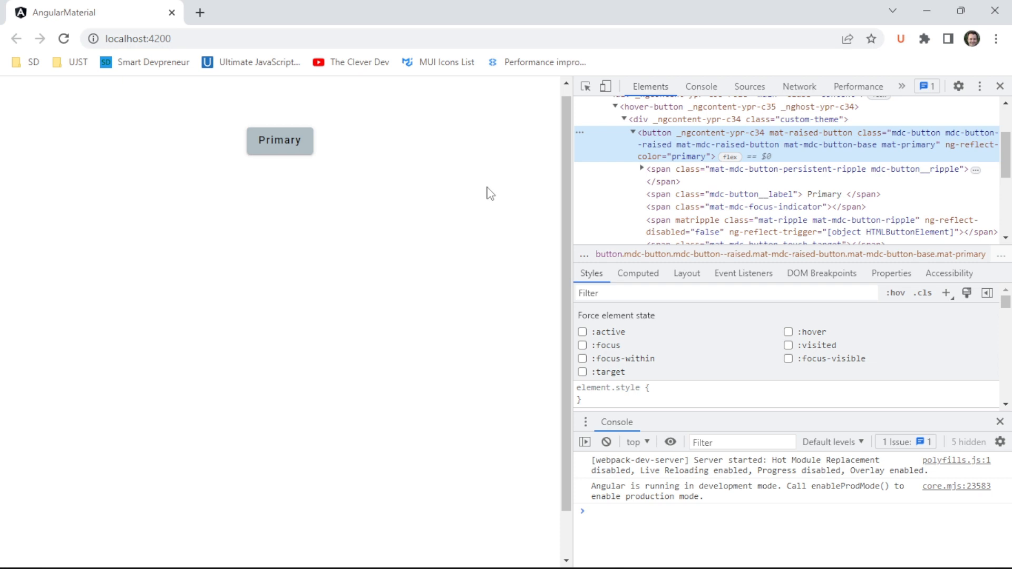
mouse_move(485, 198)
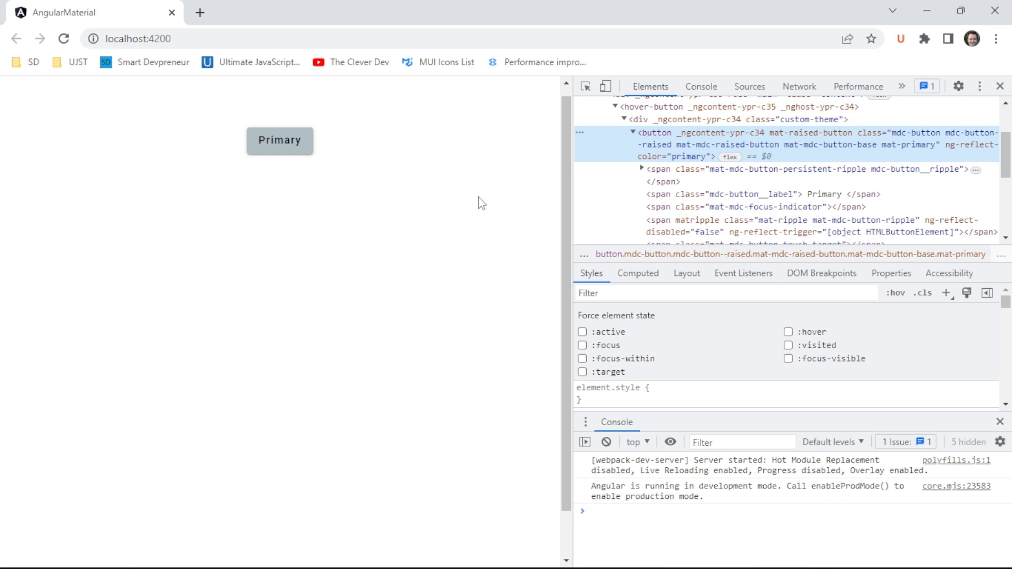
mouse_move(483, 201)
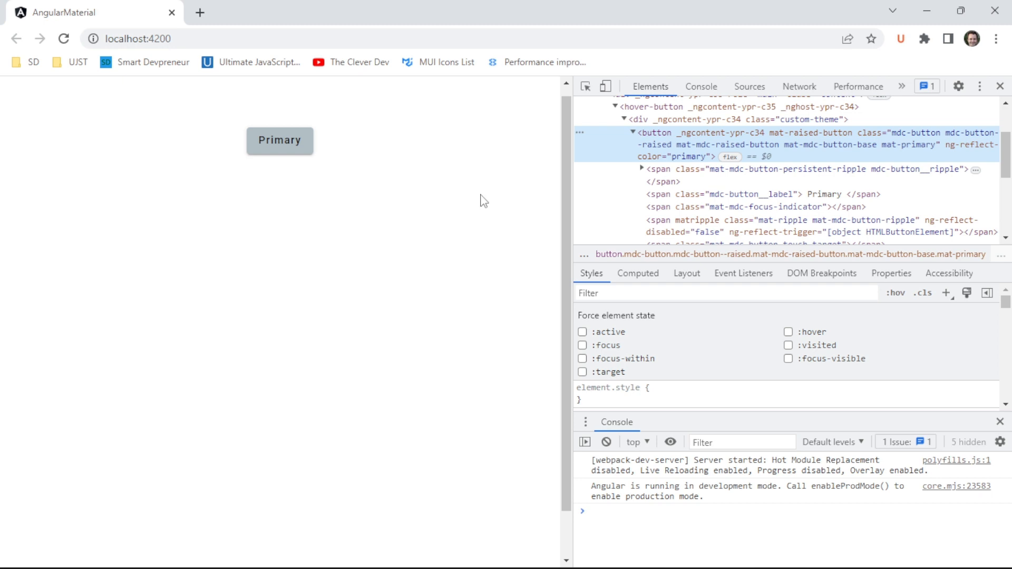
mouse_move(482, 200)
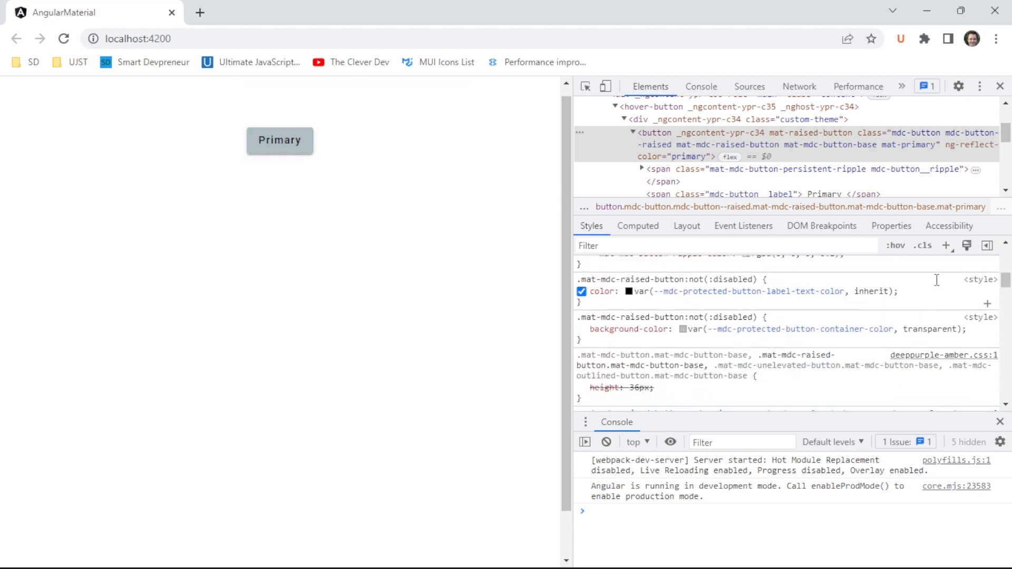
Scroll the DevTools Styles pane to the raised button's box-shadow rule.
scroll("down", 3)
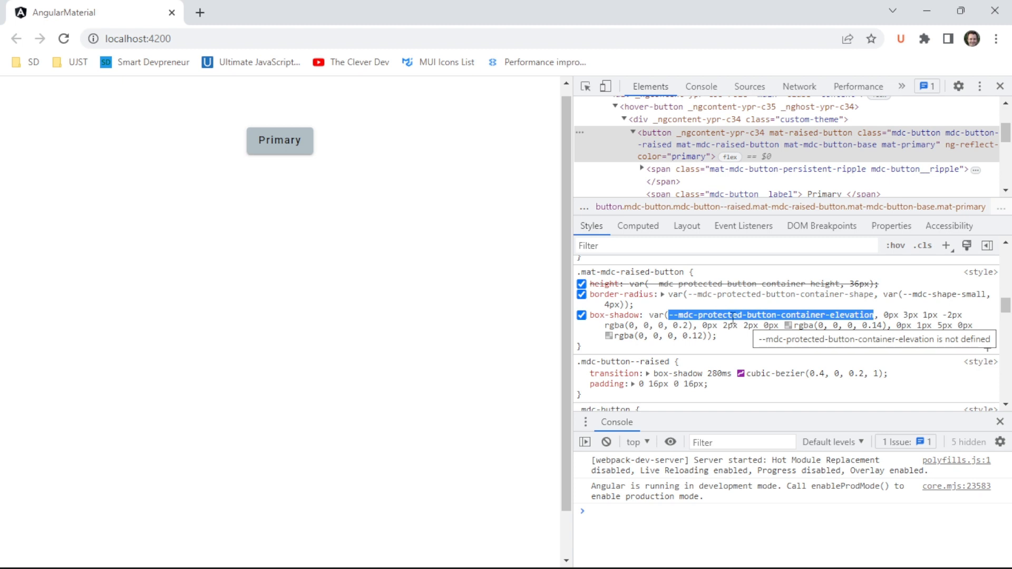
mouse_move(835, 316)
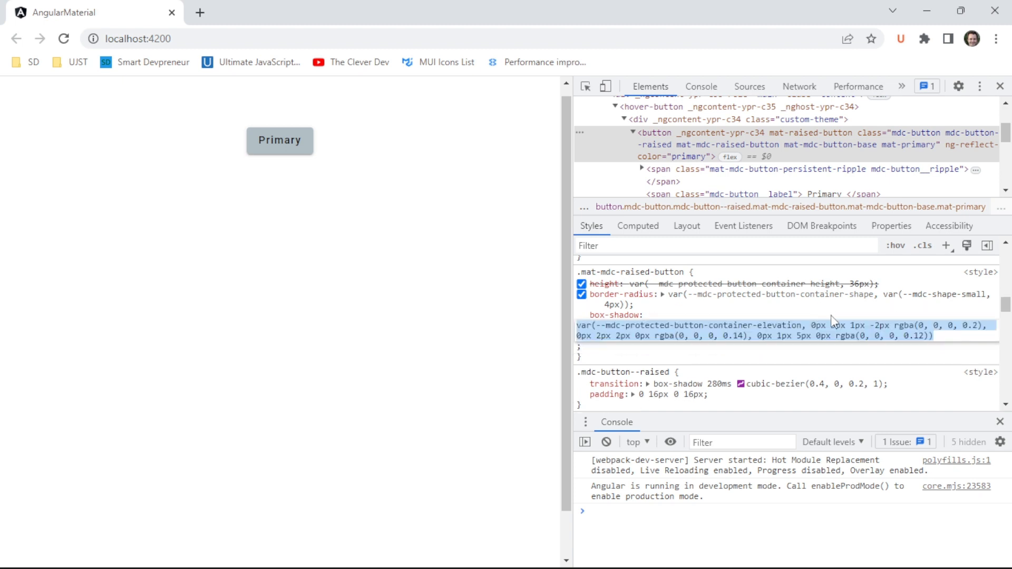
scroll("down", 3)
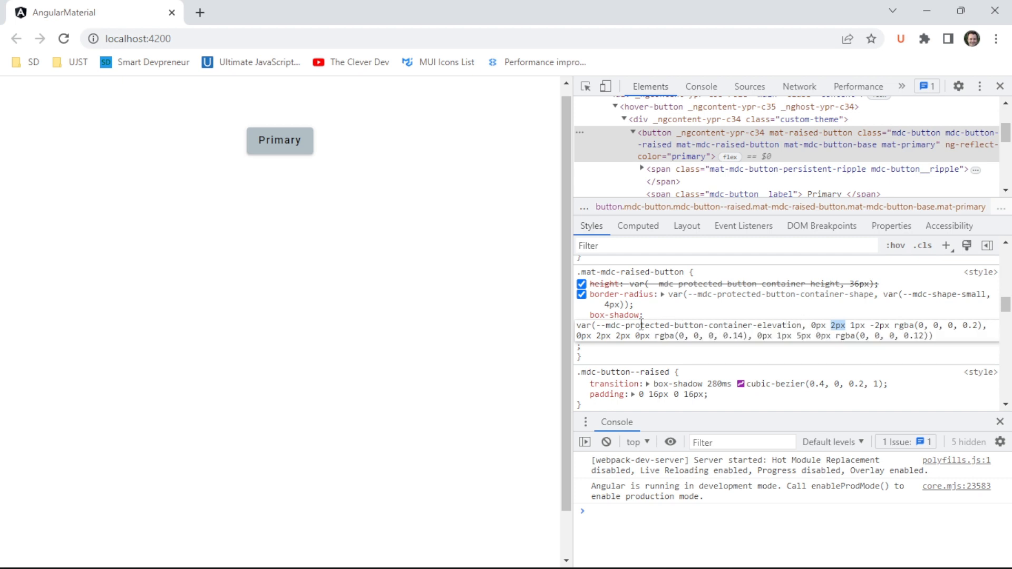
mouse_move(811, 326)
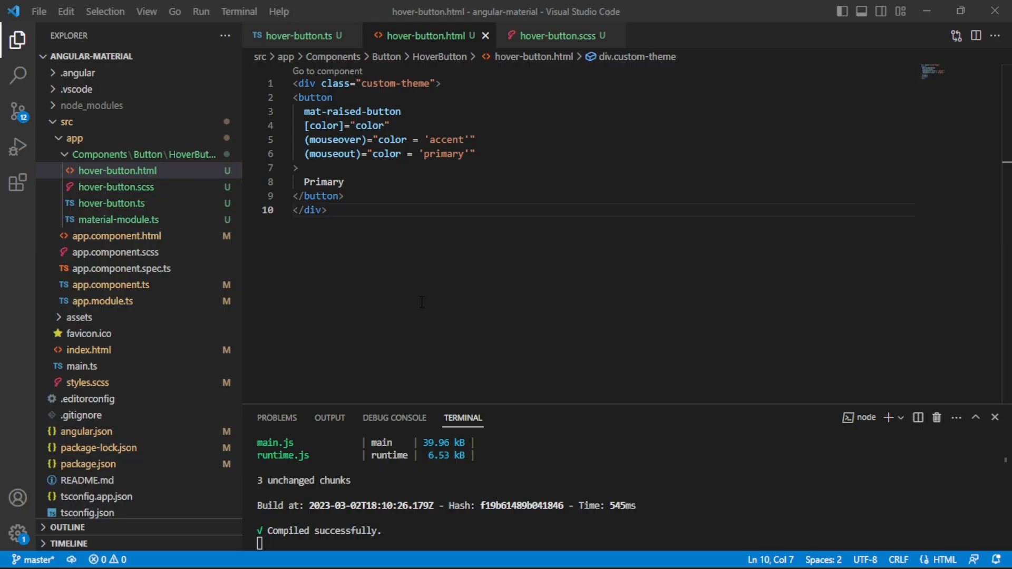
Set --mdc-protected-button-container-elevation: 6px 6px 2px 1px rgba(0,0,100,0.2) inside .custom-theme.
left_click(560, 36)
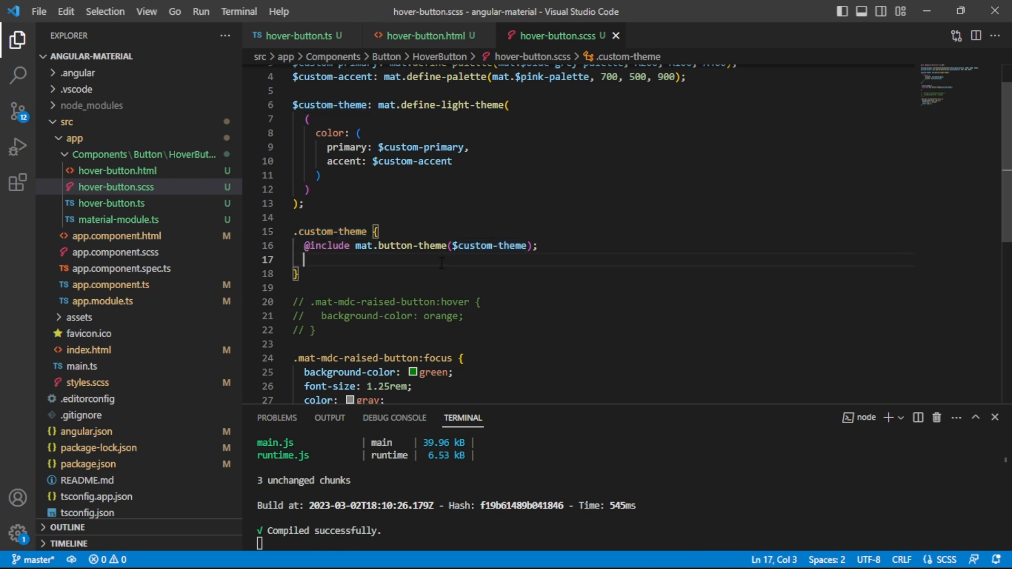
type("--mdc-protected-button-container-elevation")
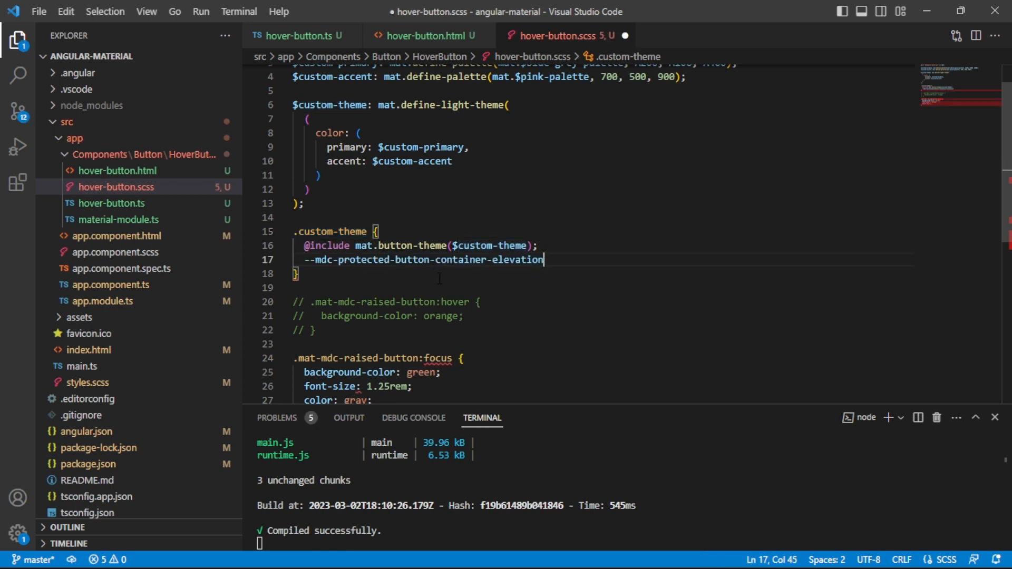
type(":")
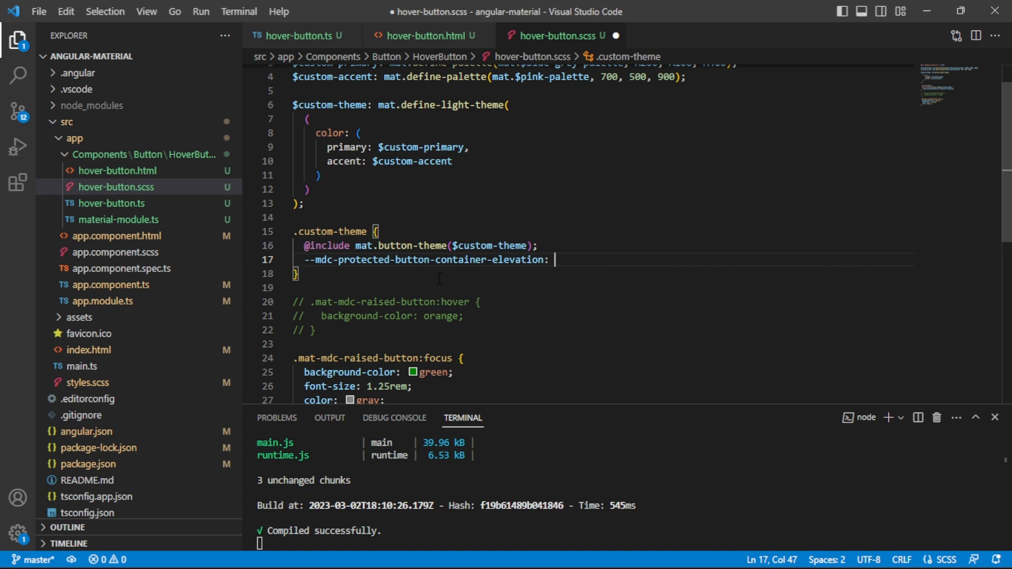
type("6")
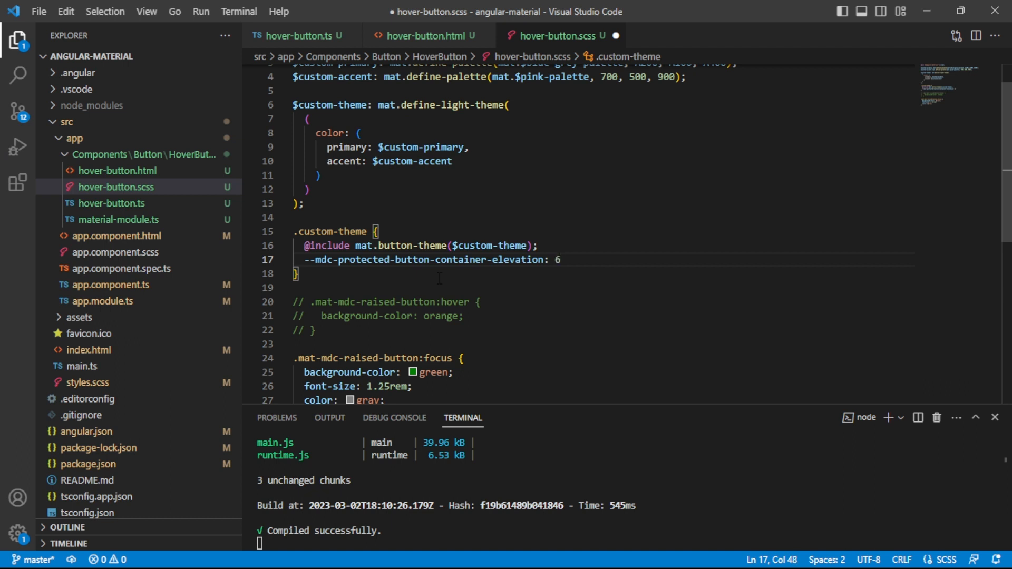
type("px")
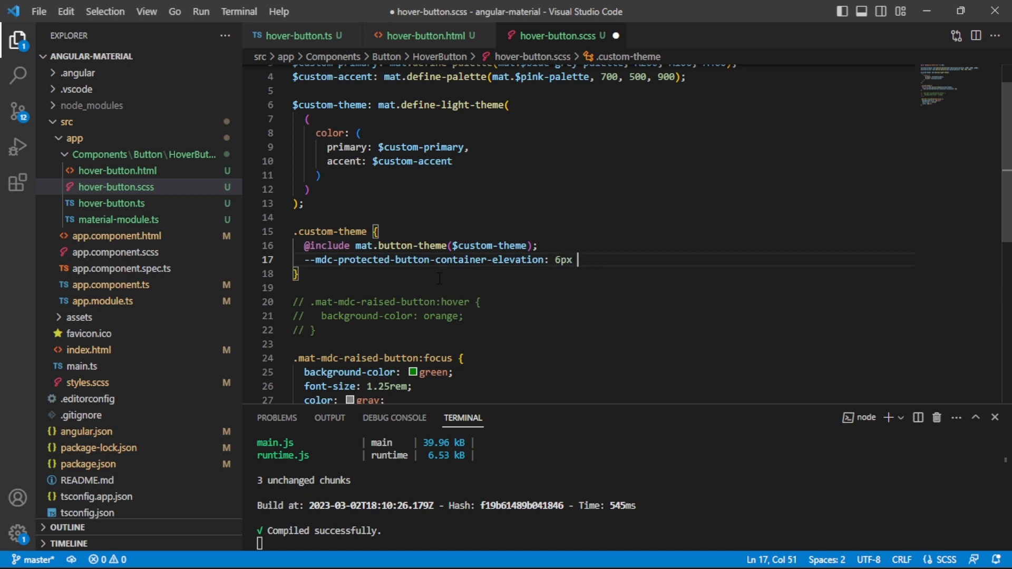
type("6px 2px 1px")
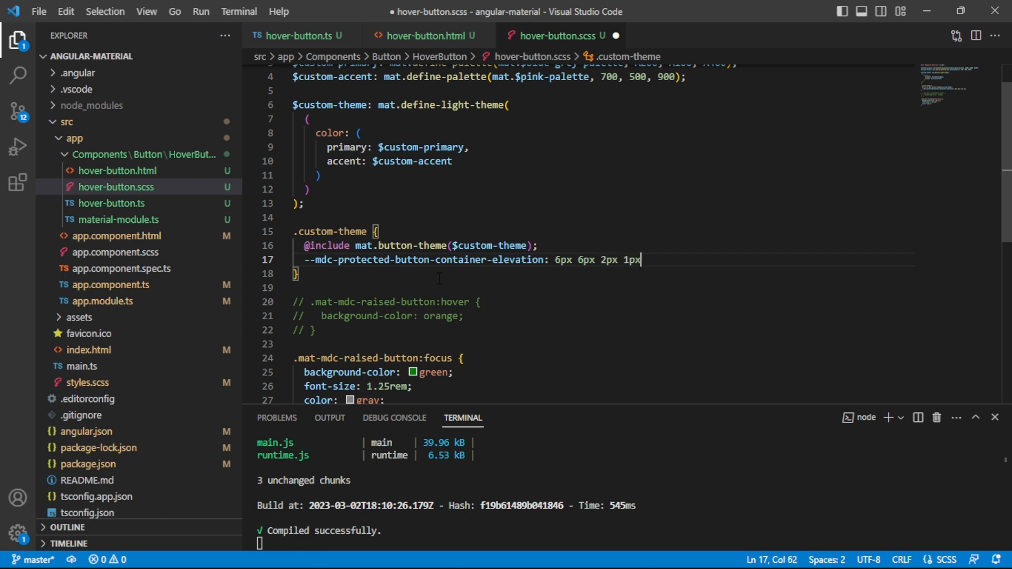
type("rgba")
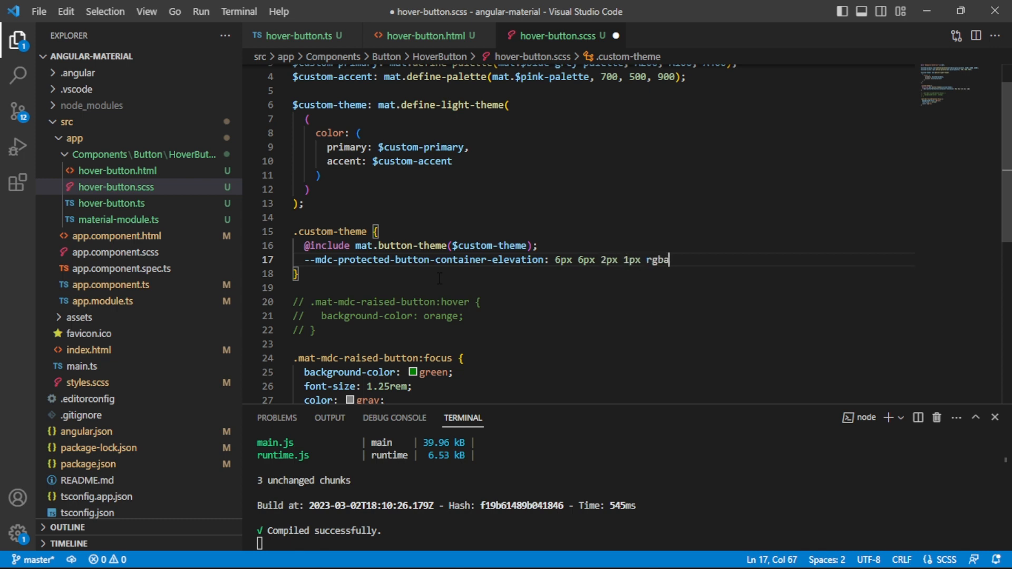
type("(0,0,11")
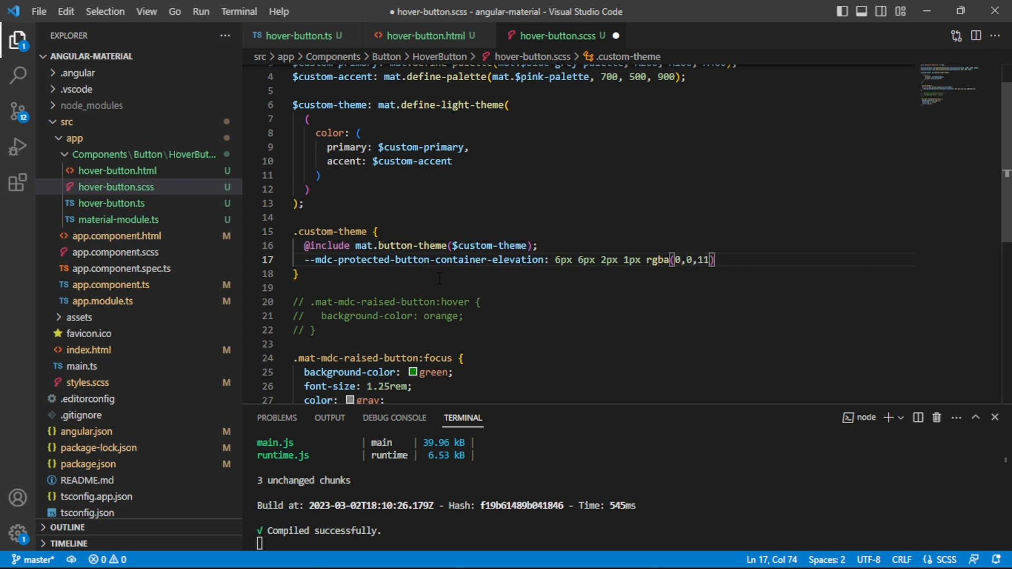
type("00,")
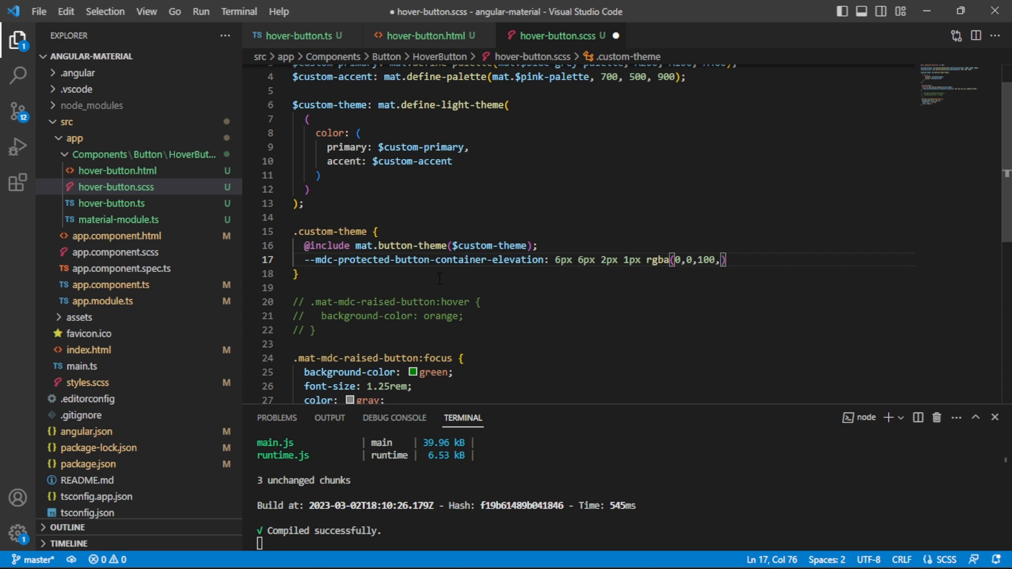
type("0.2")
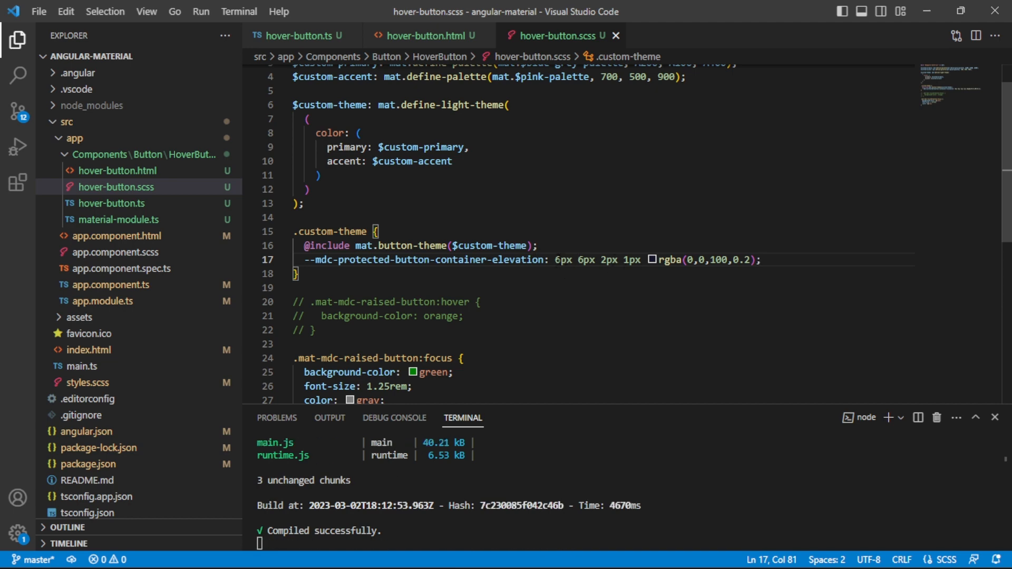
left_click(761, 260)
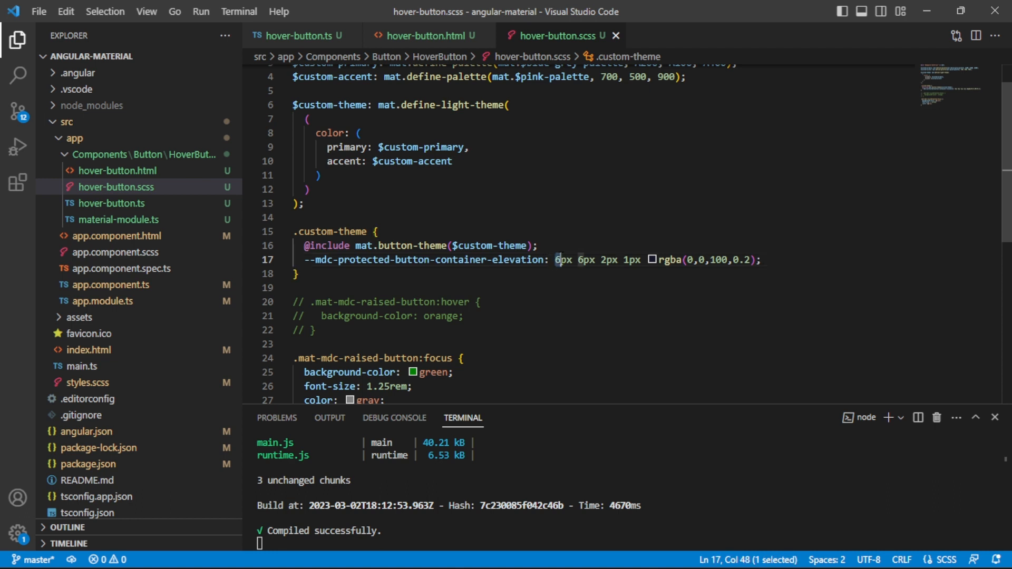
left_click_drag(559, 259, 639, 259)
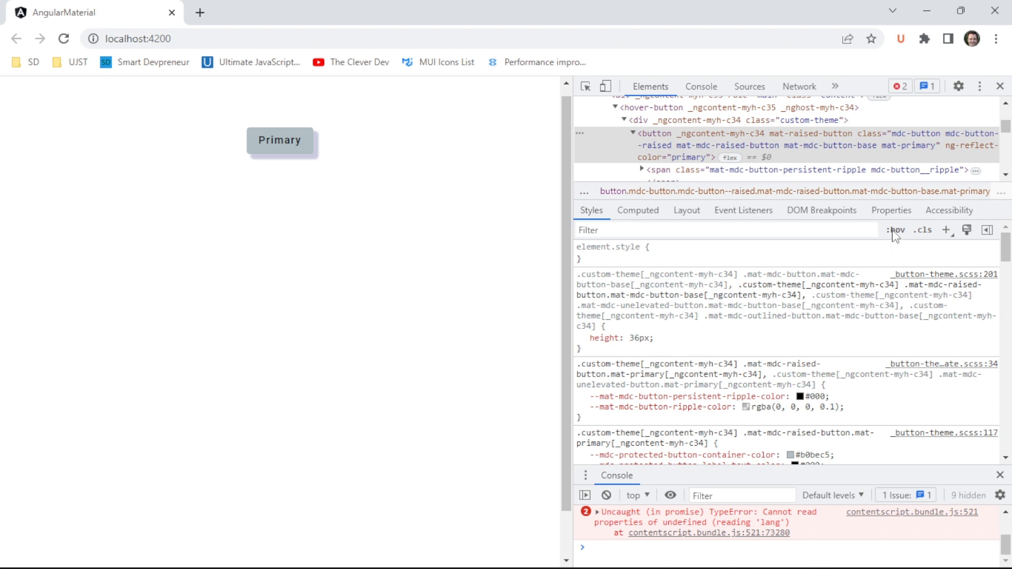
Force the :hover state in DevTools to inspect the hover shadow rule, then switch windows.
left_click(895, 230)
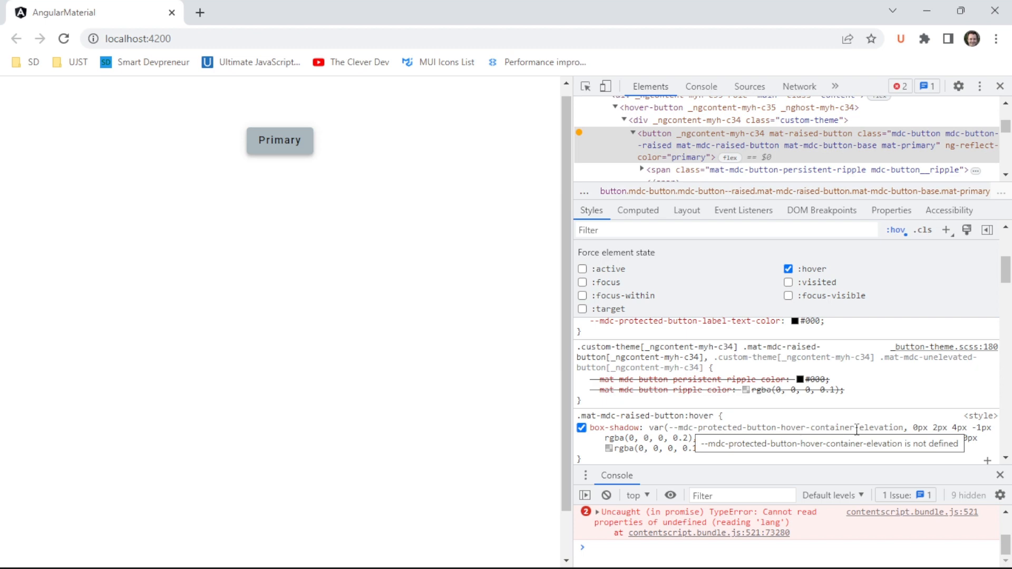
key("alt+tab")
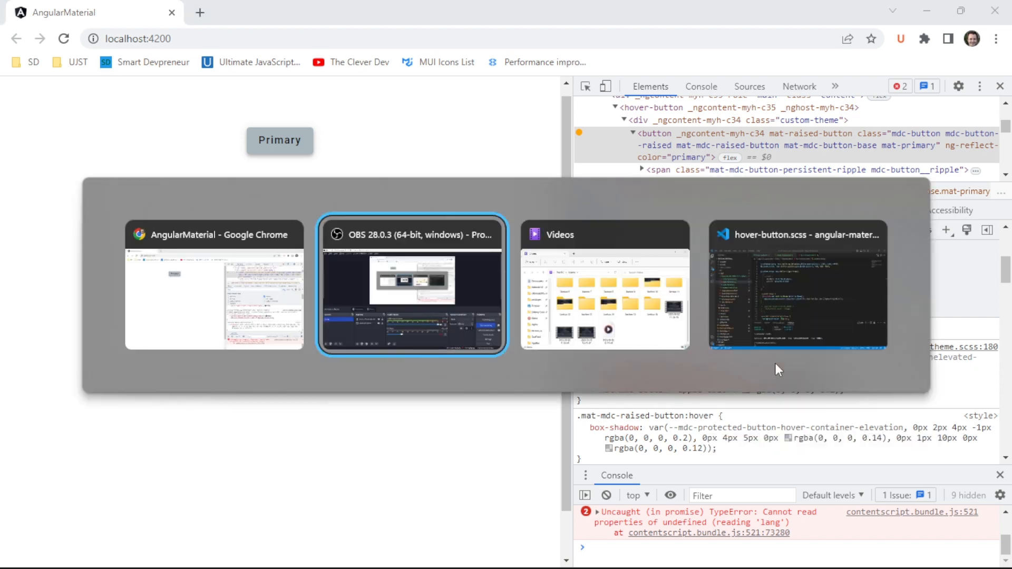
Change the .custom-theme variable to --mdc-protected-button-hover-container-elevation and save the stylesheet.
left_click(797, 286)
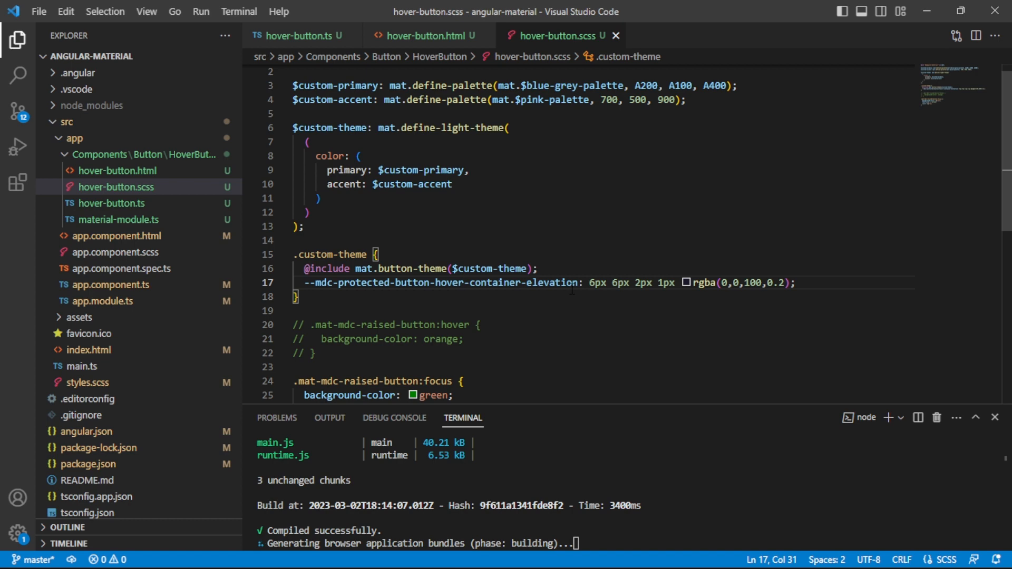
key("alt+tab")
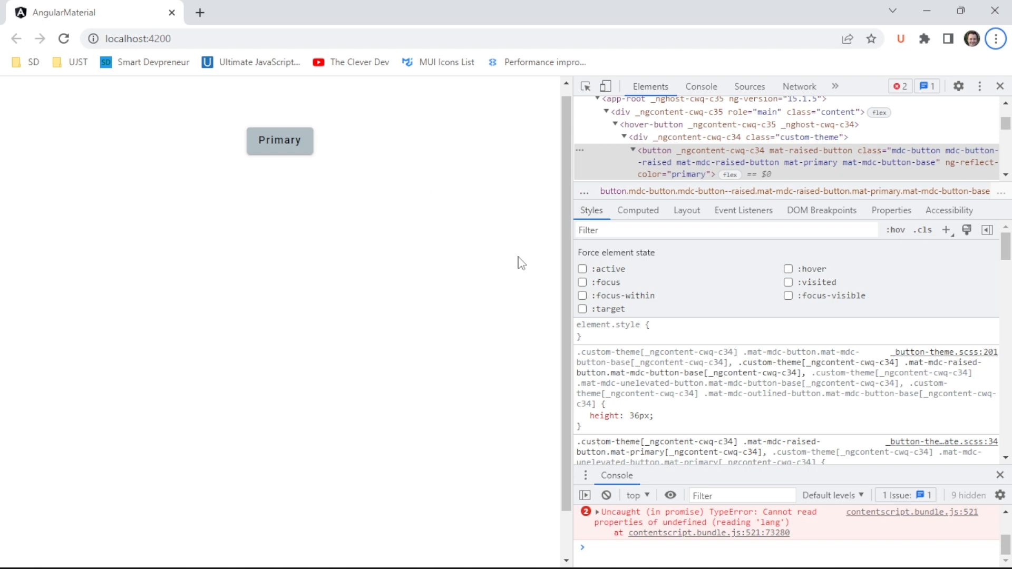
mouse_move(884, 234)
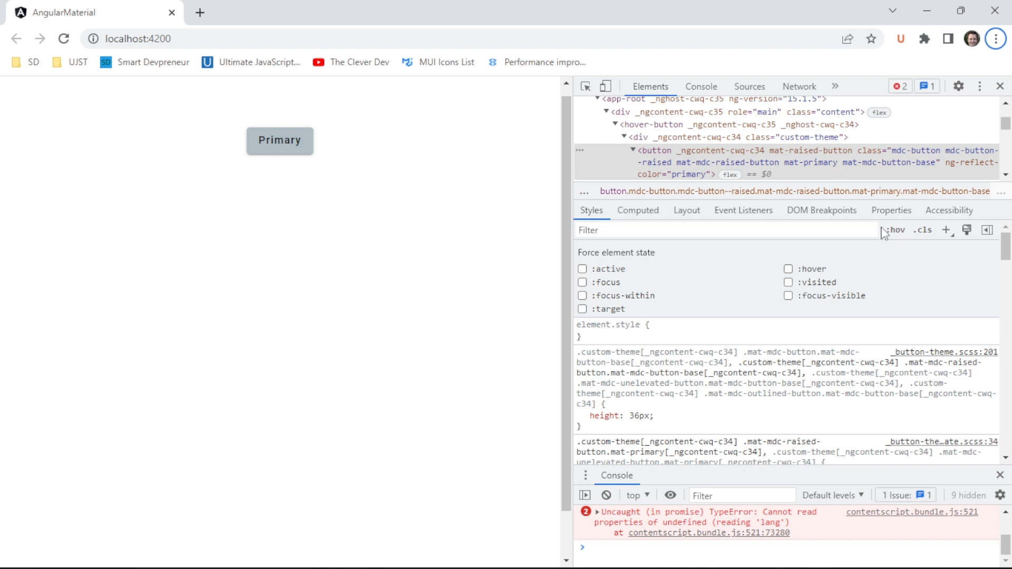